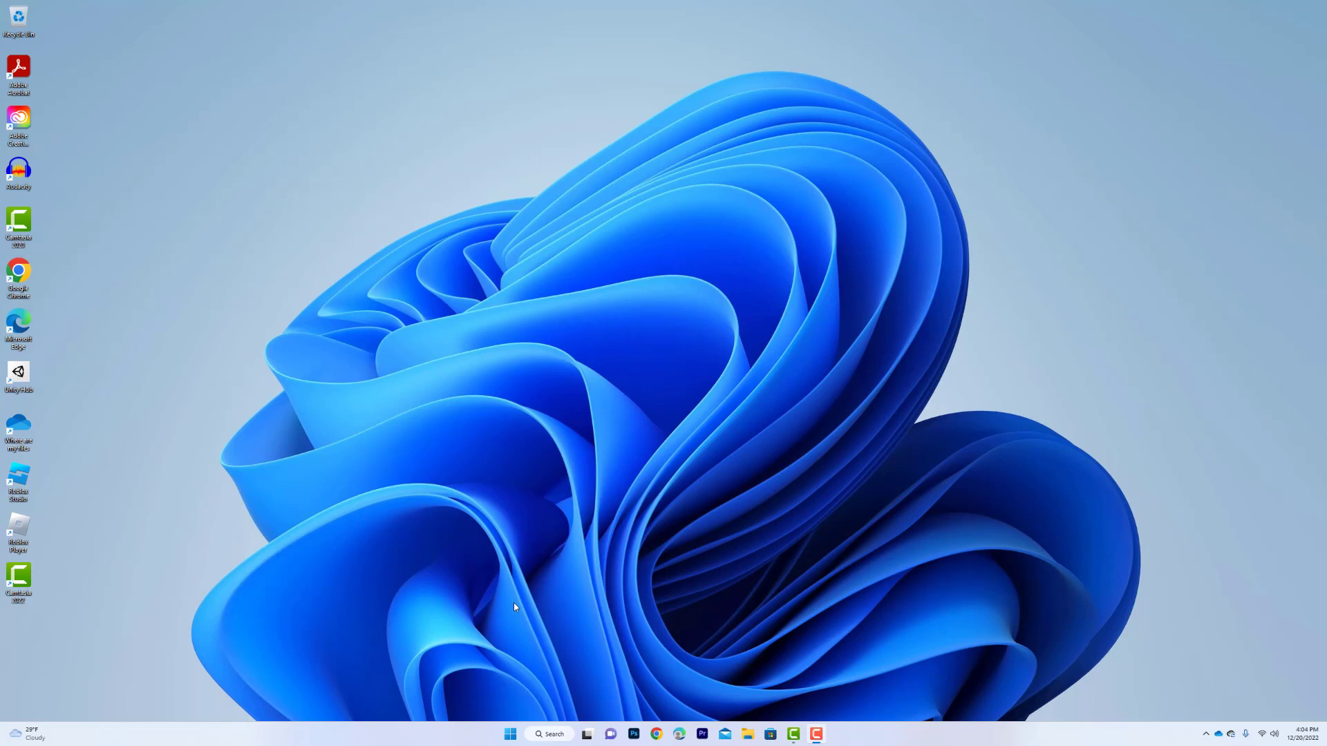
mouse_move(502, 730)
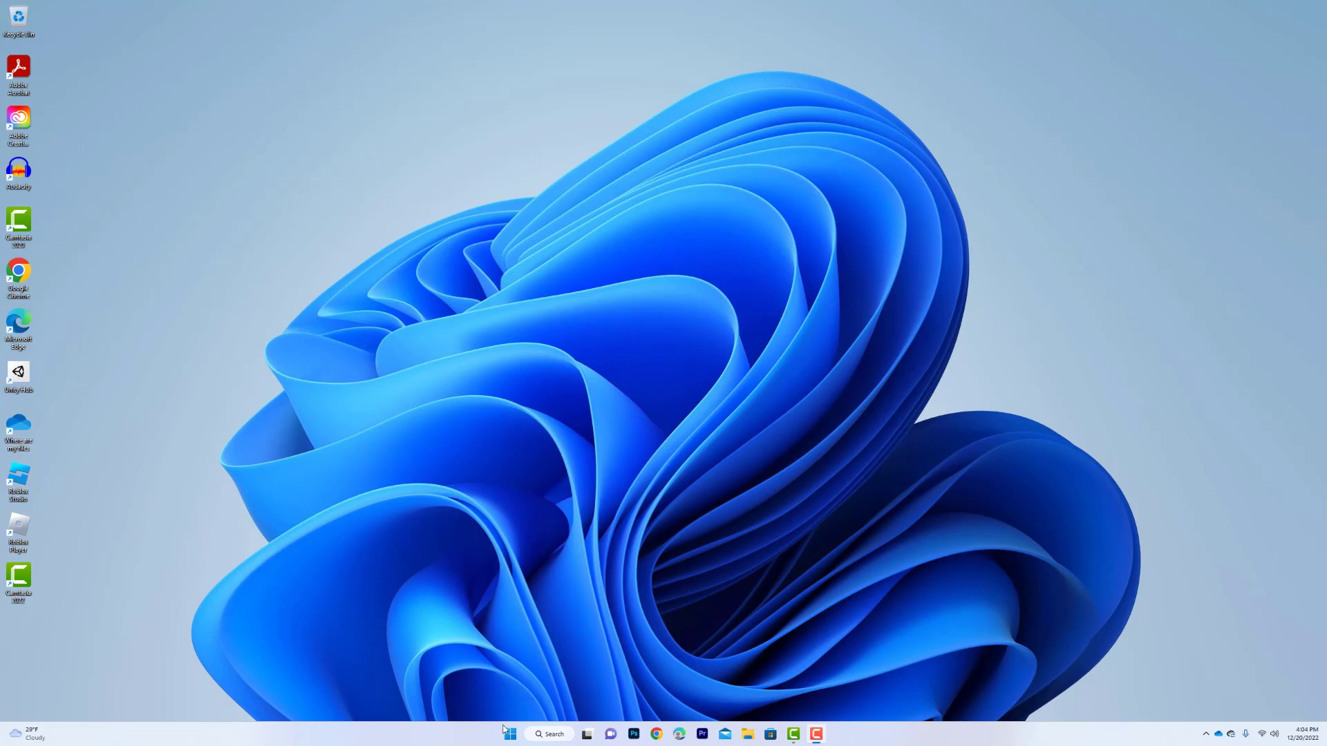
Bring up the Windows 11 Start menu with its pinned apps.
left_click(510, 734)
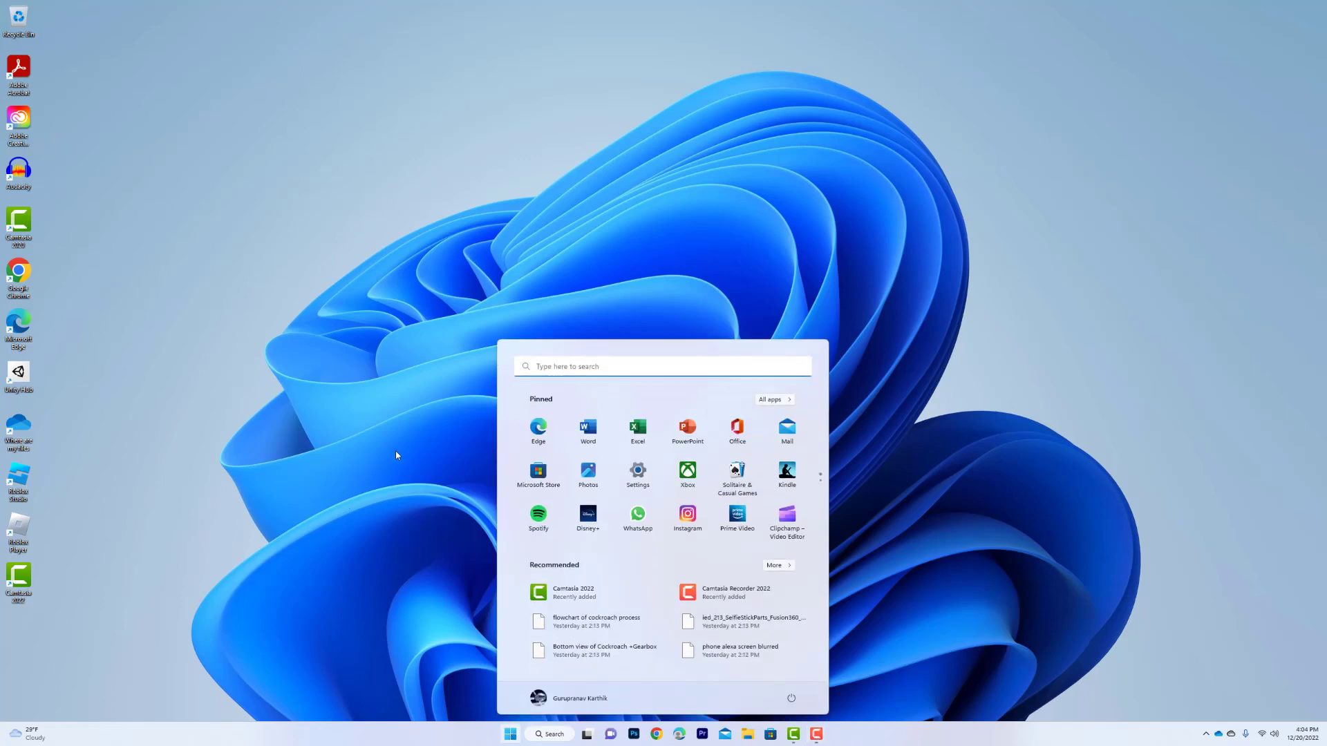
mouse_move(507, 382)
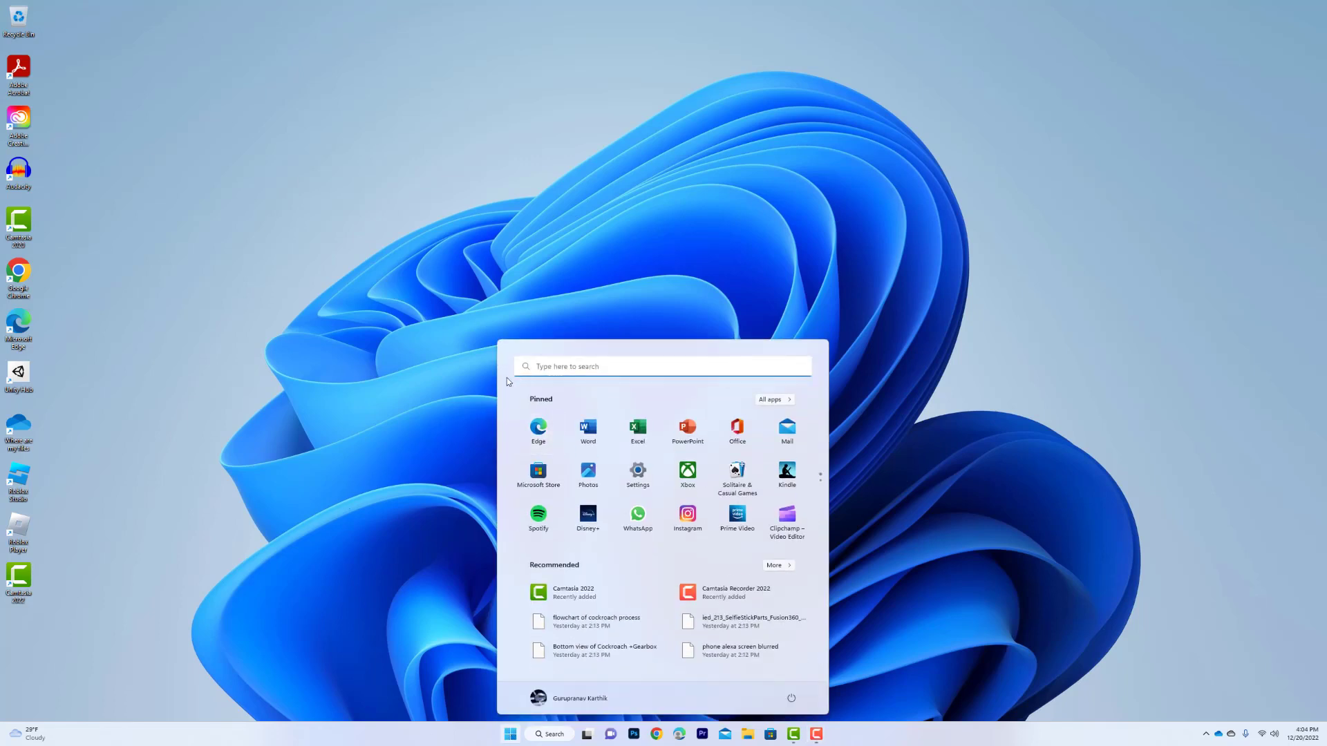
mouse_move(538, 429)
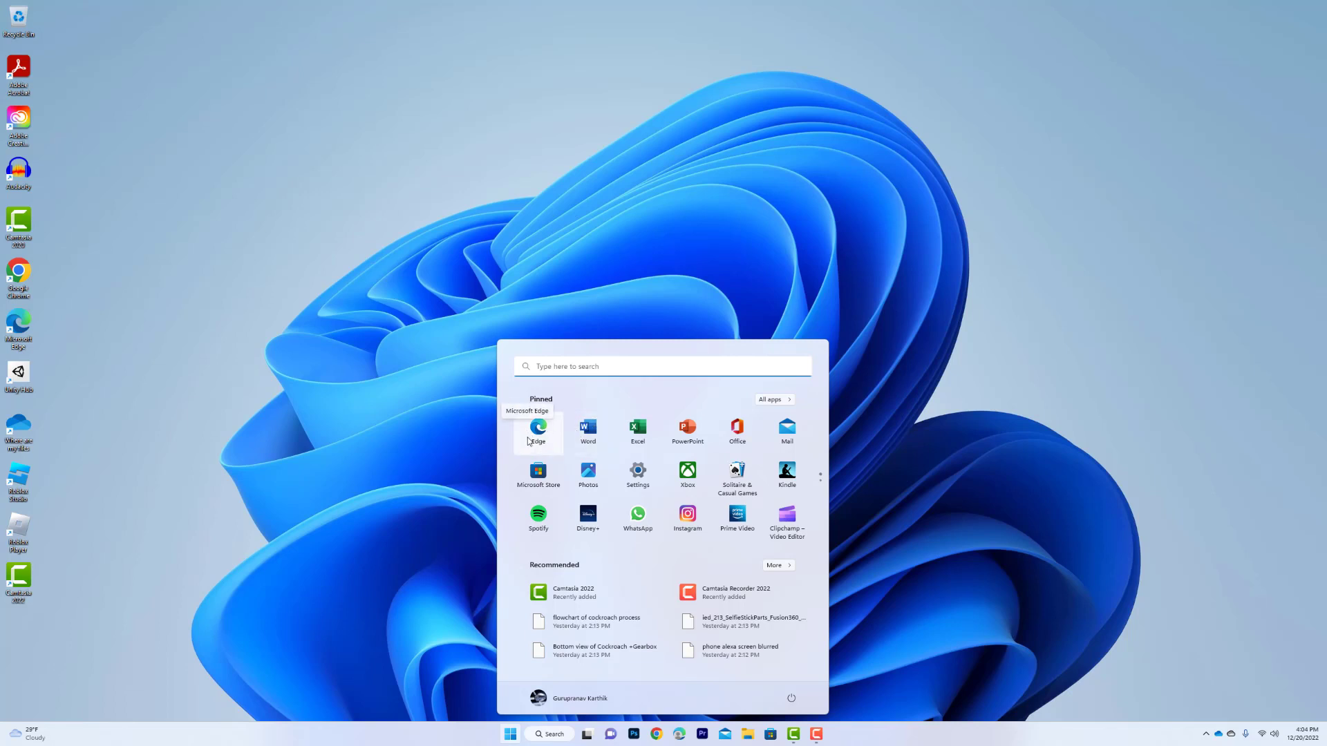
mouse_move(549, 448)
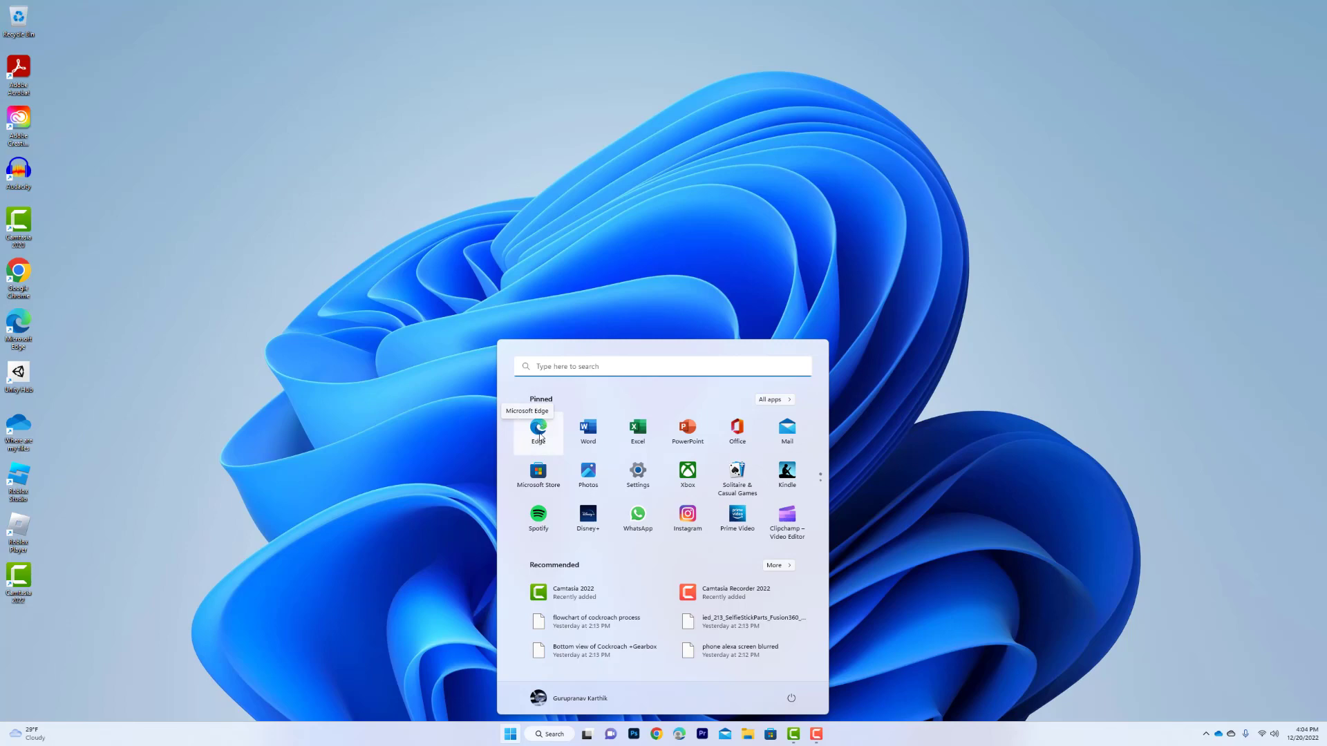
Launch Microsoft Edge from the pinned apps.
left_click(538, 431)
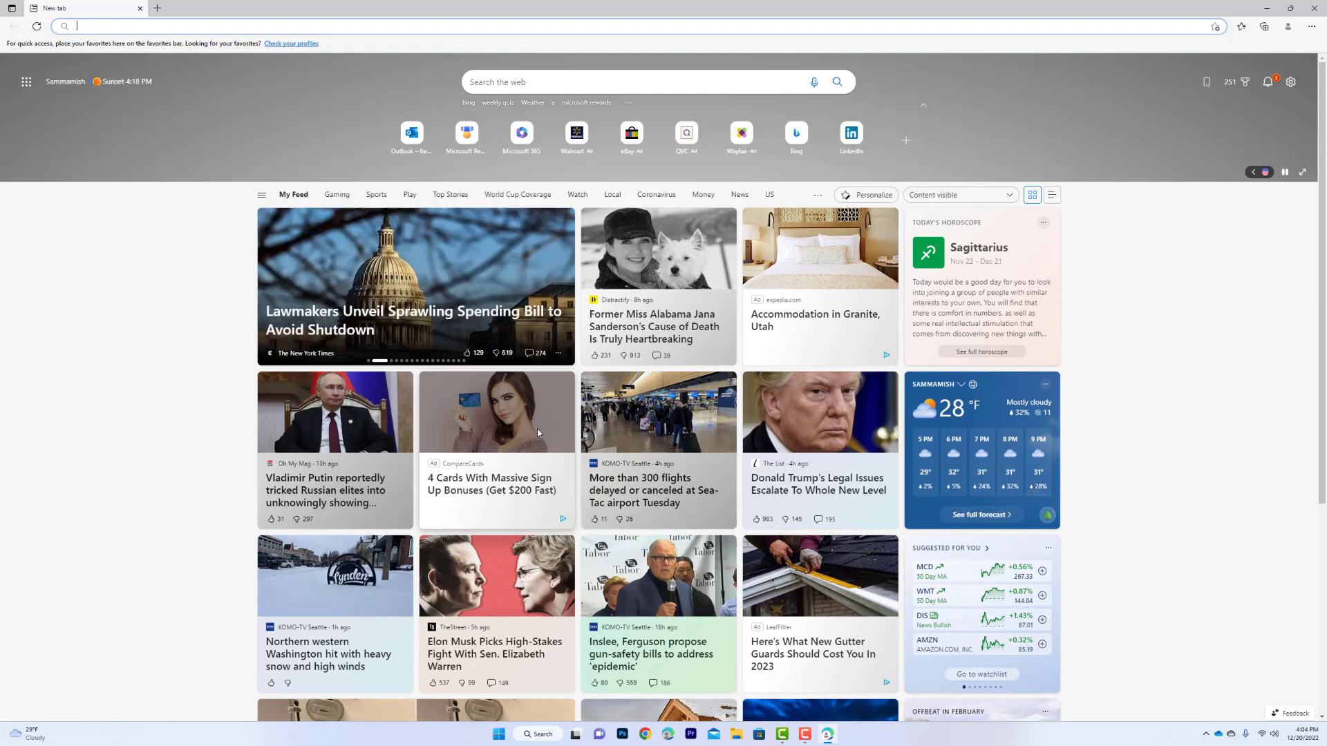
mouse_move(492, 375)
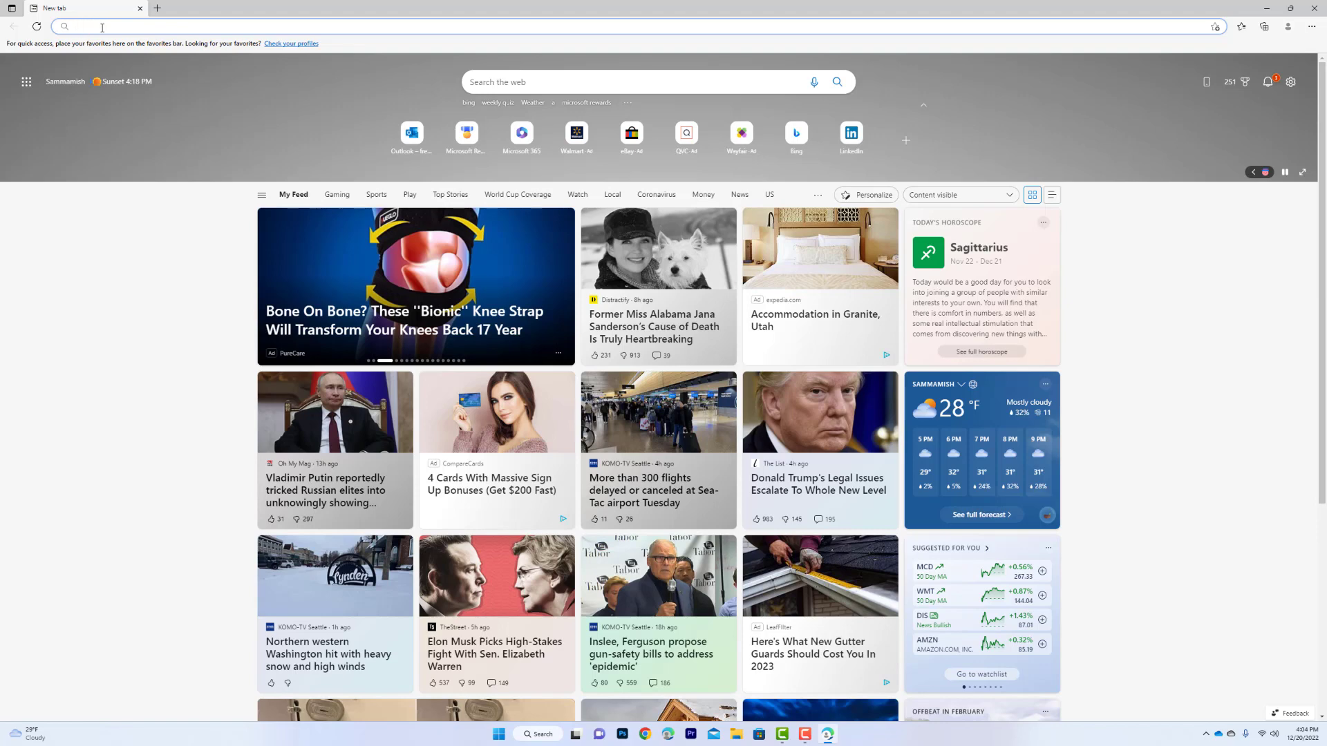
Enter hotmail.com as the web address in Edge's address bar.
left_click(100, 26)
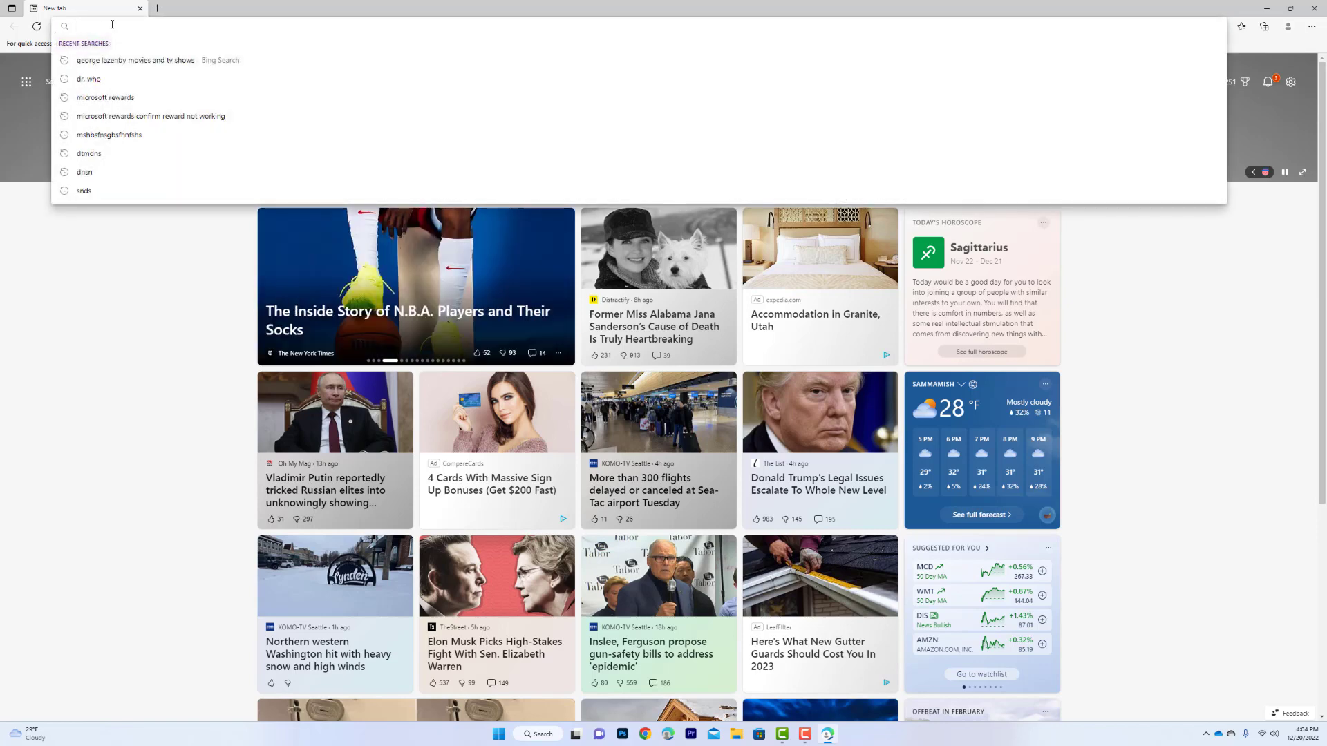
type("hotmail.com")
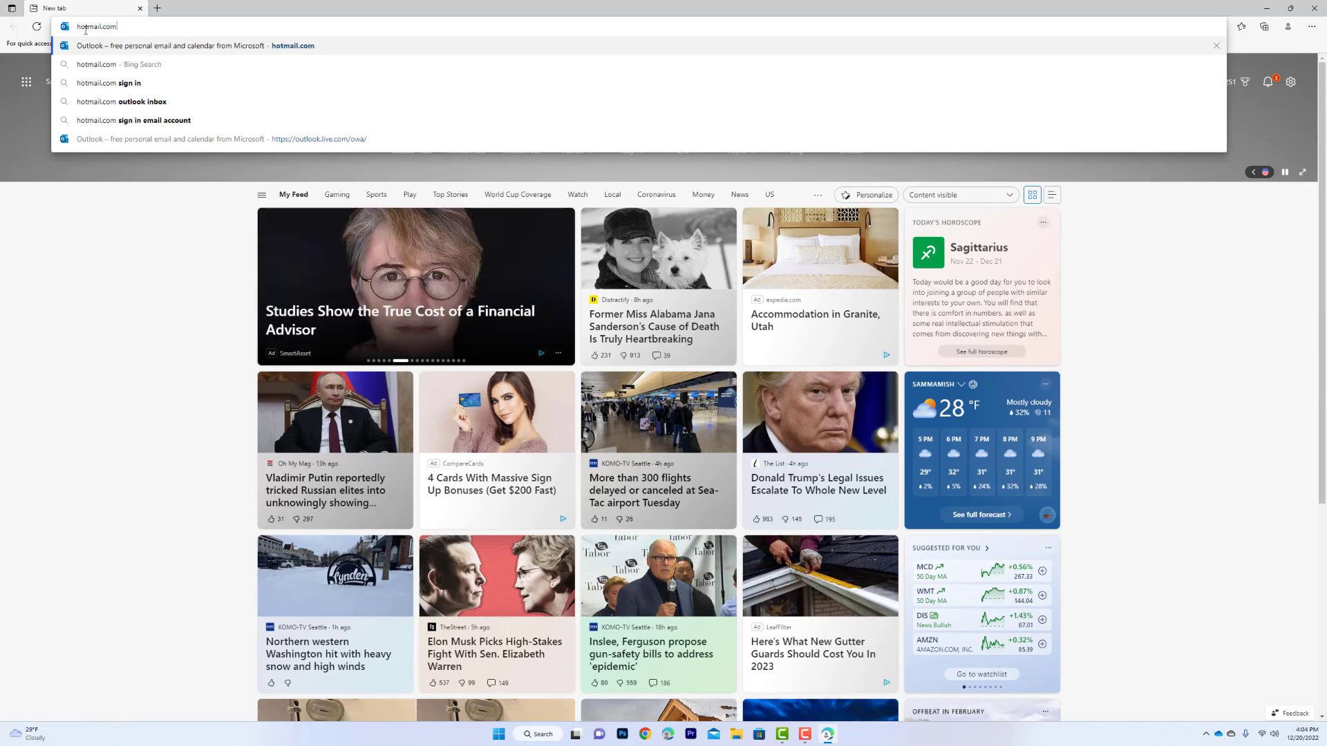
mouse_move(171, 57)
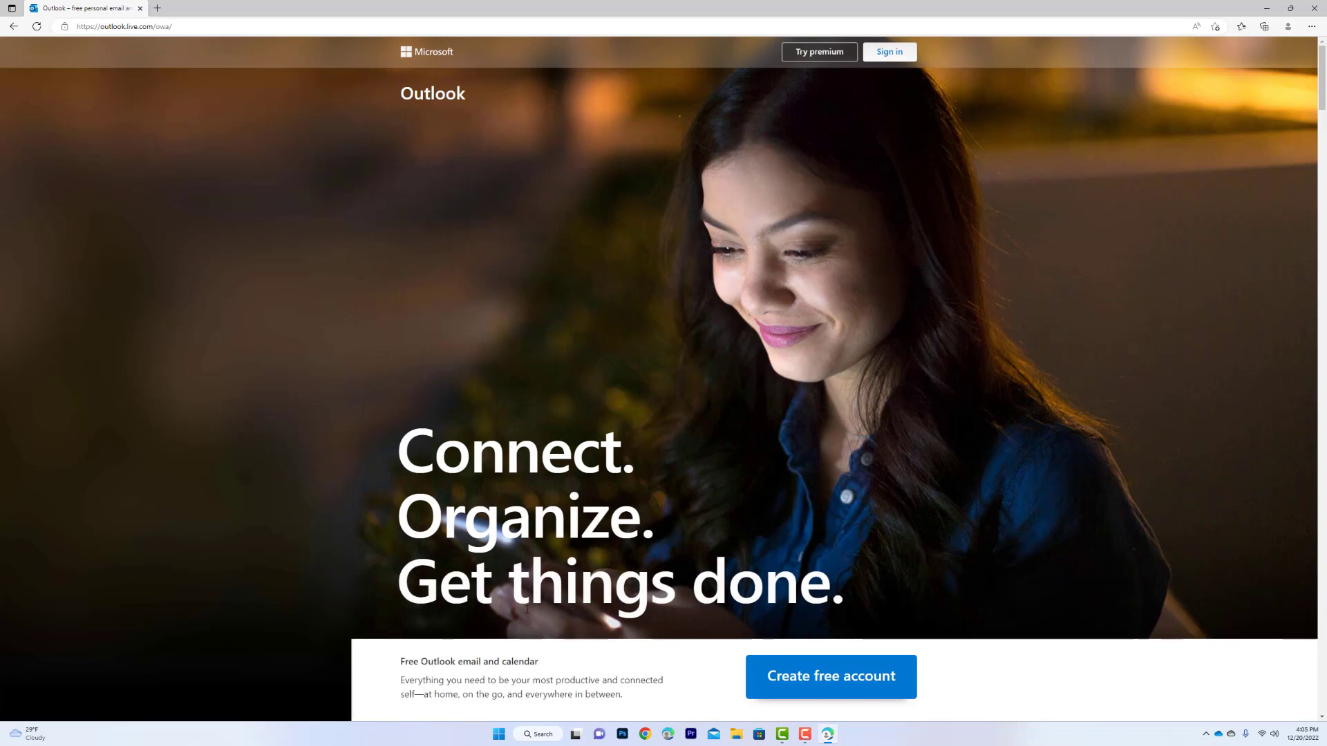
mouse_move(263, 520)
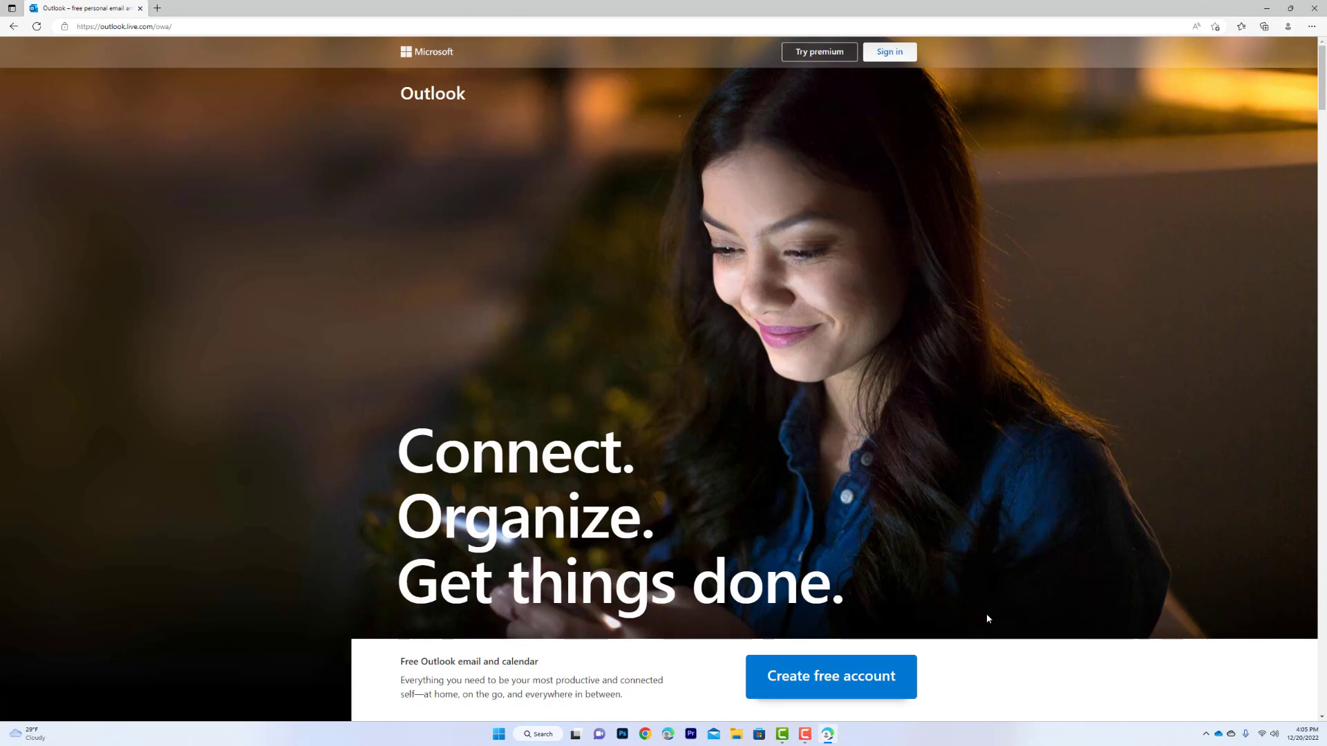
mouse_move(937, 598)
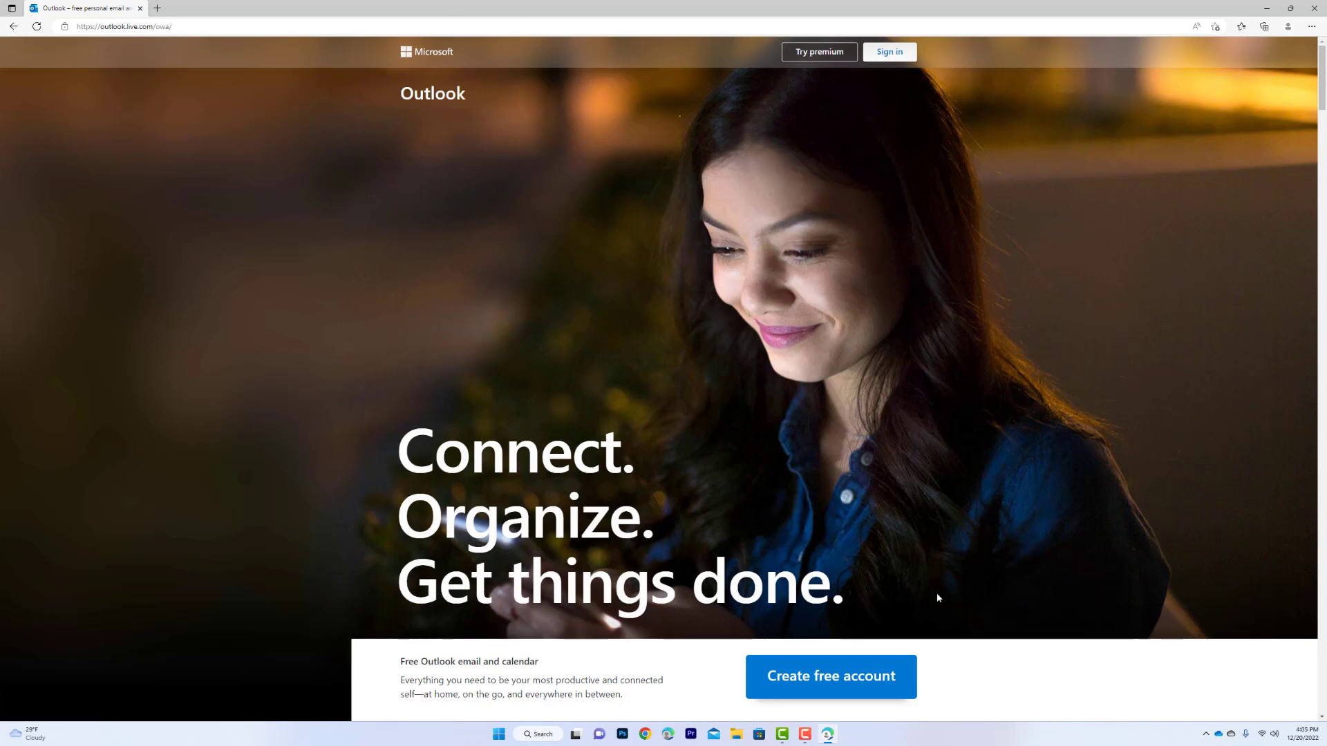
Start creating a free Outlook account from the welcome page.
left_click(831, 676)
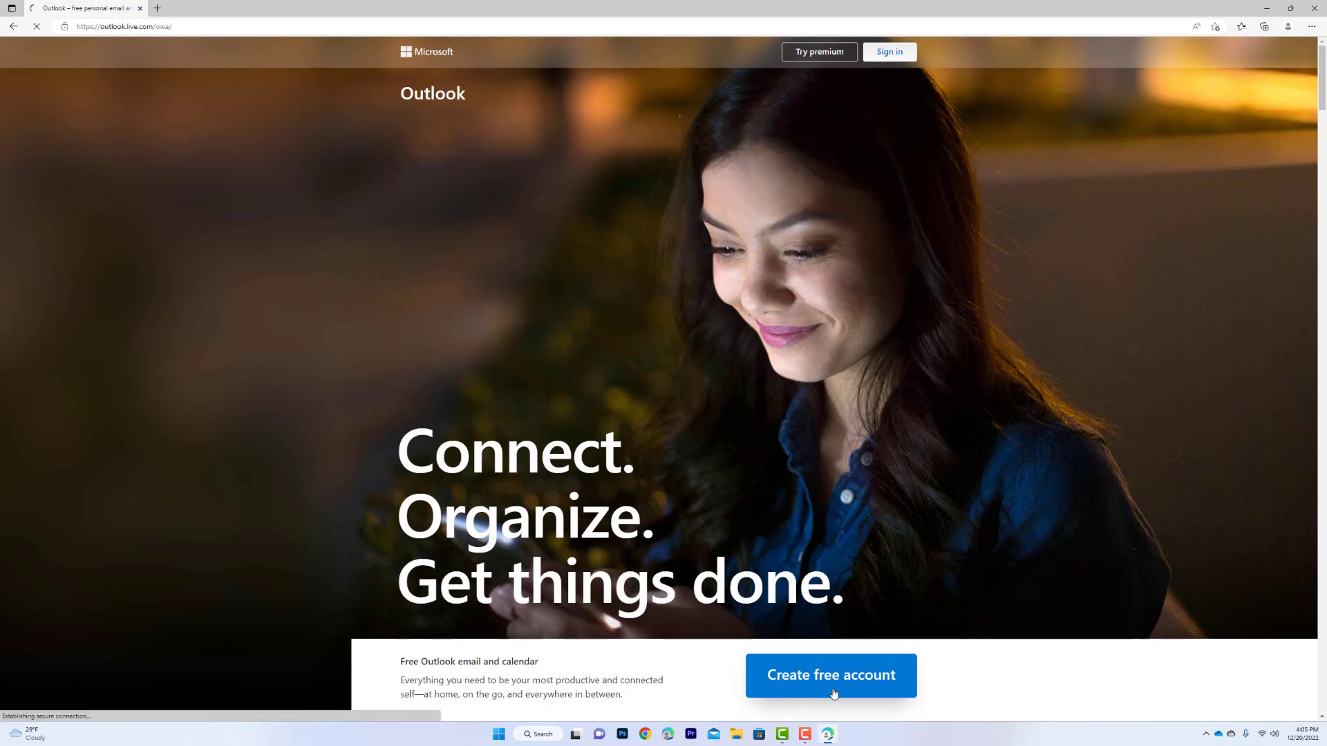
left_click(830, 676)
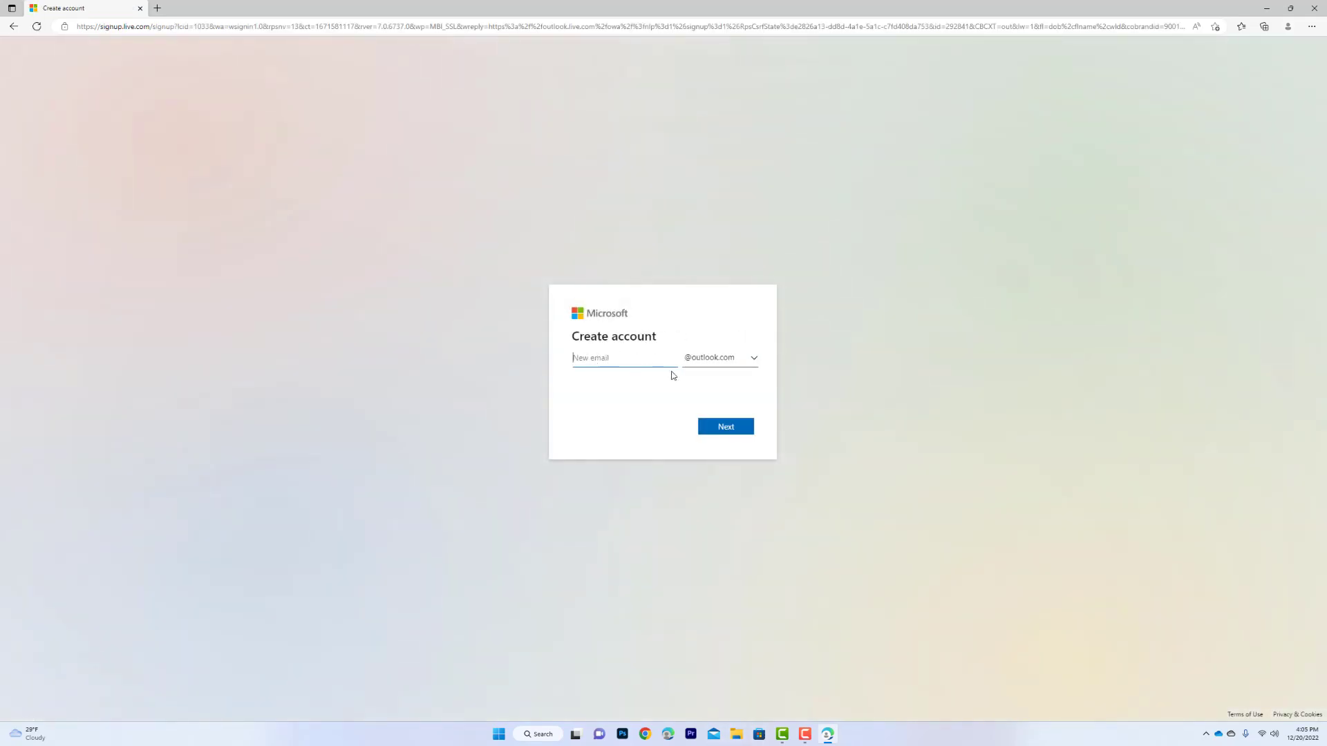
mouse_move(1021, 400)
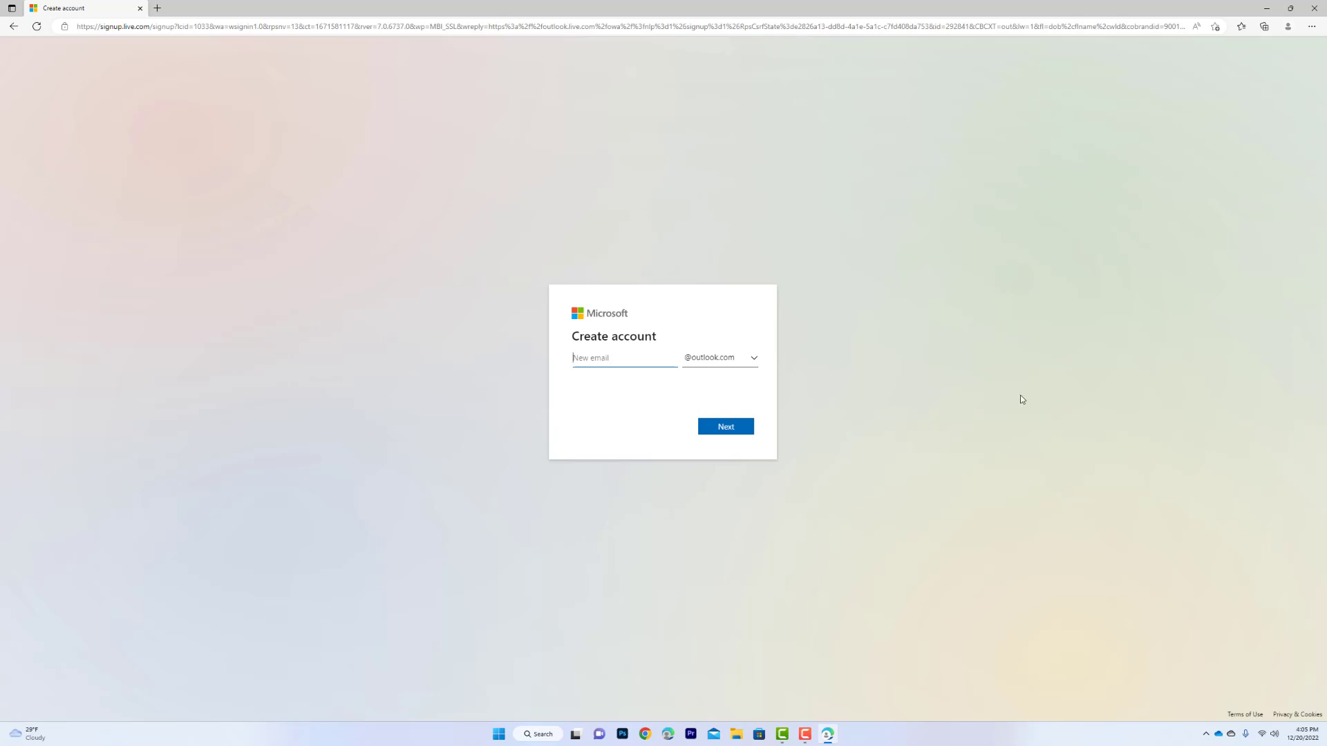
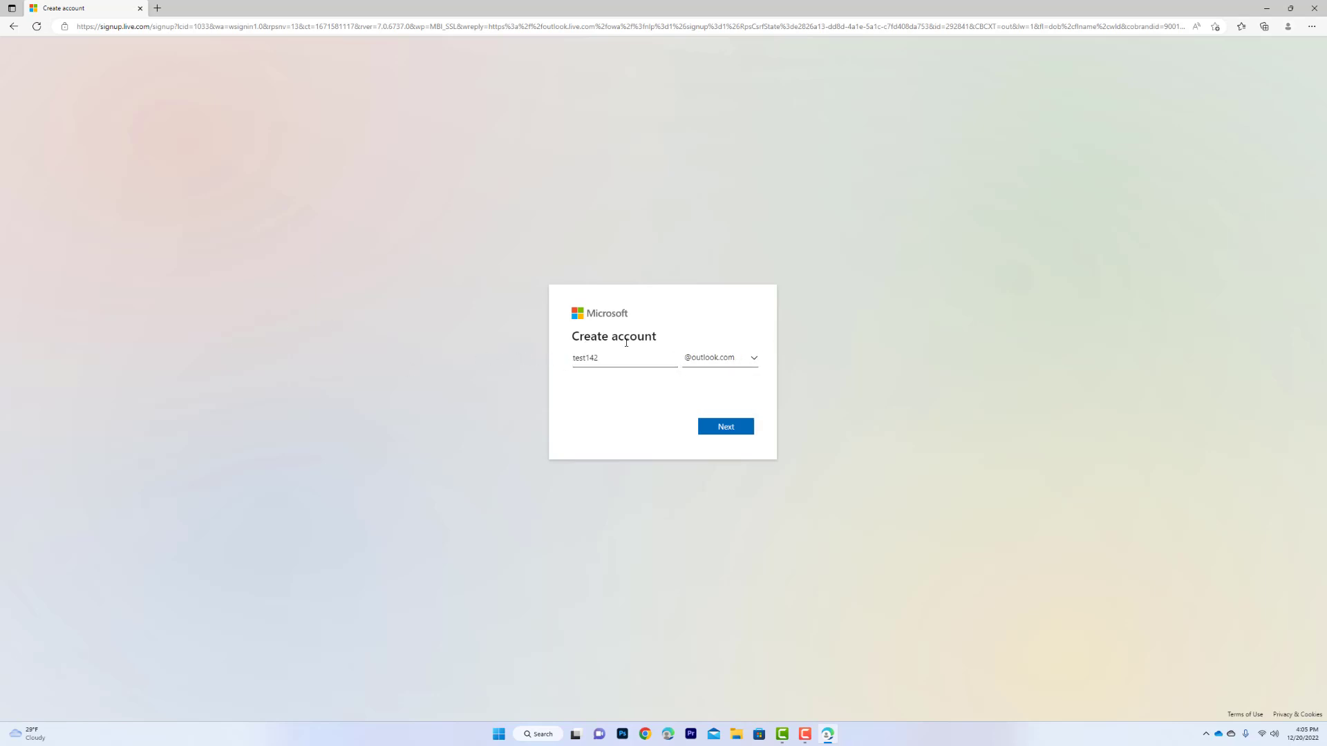
Choose hotmail.com as the domain for the new address.
left_click(719, 357)
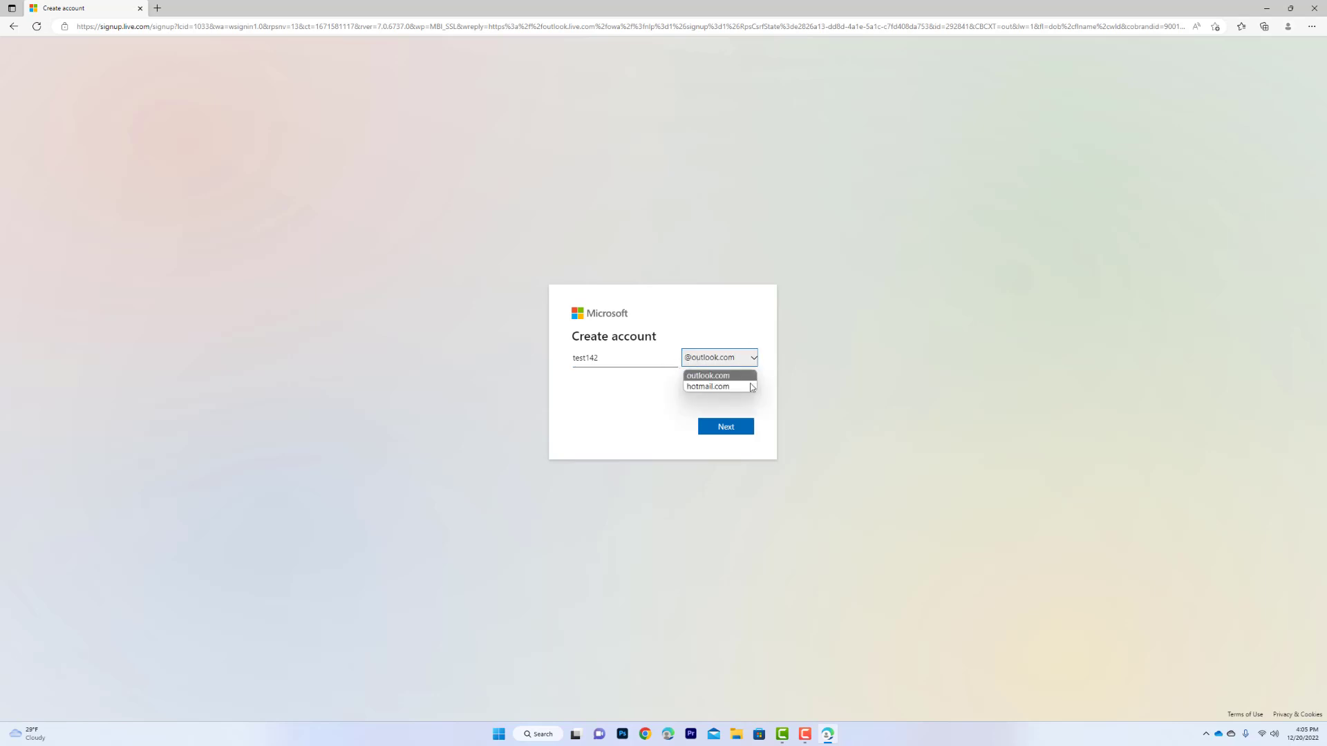
left_click(708, 387)
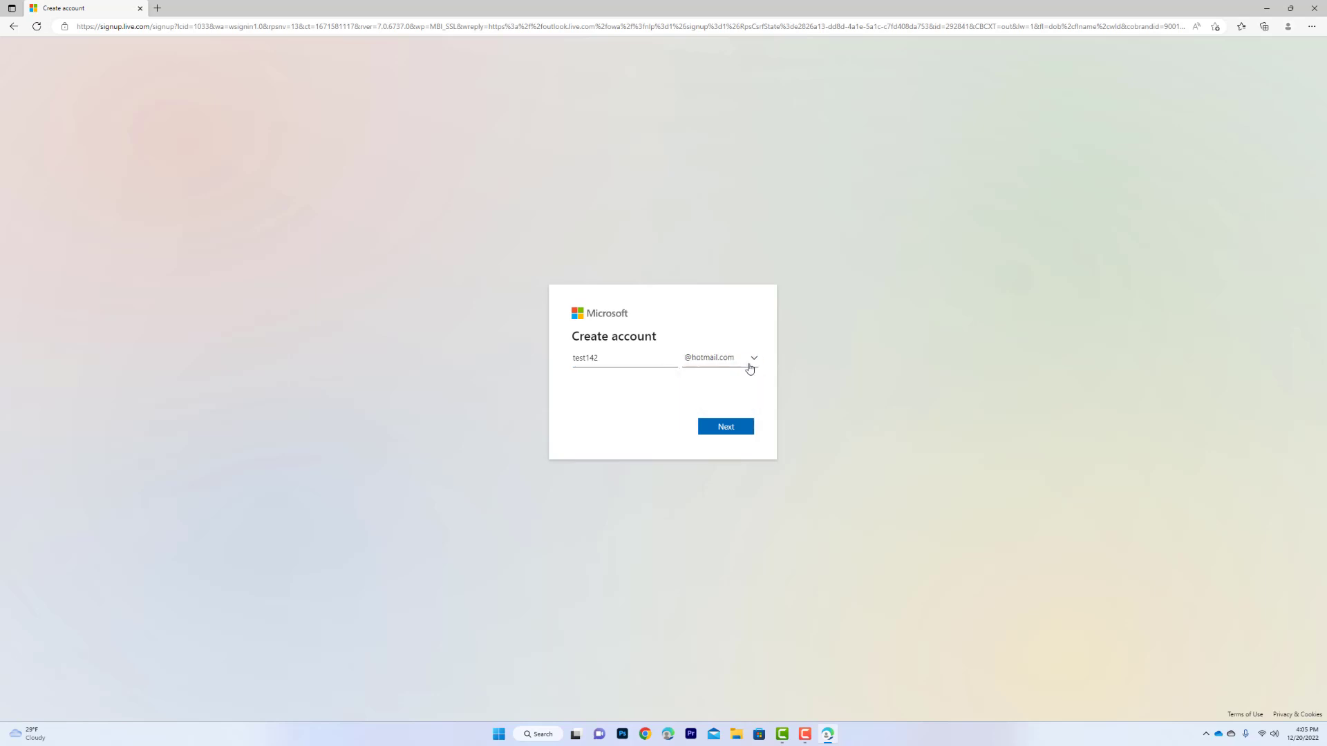
left_click(752, 356)
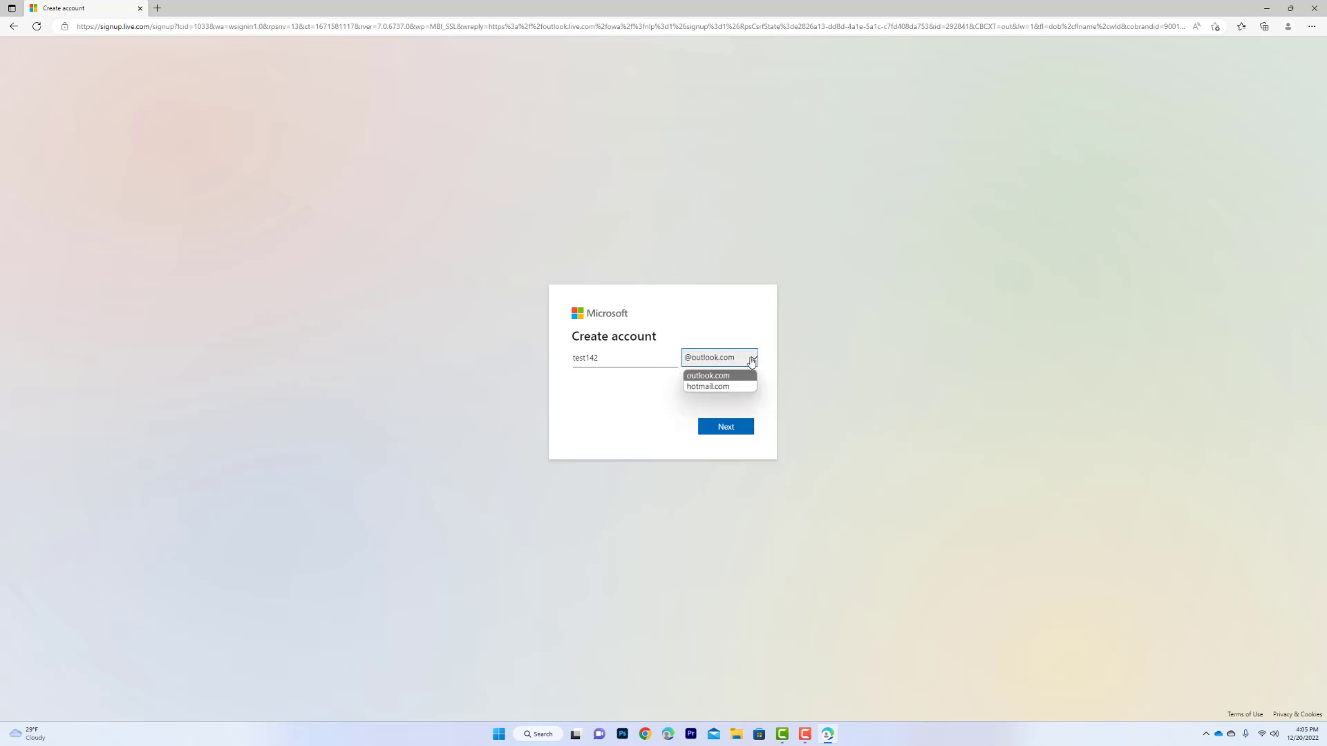
left_click(707, 387)
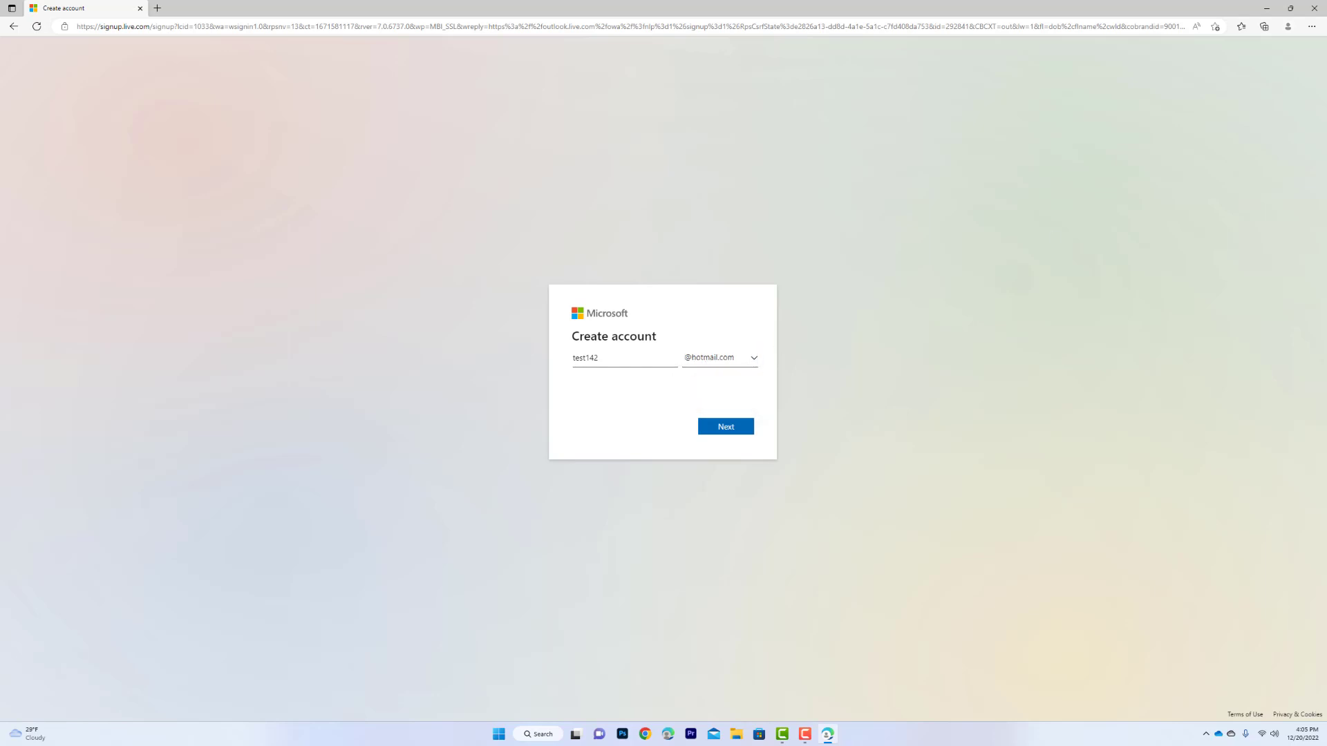
Check the browser's signed-in profile and clear the signup email field.
left_click(1287, 26)
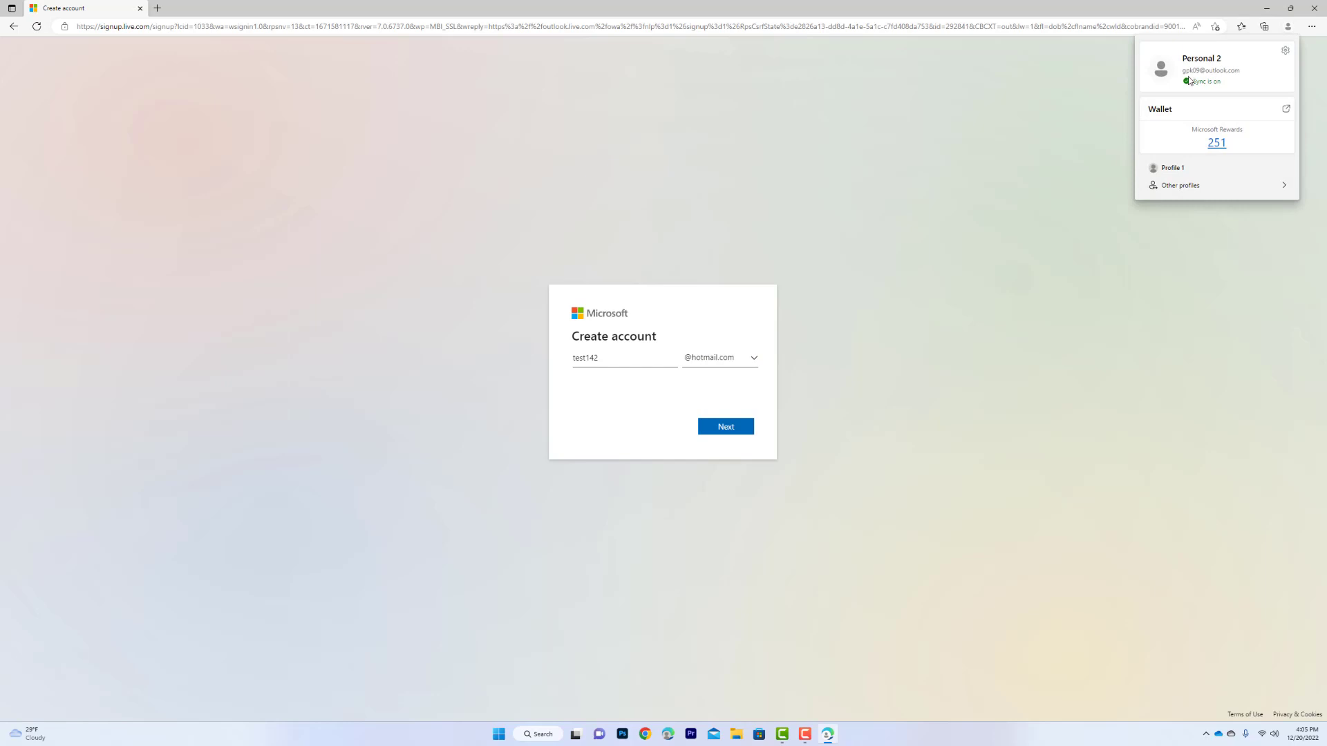
mouse_move(1212, 80)
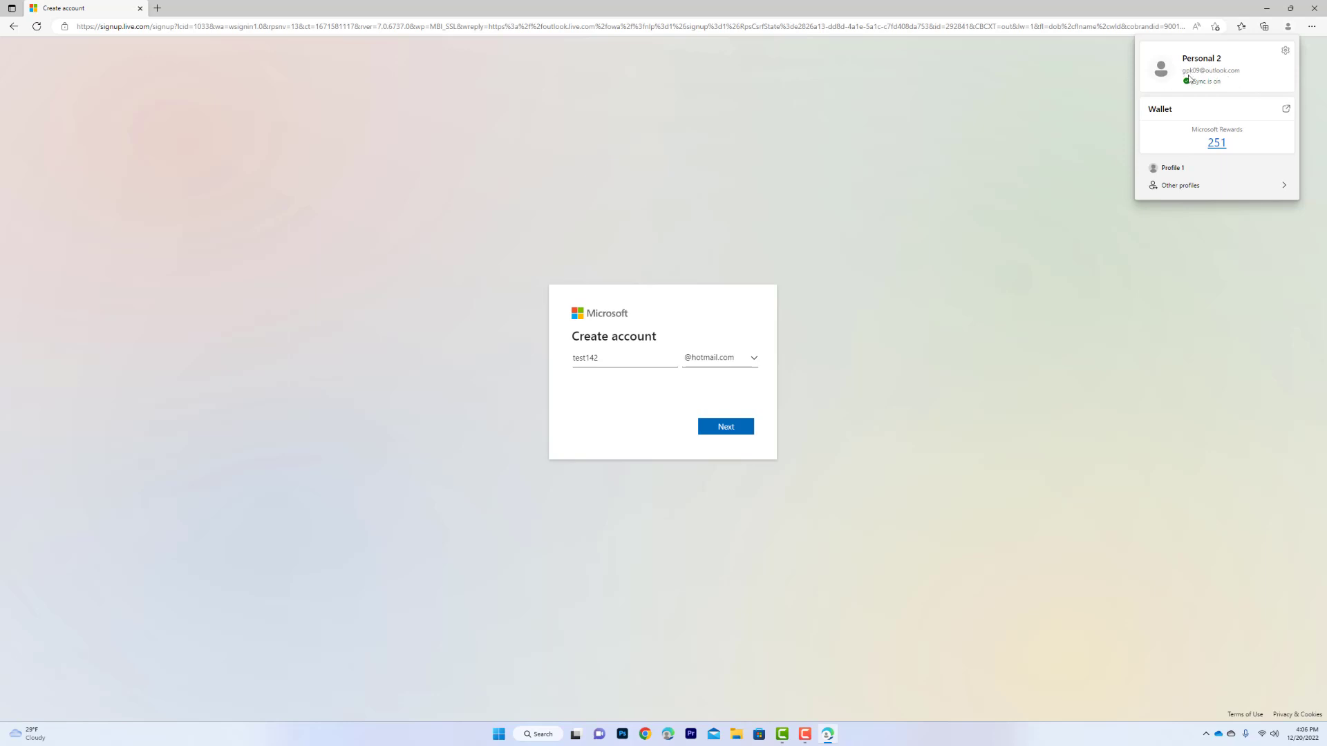
mouse_move(1233, 80)
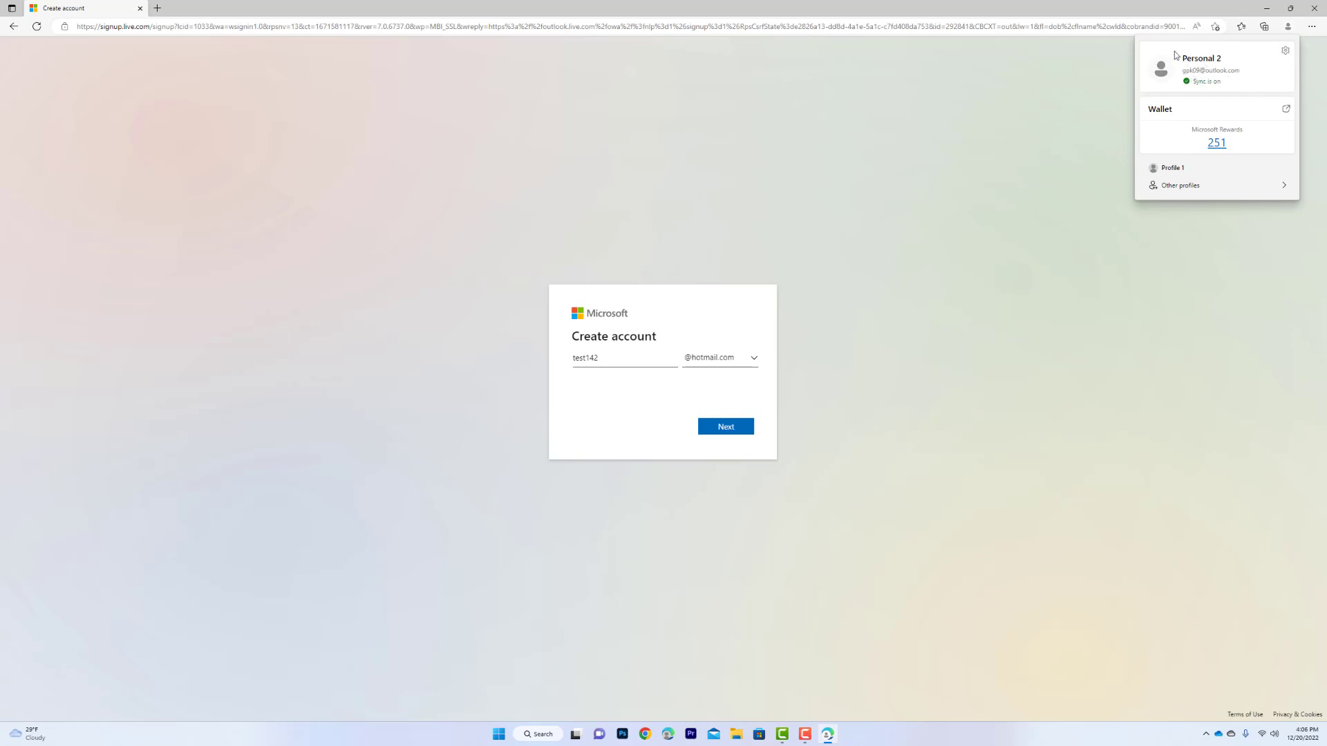
mouse_move(1228, 77)
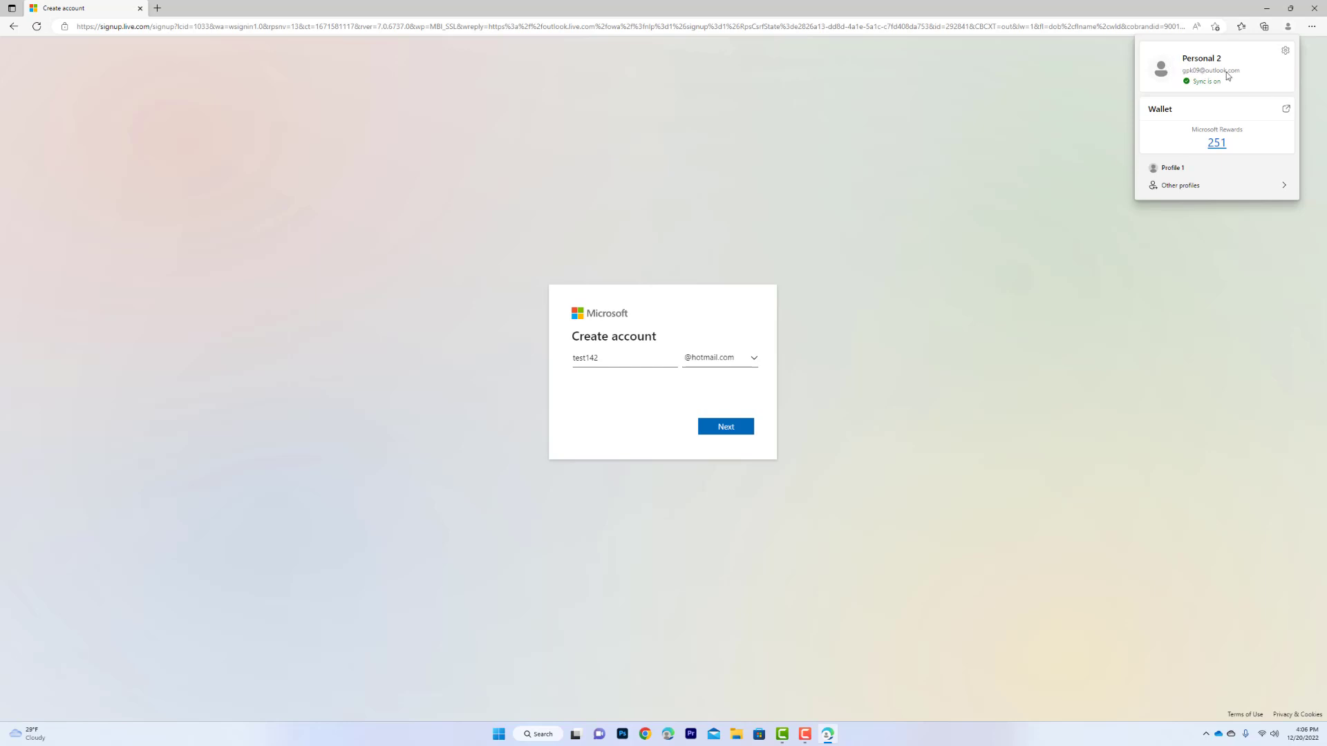
mouse_move(764, 367)
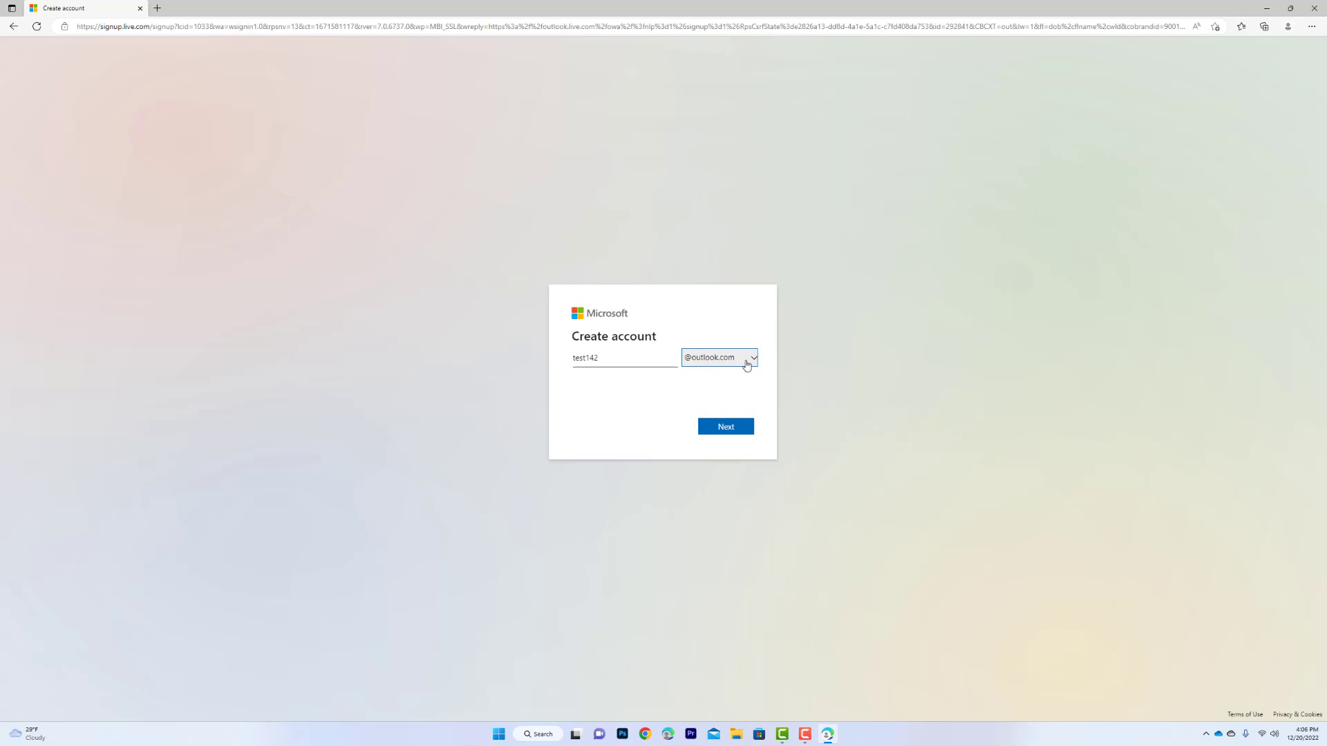
mouse_move(813, 280)
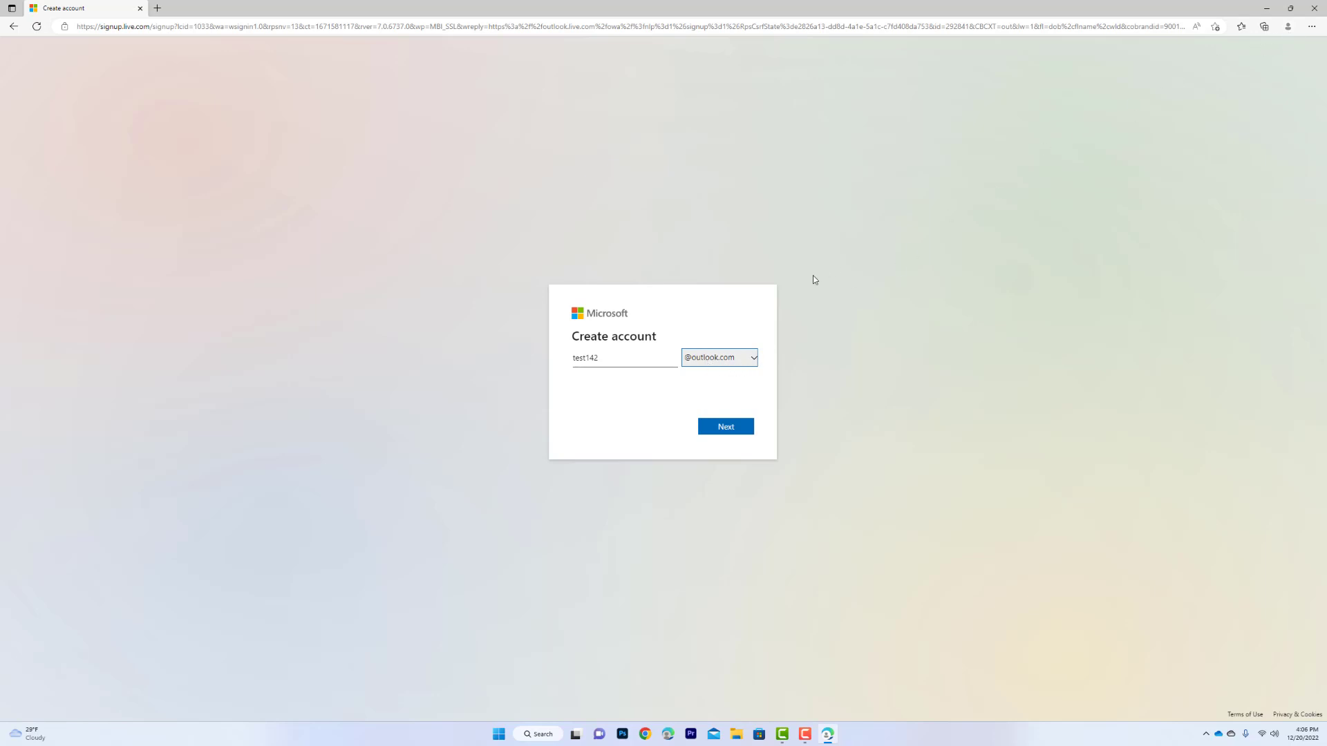
left_click(719, 357)
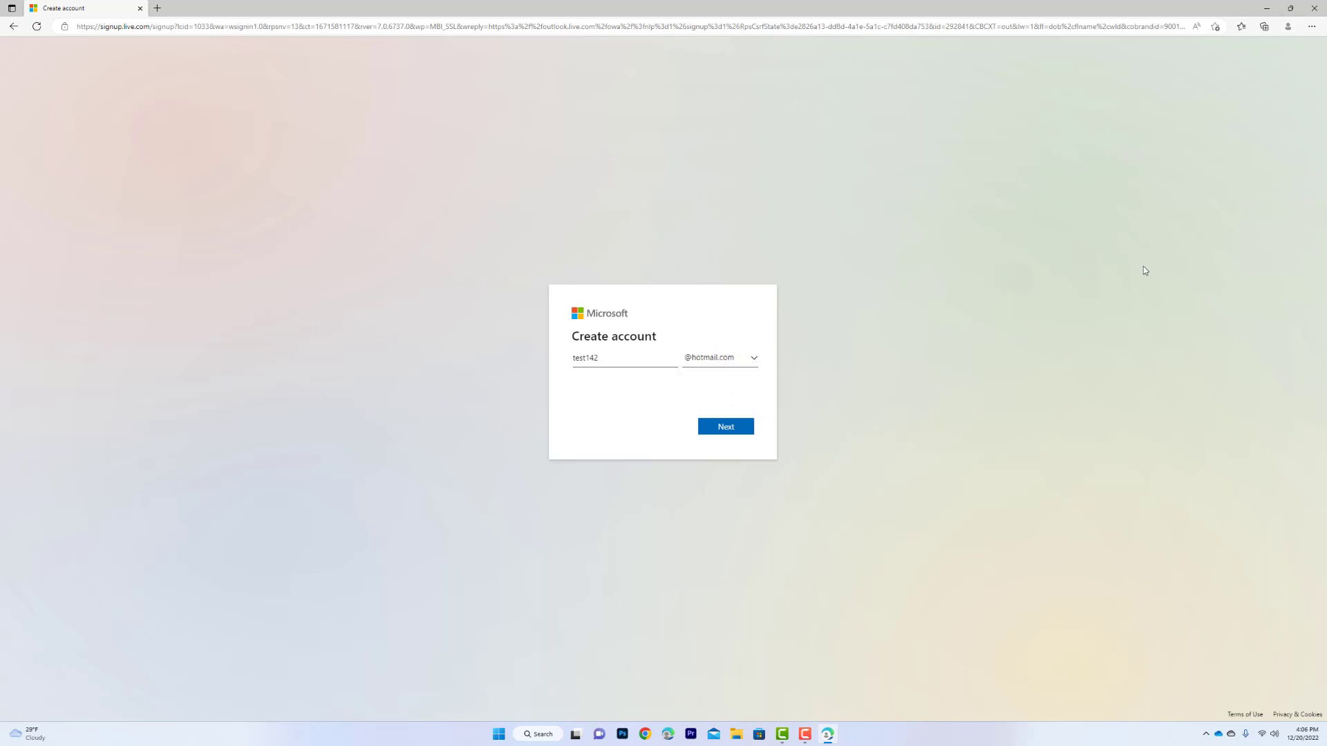
left_click(1287, 26)
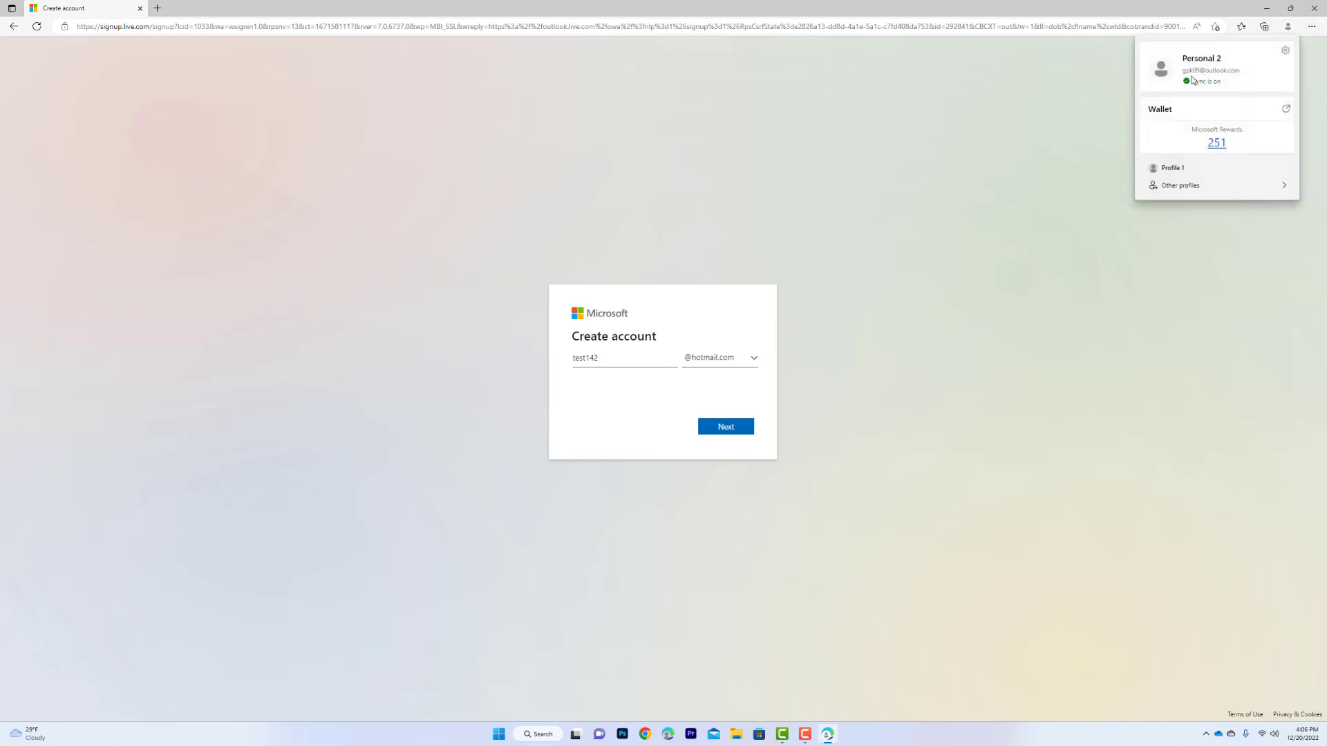
left_click(653, 420)
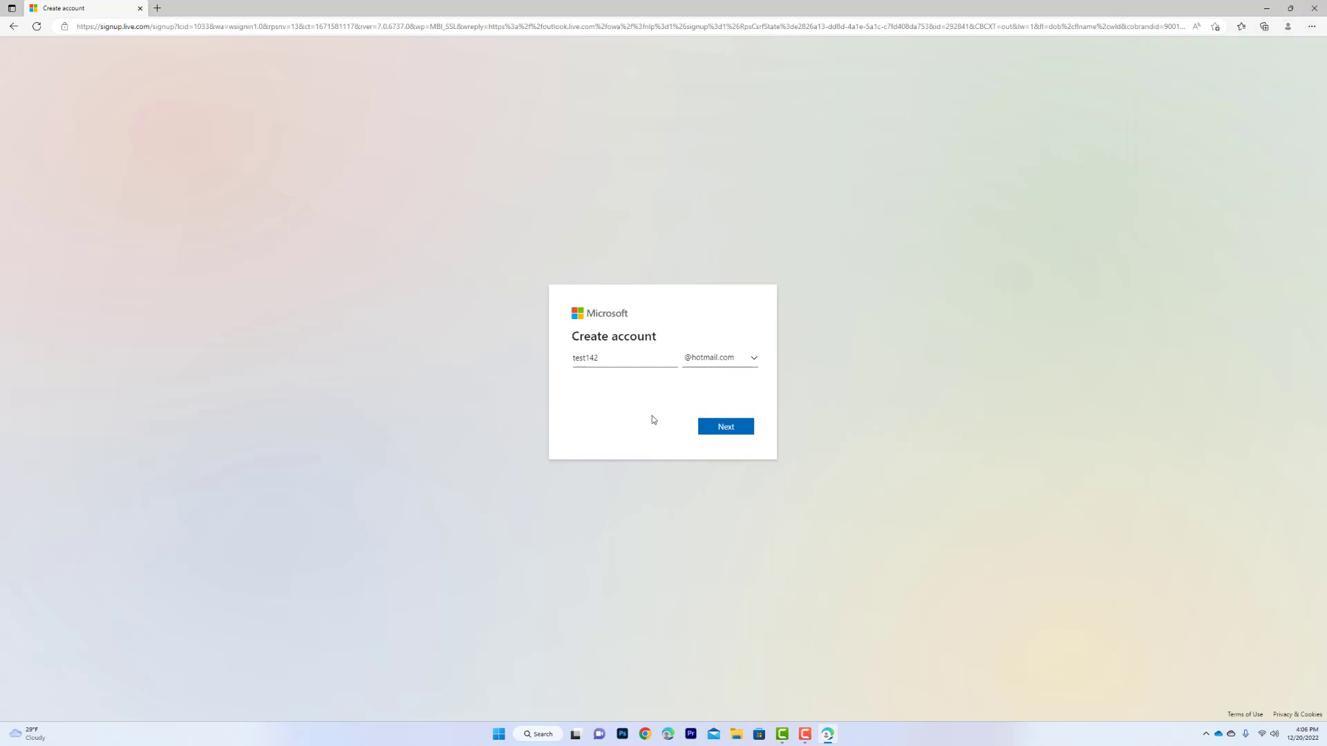
left_click(725, 426)
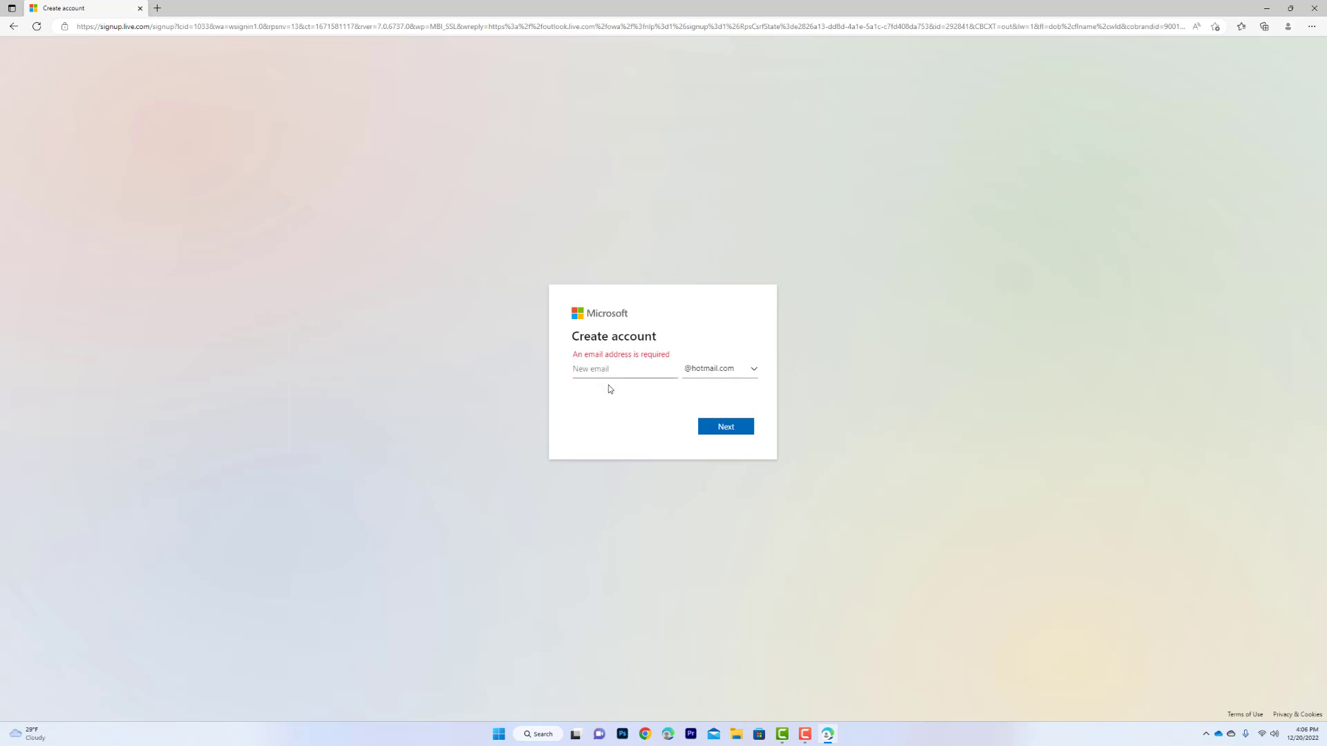
Abandon signup, return to the Outlook home page and start signing in.
left_click(624, 369)
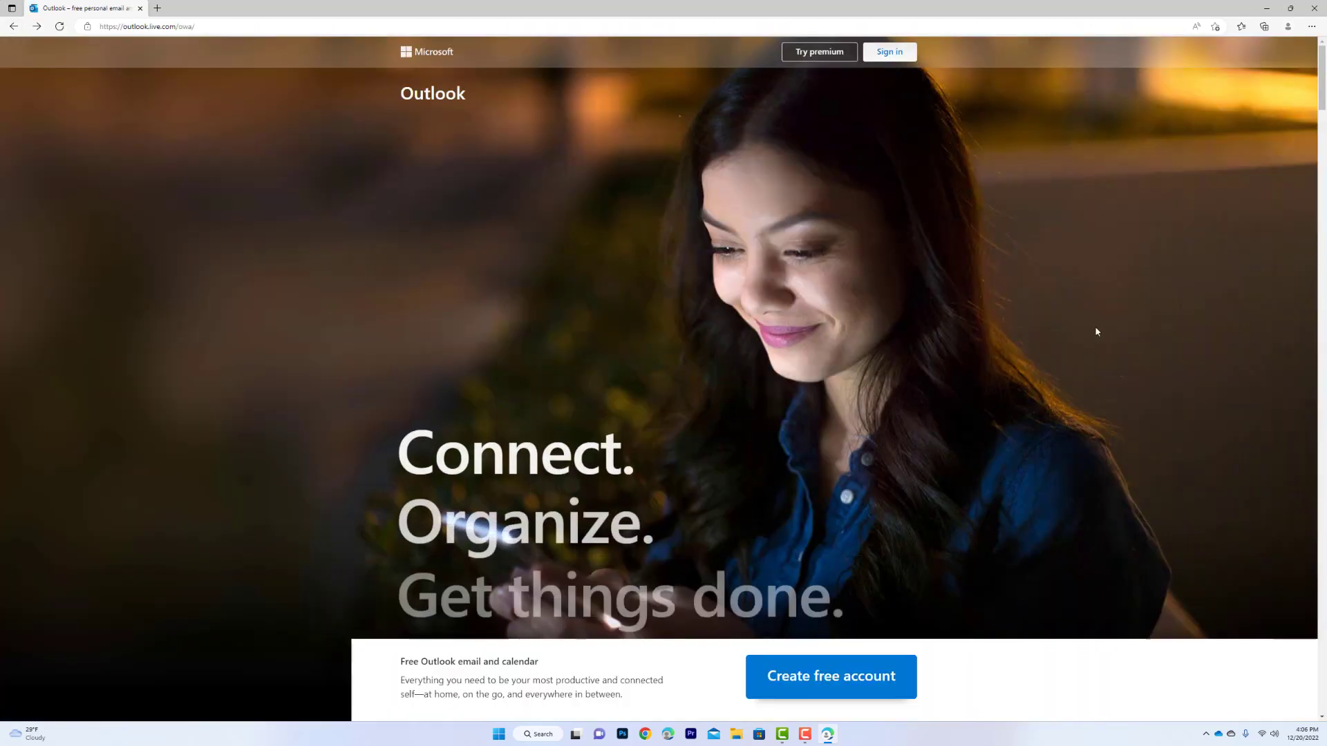
left_click(888, 51)
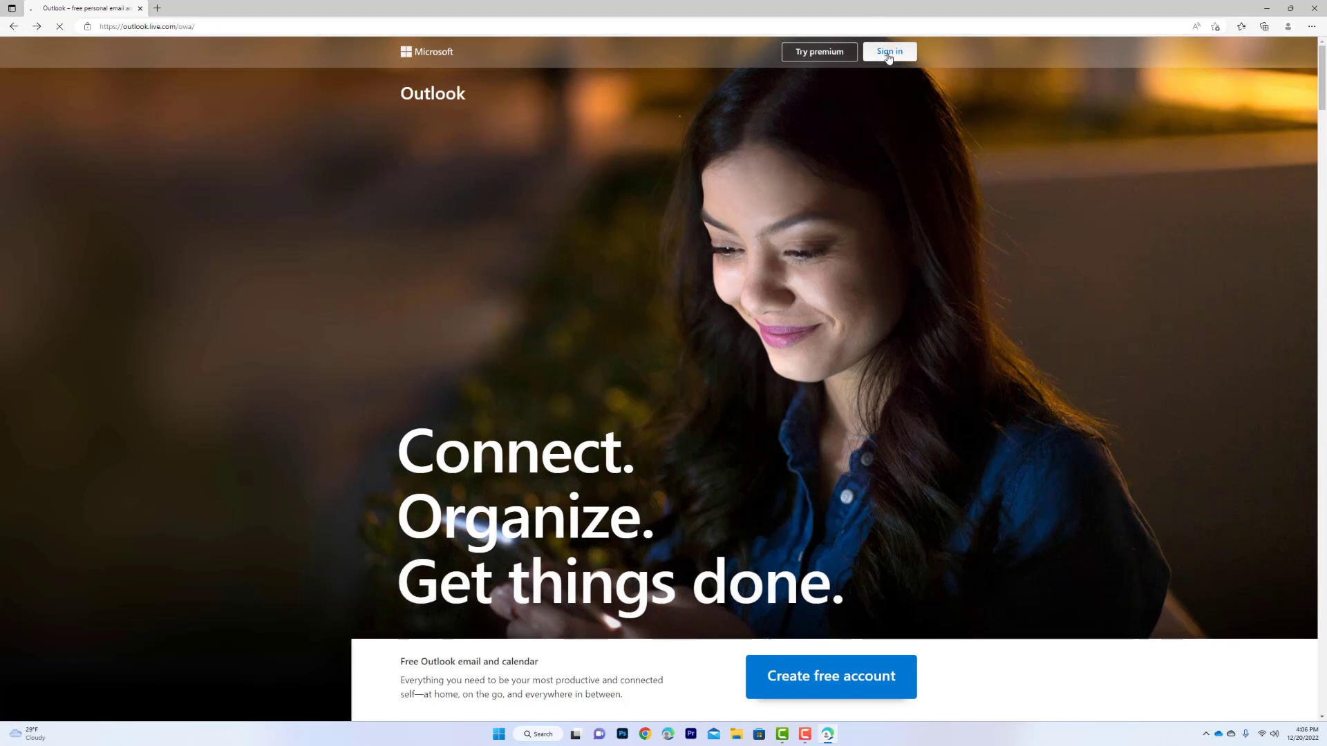
Sign in with the existing account's email and password.
left_click(889, 51)
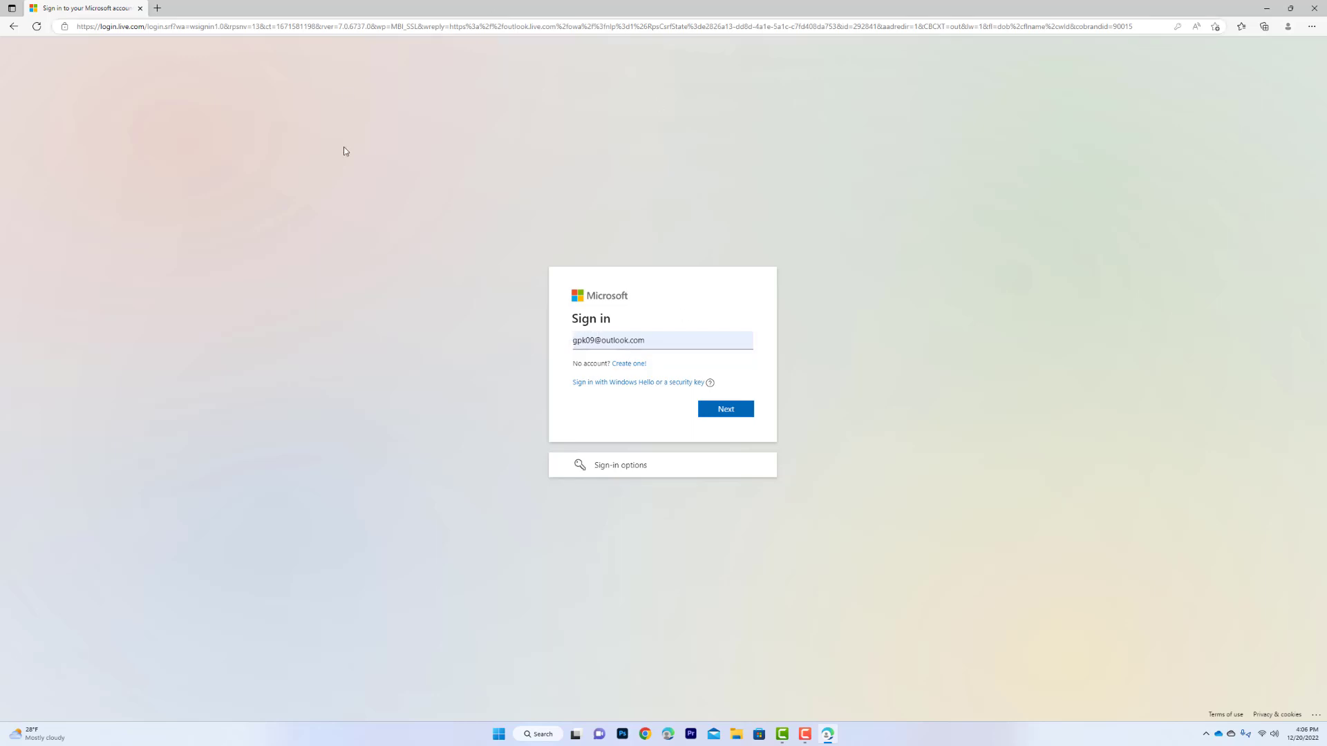
mouse_move(1271, 117)
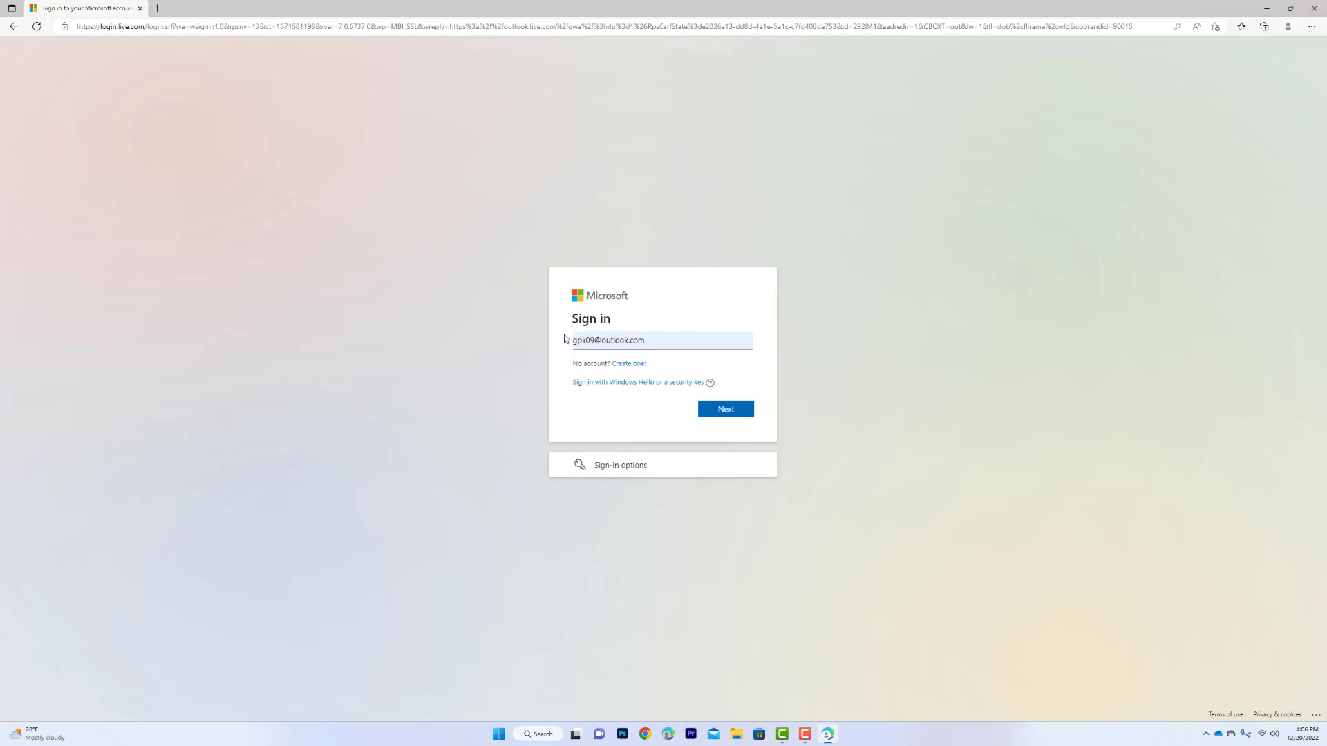
left_click(724, 409)
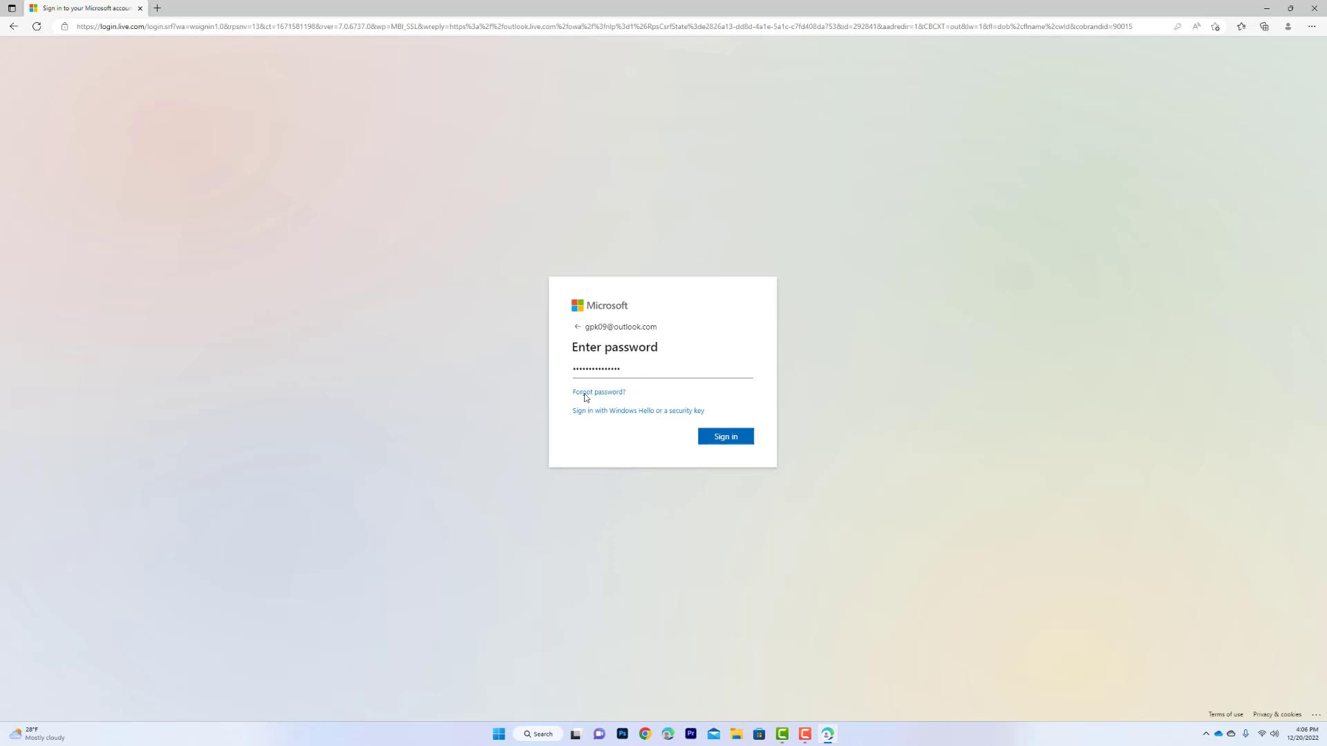
left_click(573, 372)
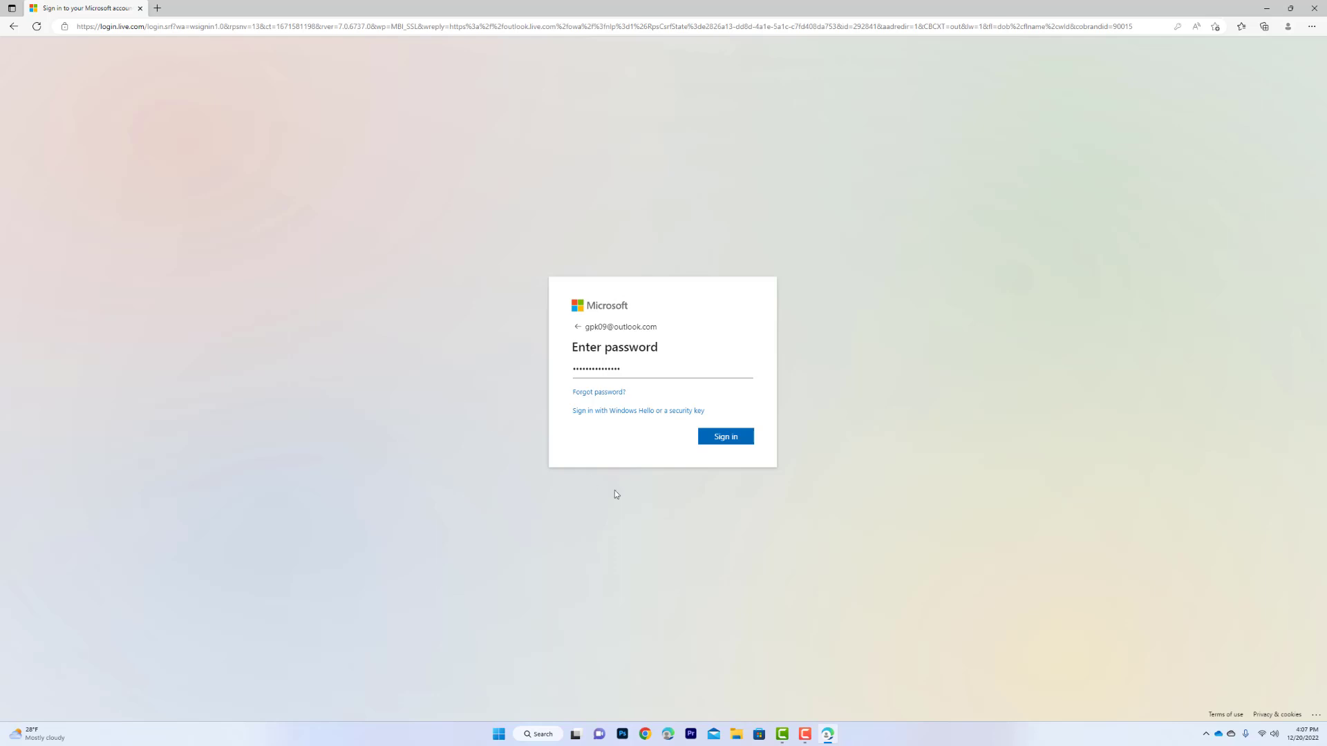
left_click(660, 368)
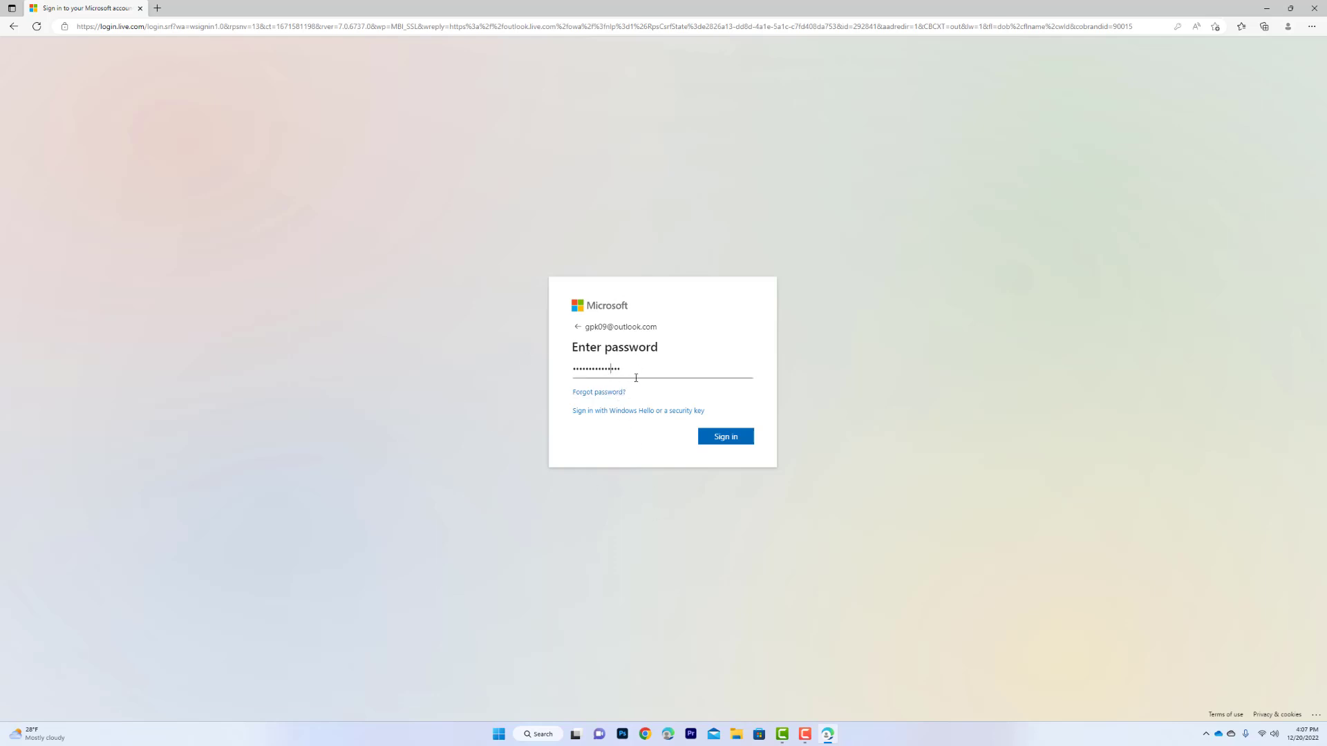
left_click(725, 436)
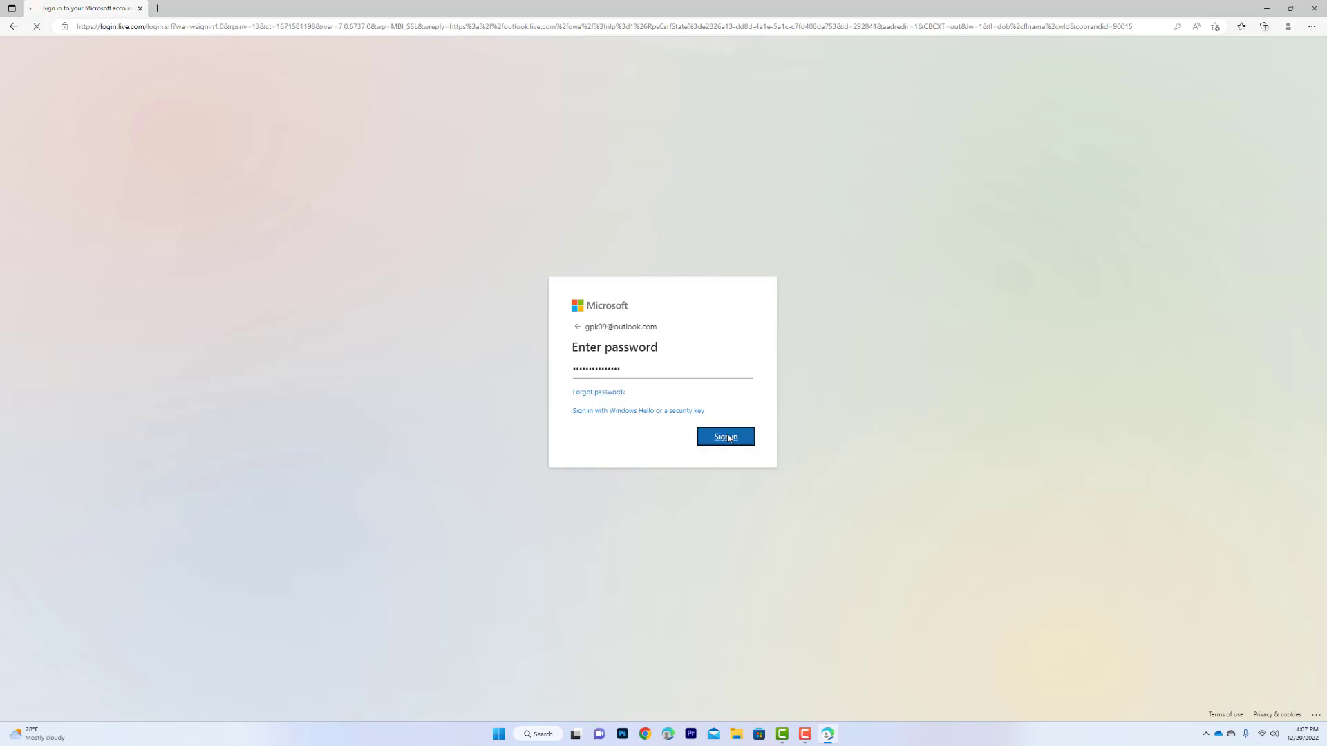
View the Other inbox messages, then return to the Focused inbox.
left_click(726, 436)
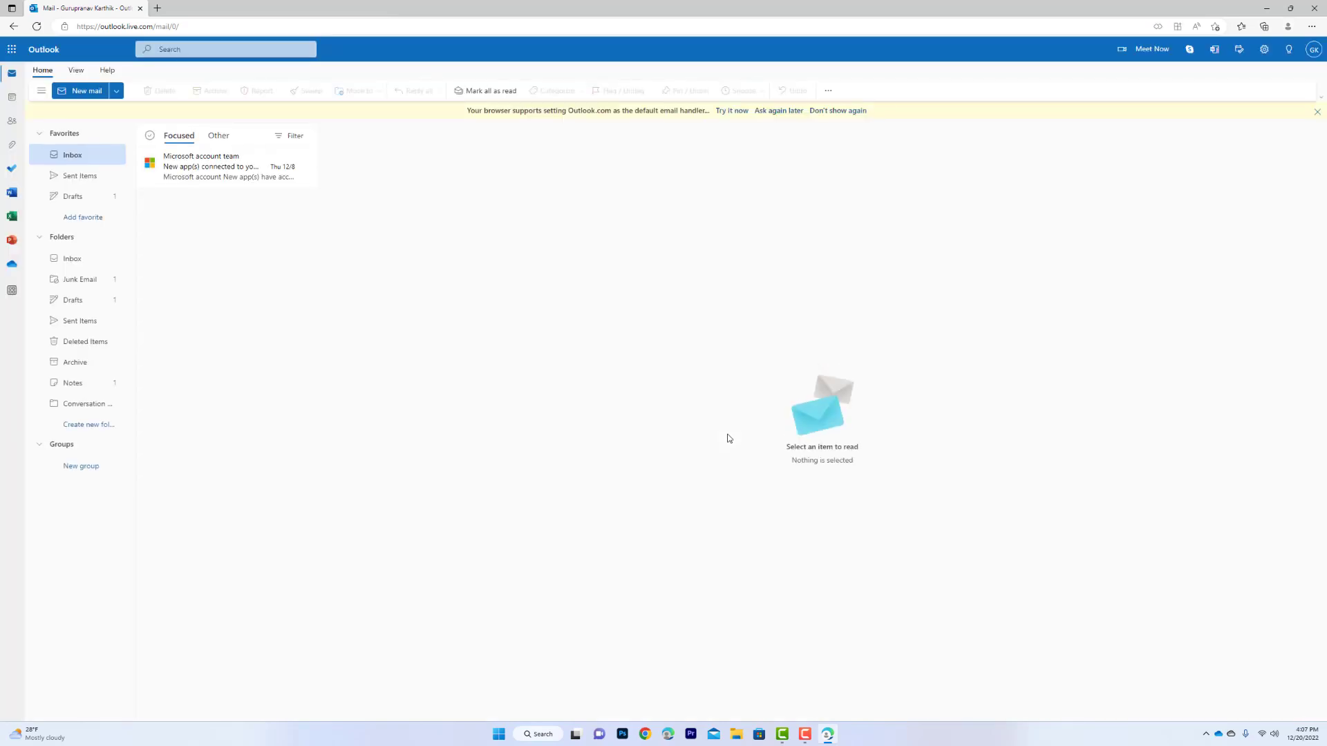
mouse_move(959, 323)
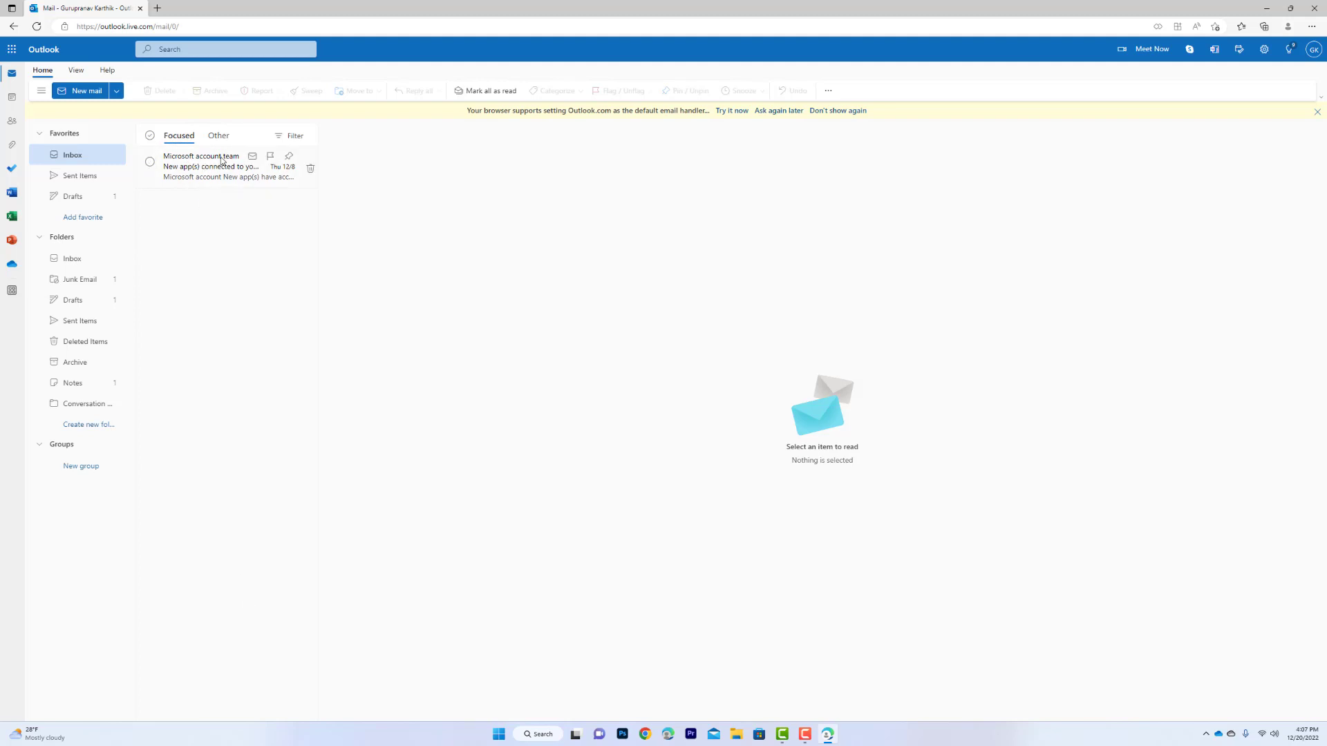
mouse_move(287, 468)
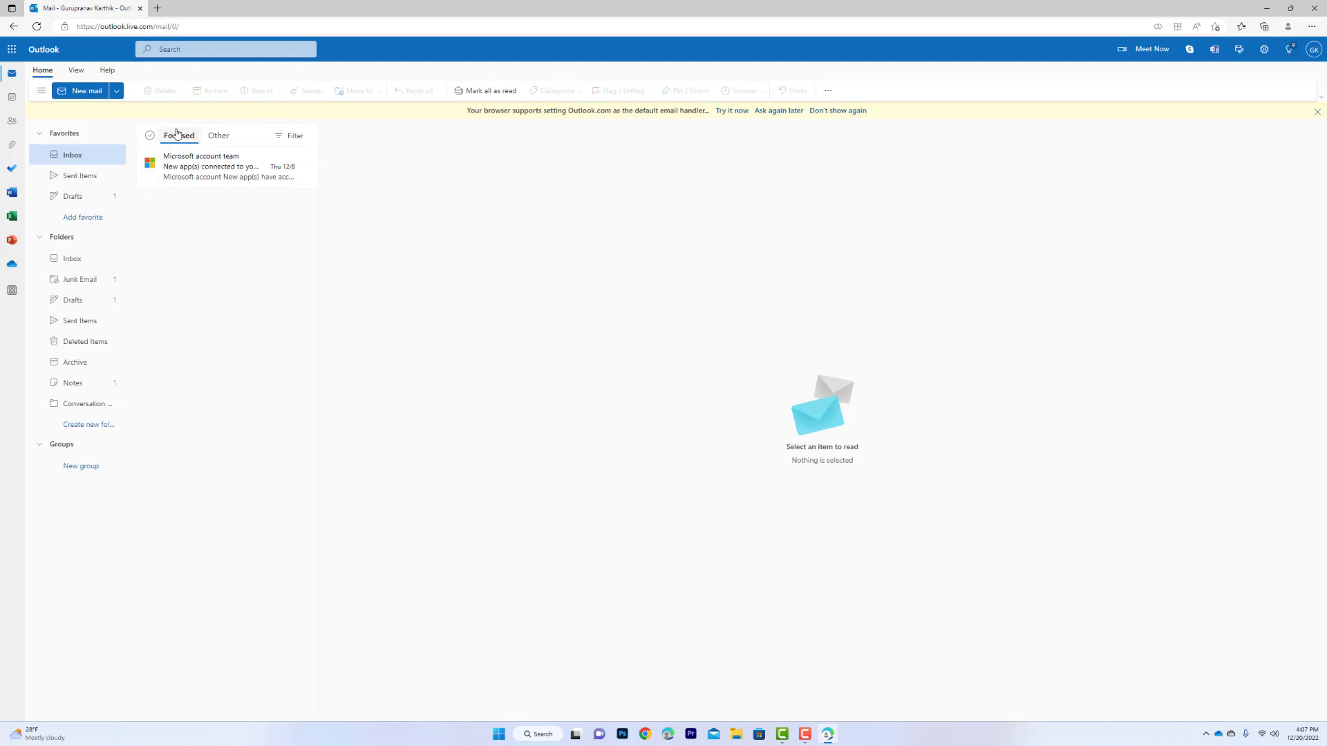
left_click(219, 135)
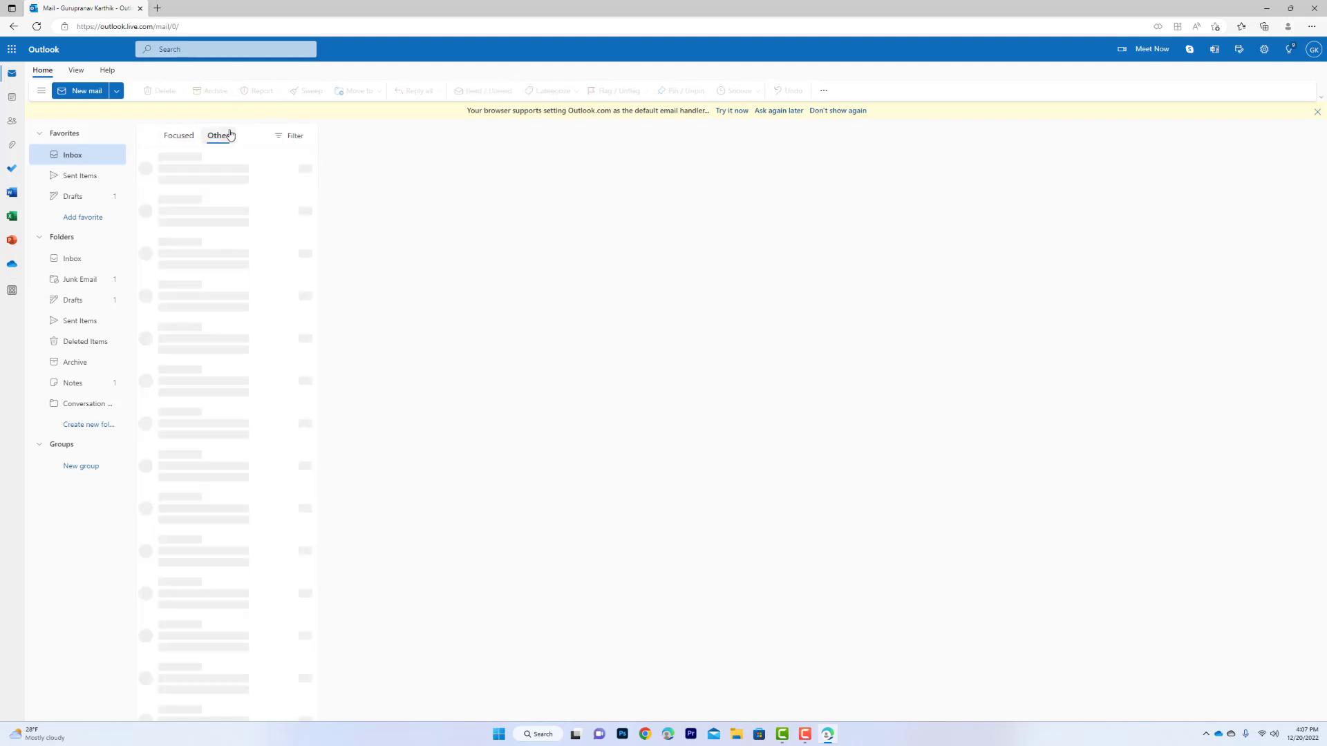
left_click(217, 136)
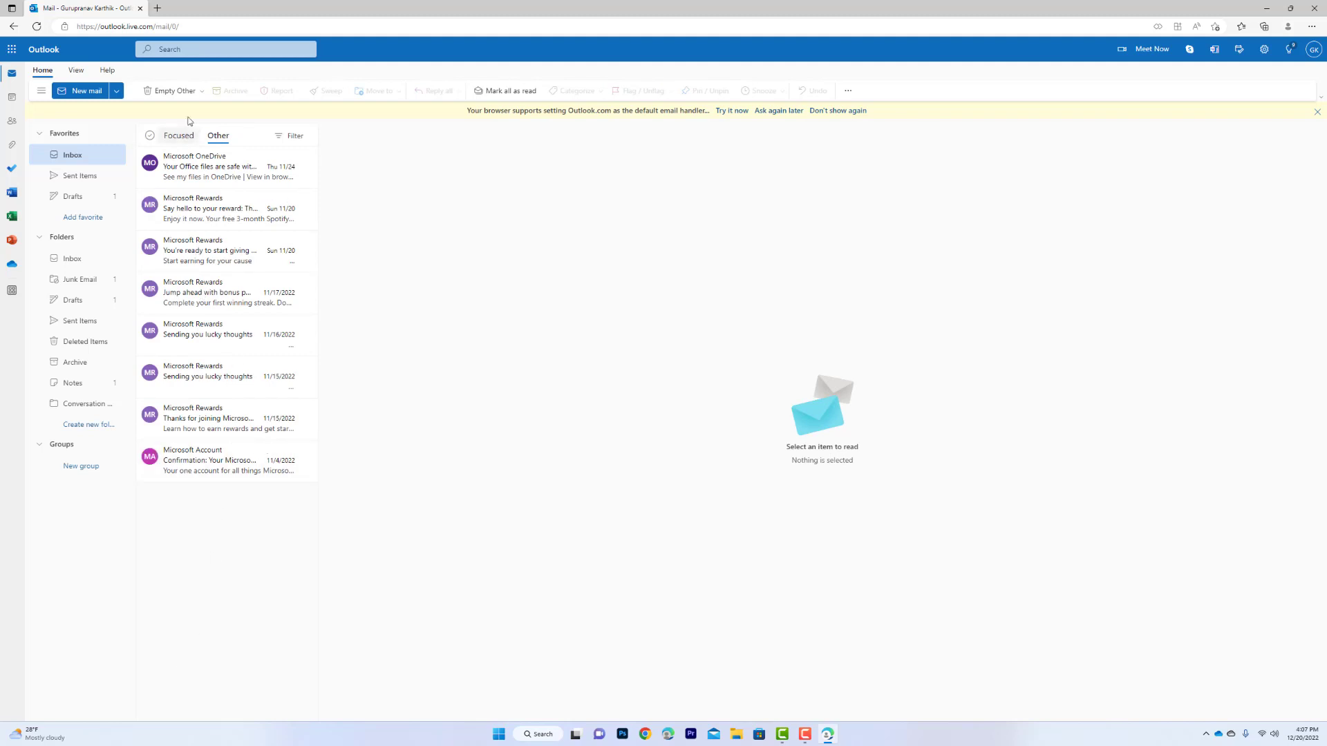
left_click(179, 136)
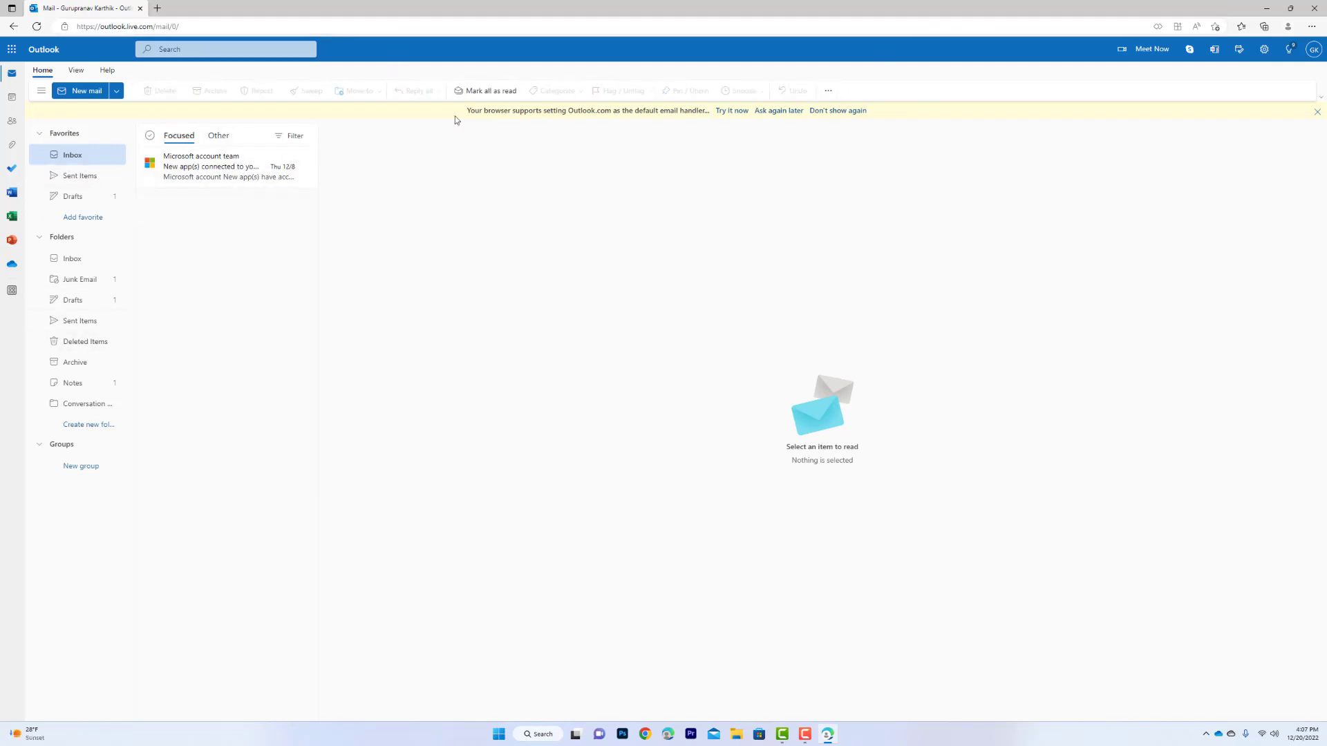
mouse_move(75, 362)
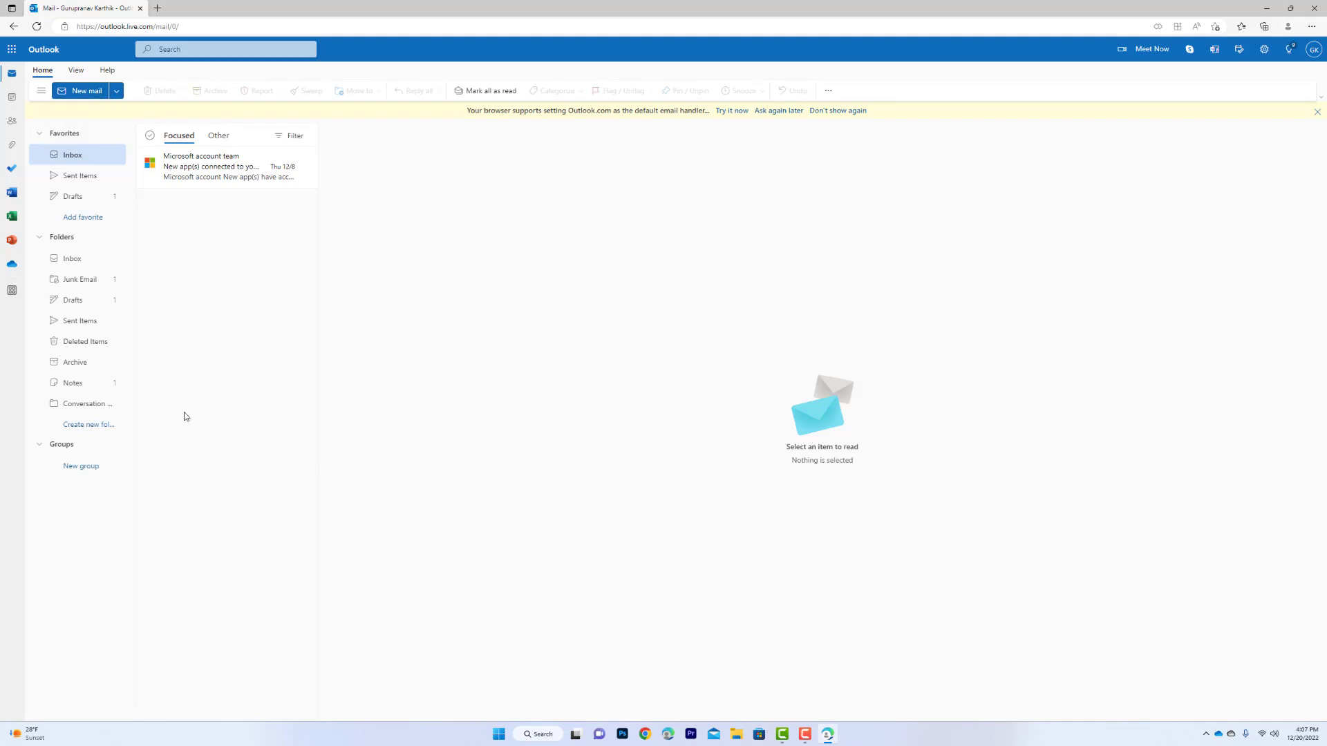
left_click(80, 91)
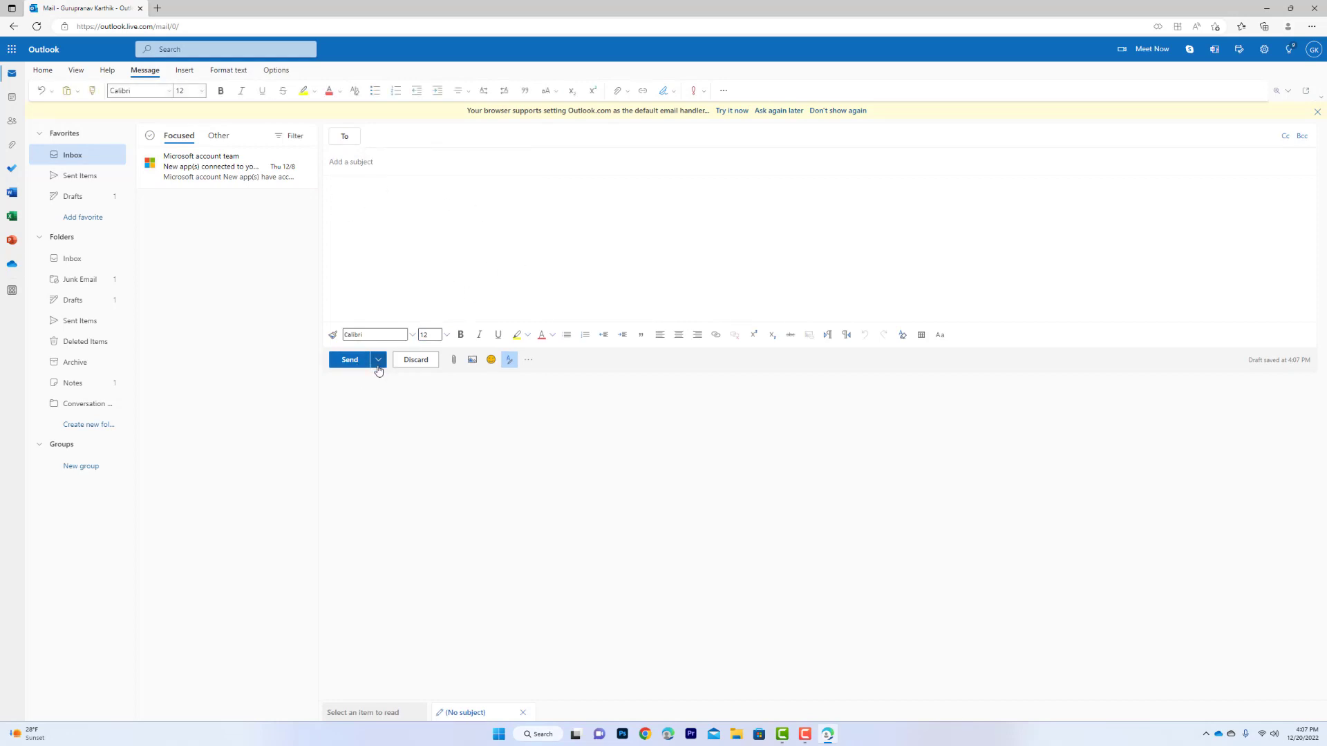
left_click(378, 359)
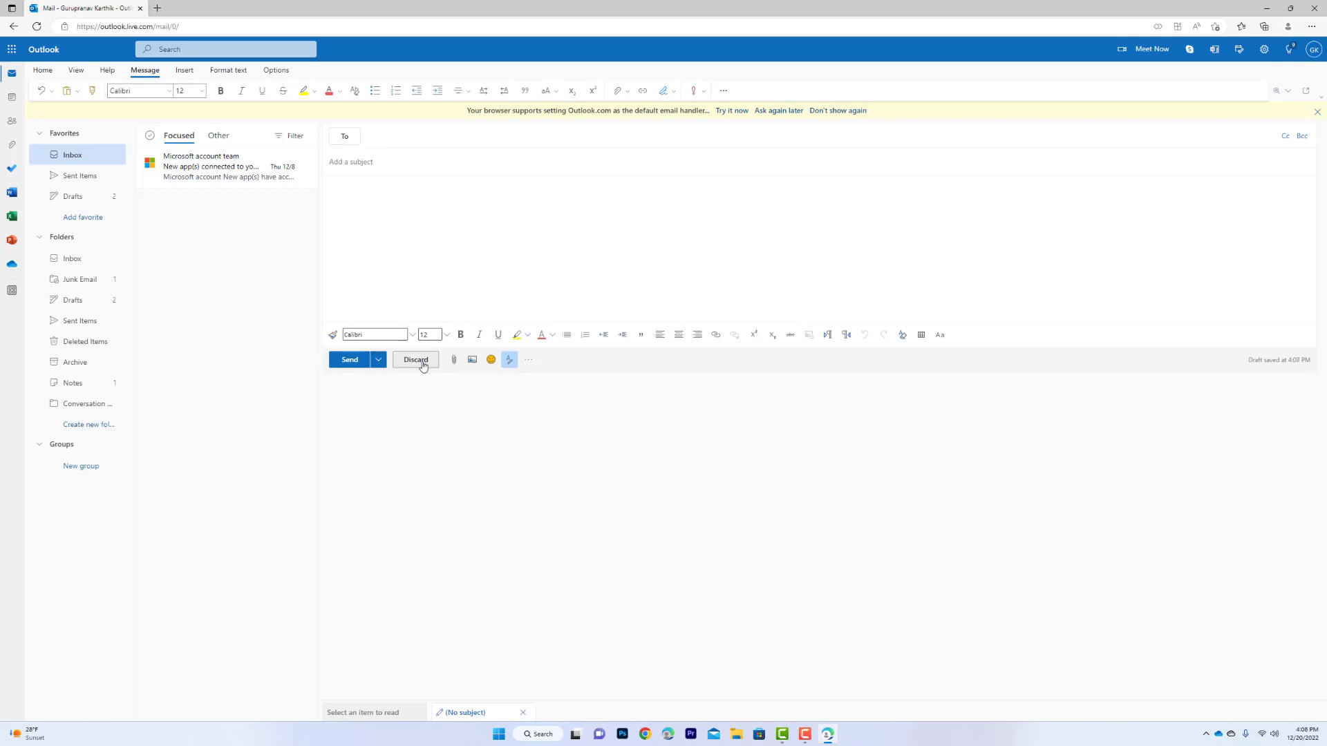
left_click(416, 360)
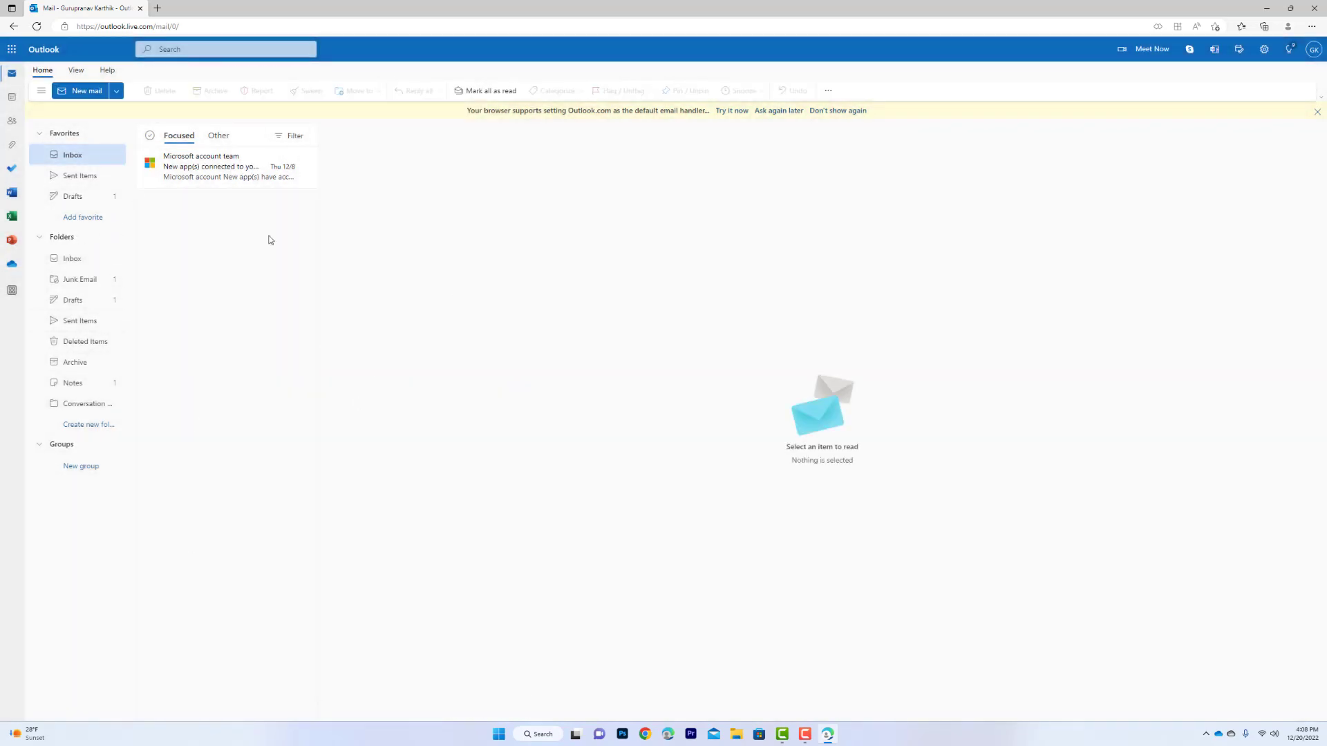
mouse_move(88, 188)
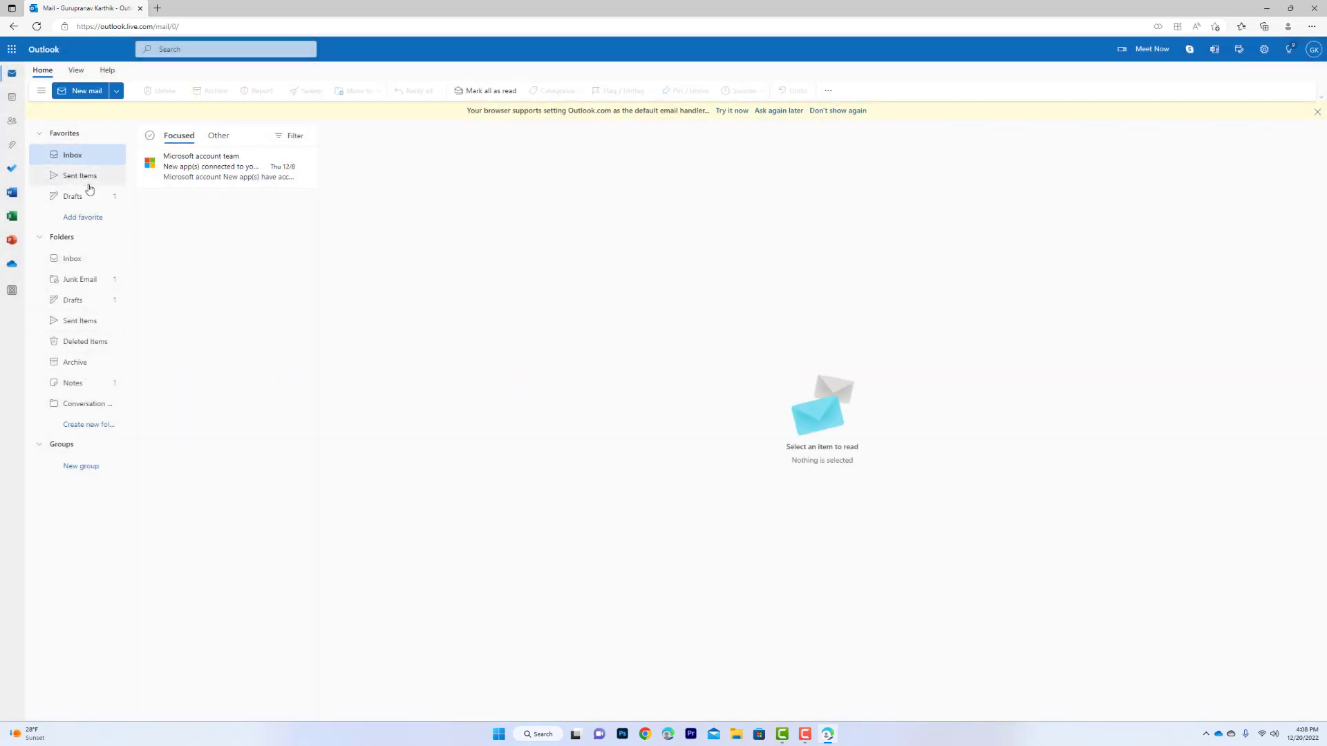
Browse Sent Items, back to Inbox, then Sent Items again.
left_click(80, 175)
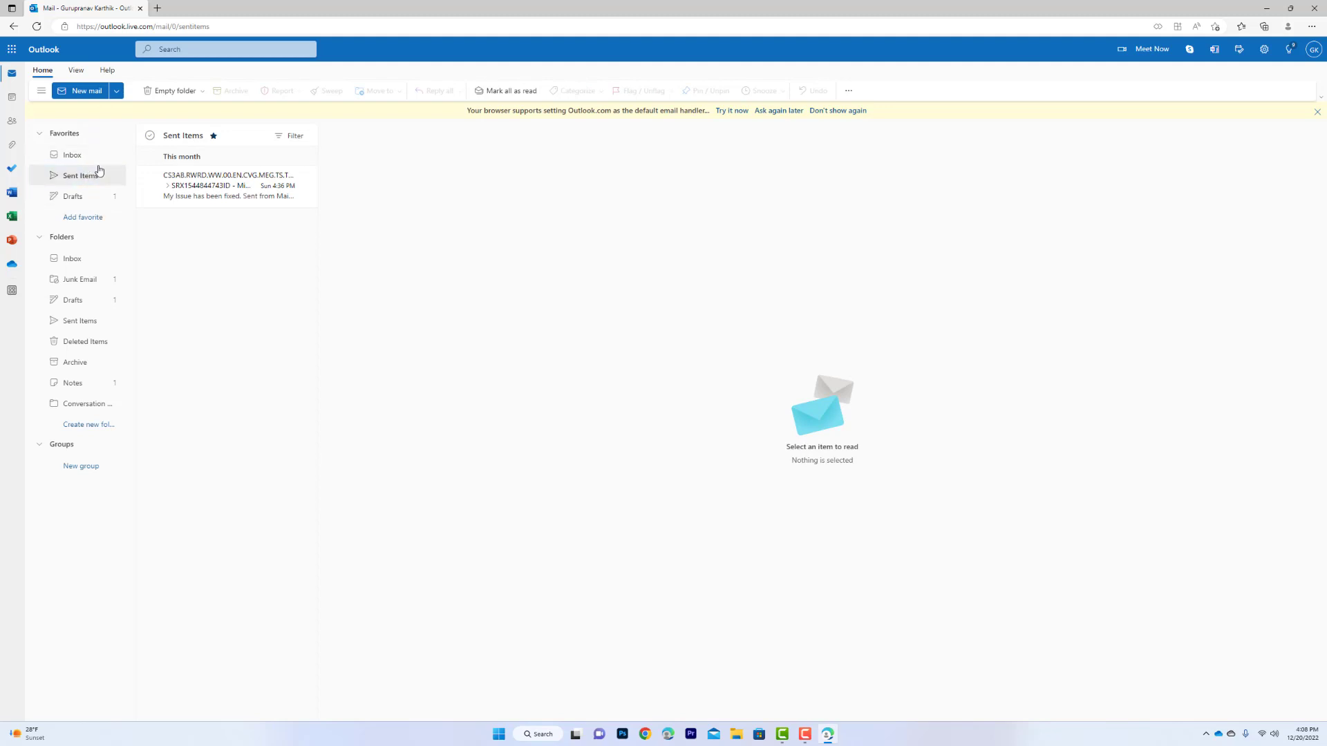
left_click(72, 155)
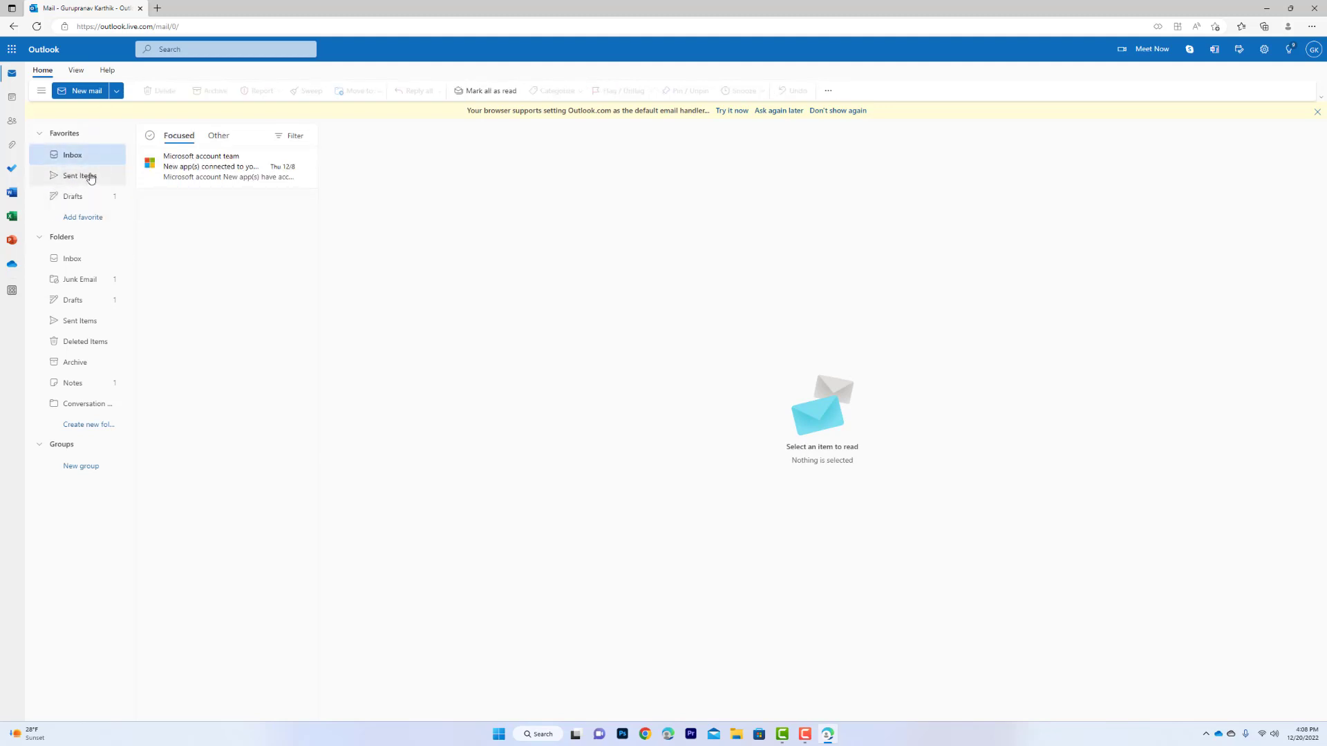
mouse_move(80, 175)
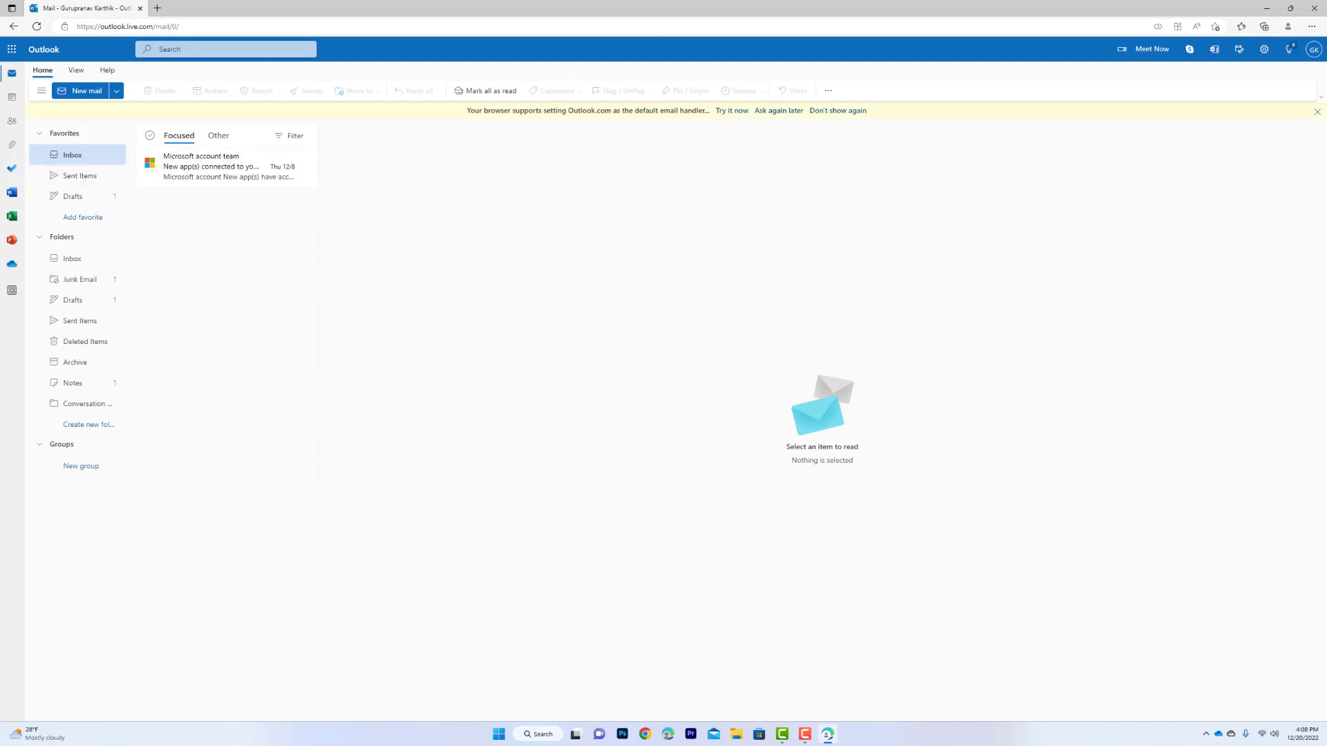
mouse_move(459, 680)
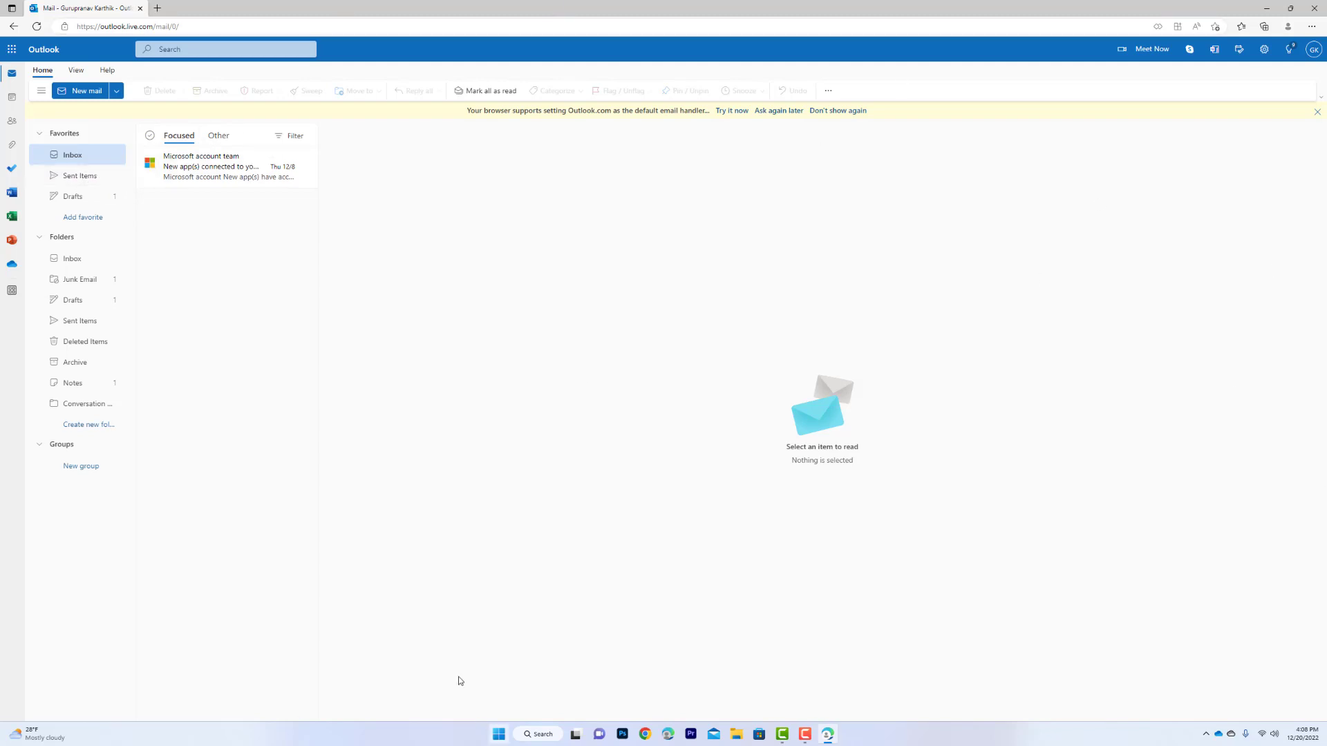
left_click(73, 196)
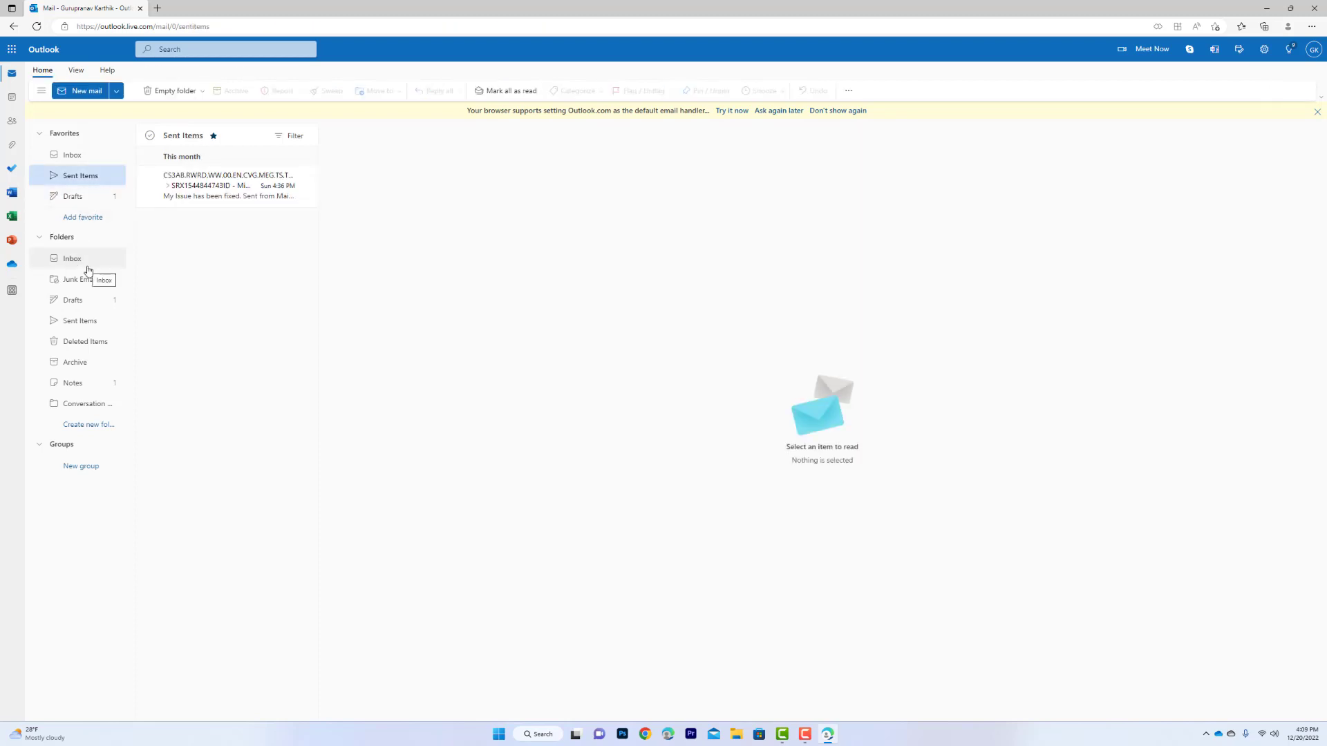
Browse the Inbox, Junk Email and Deleted Items folders.
left_click(72, 259)
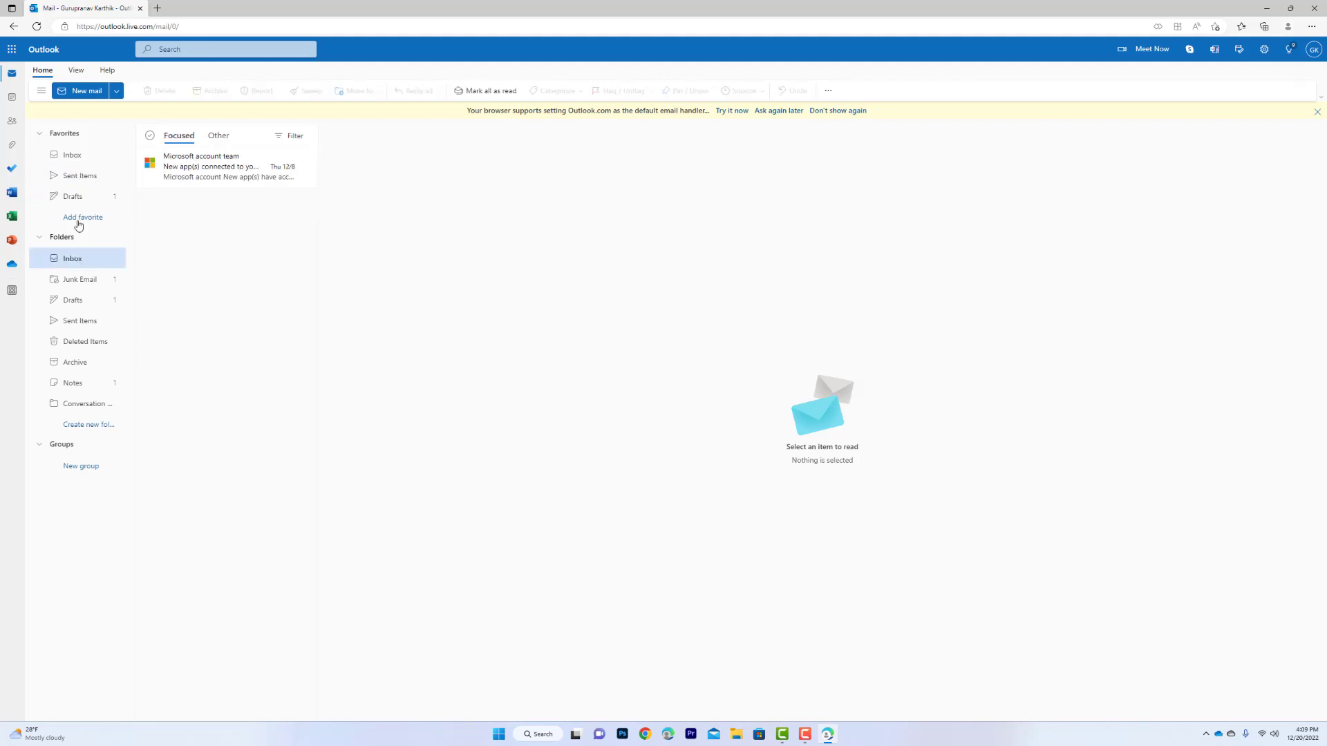
left_click(72, 154)
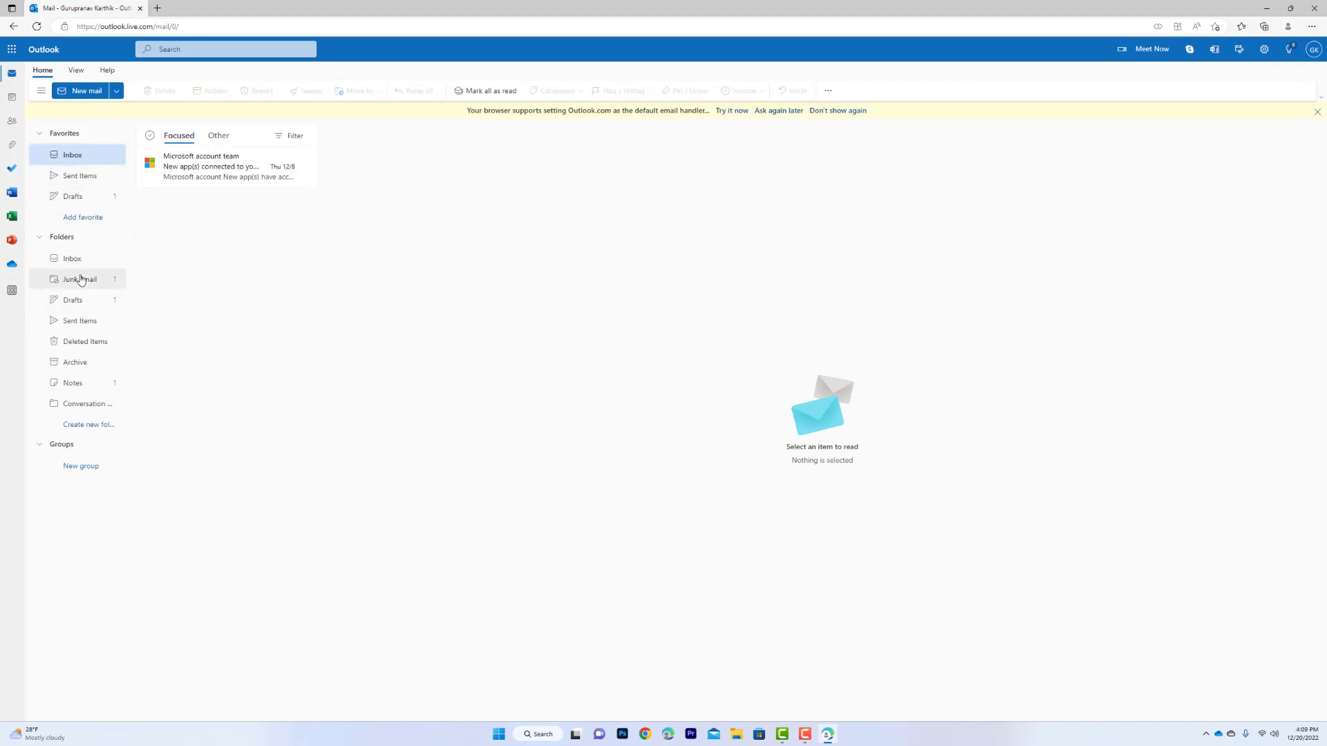
left_click(80, 278)
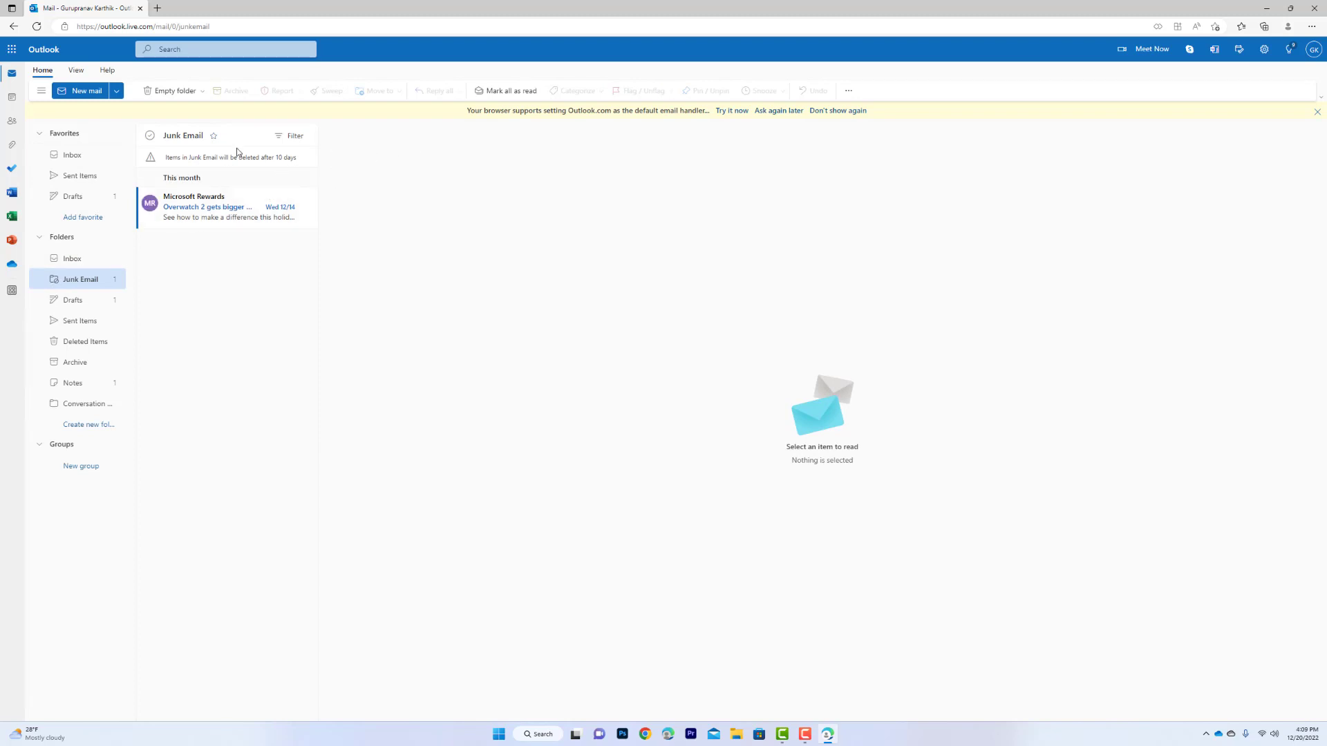
mouse_move(80, 319)
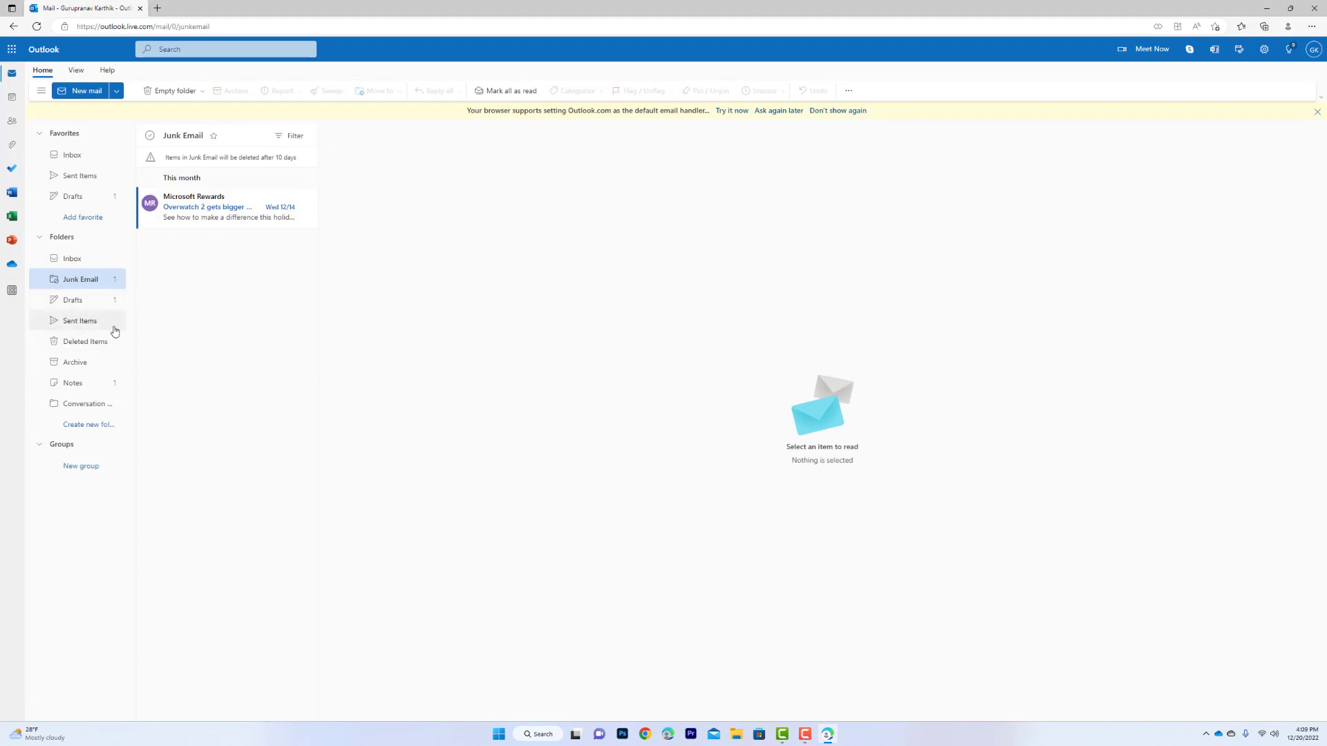
left_click(85, 341)
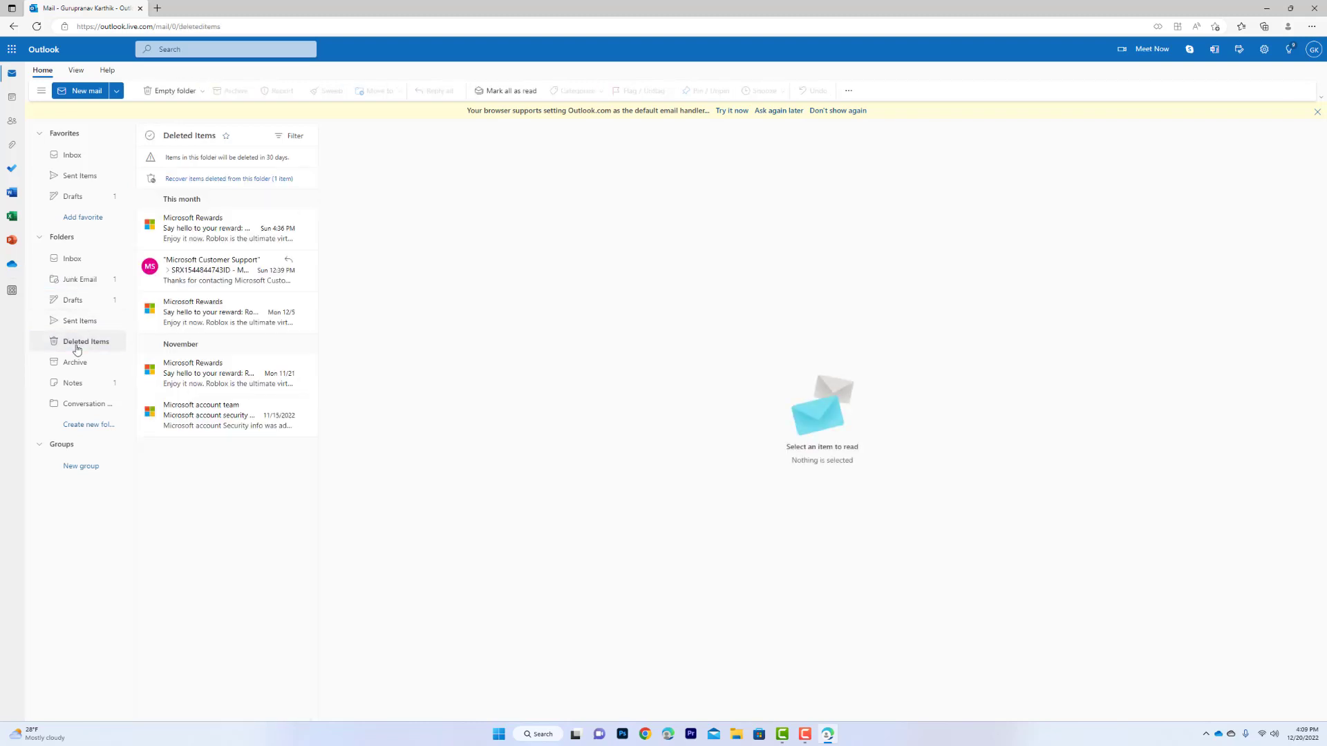
mouse_move(75, 365)
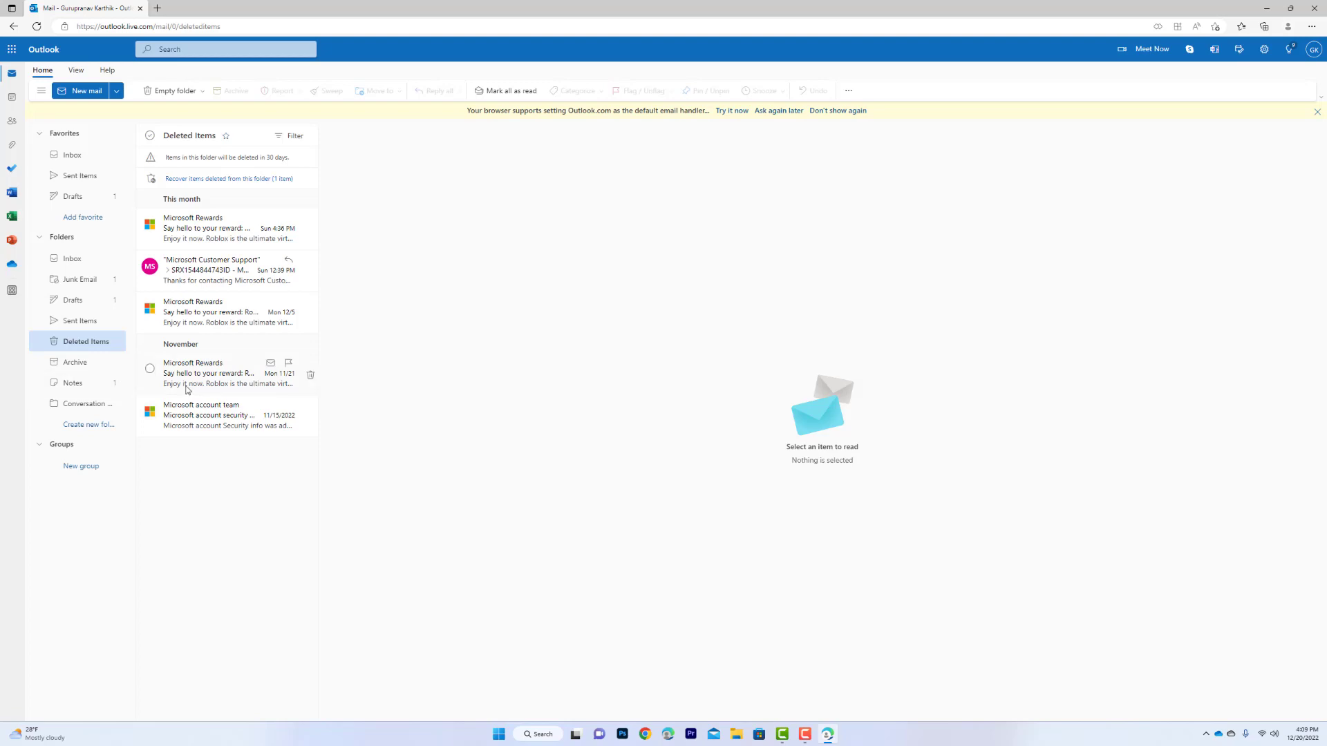
Permanently delete the November Roblox reward message, then view the empty Archive folder.
left_click(311, 374)
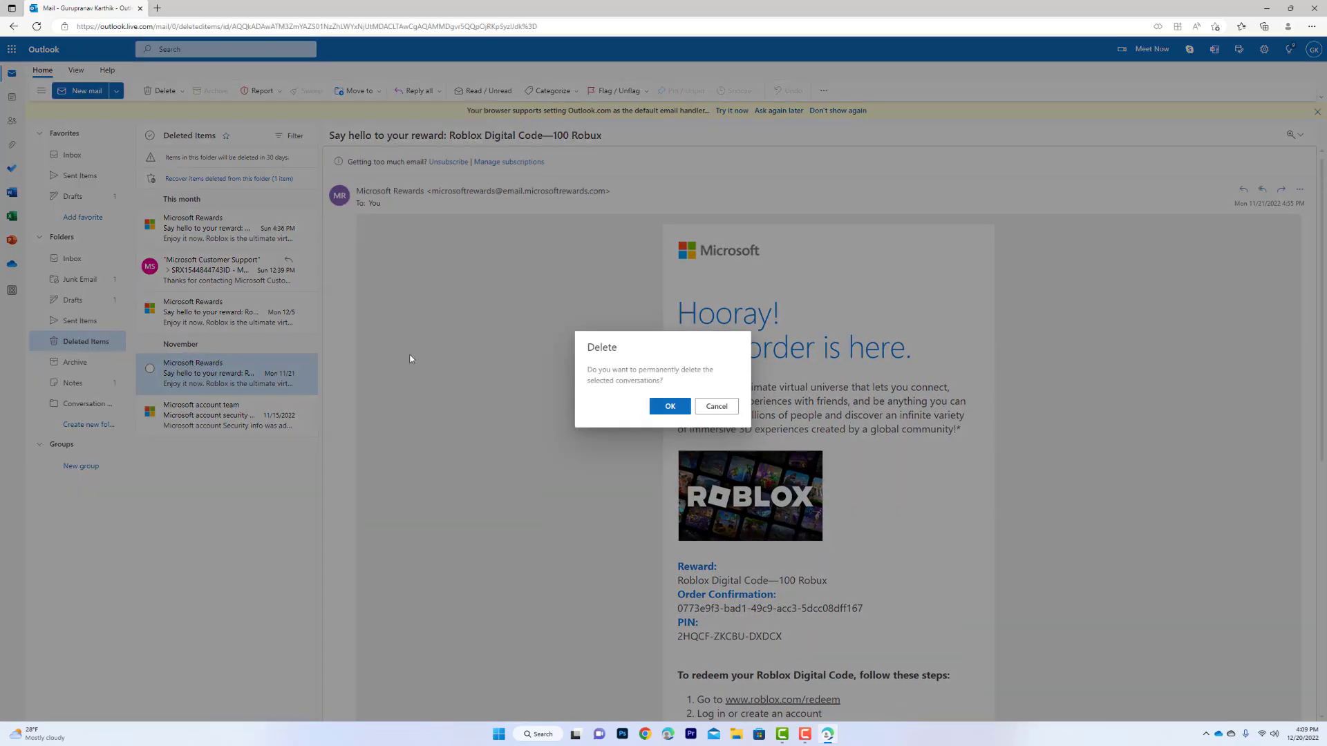
left_click(669, 407)
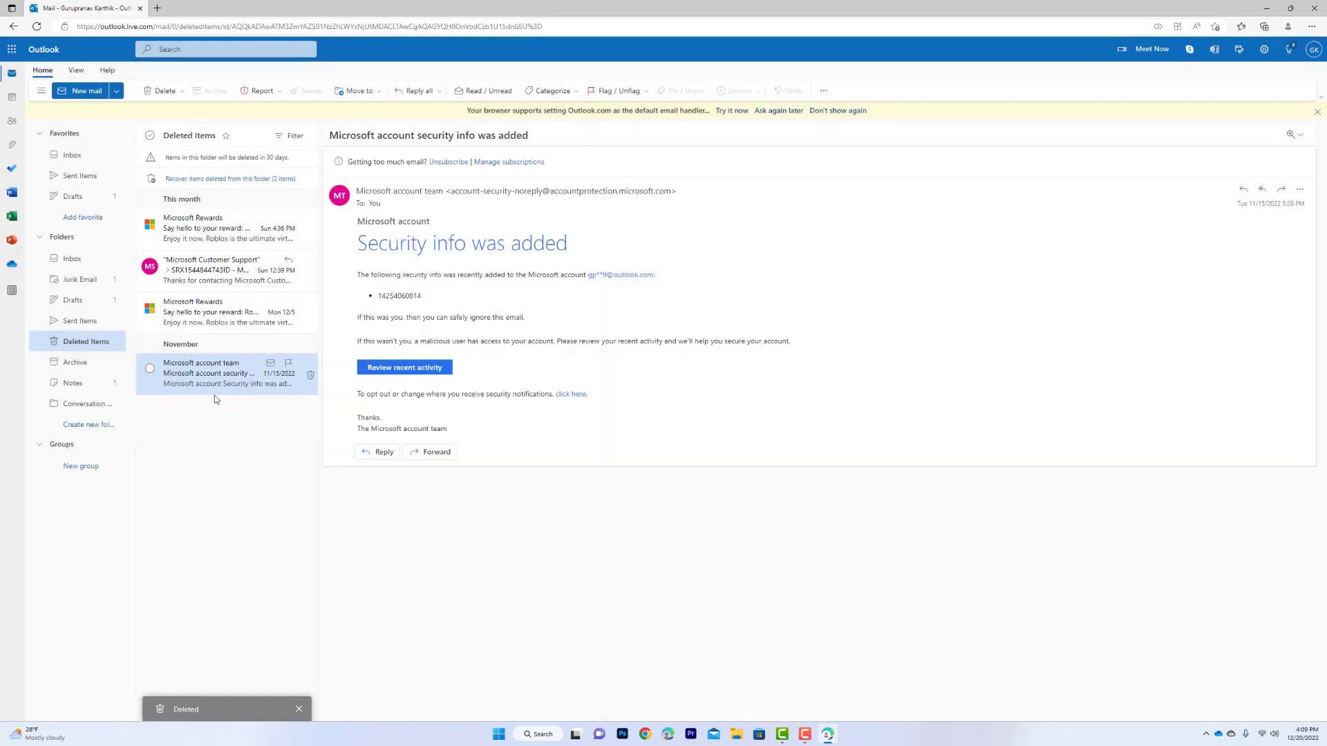
left_click(75, 362)
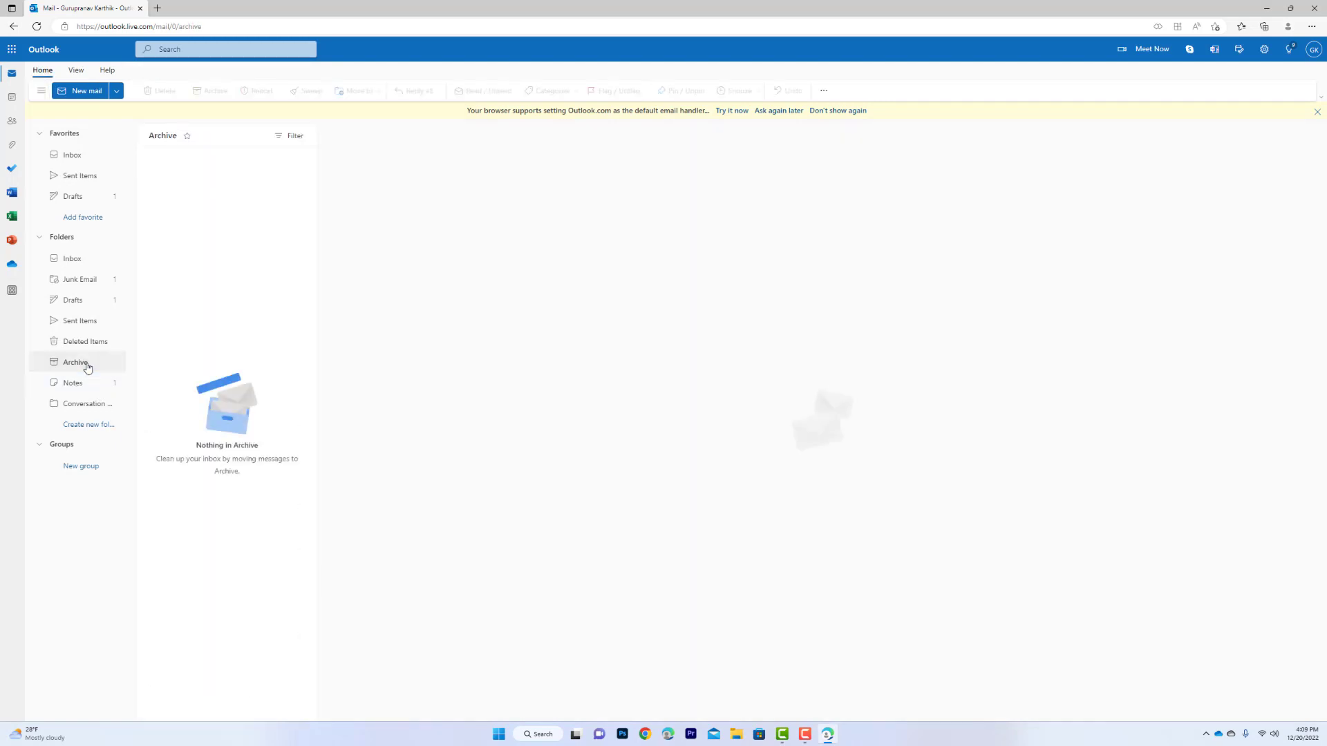
left_click(74, 361)
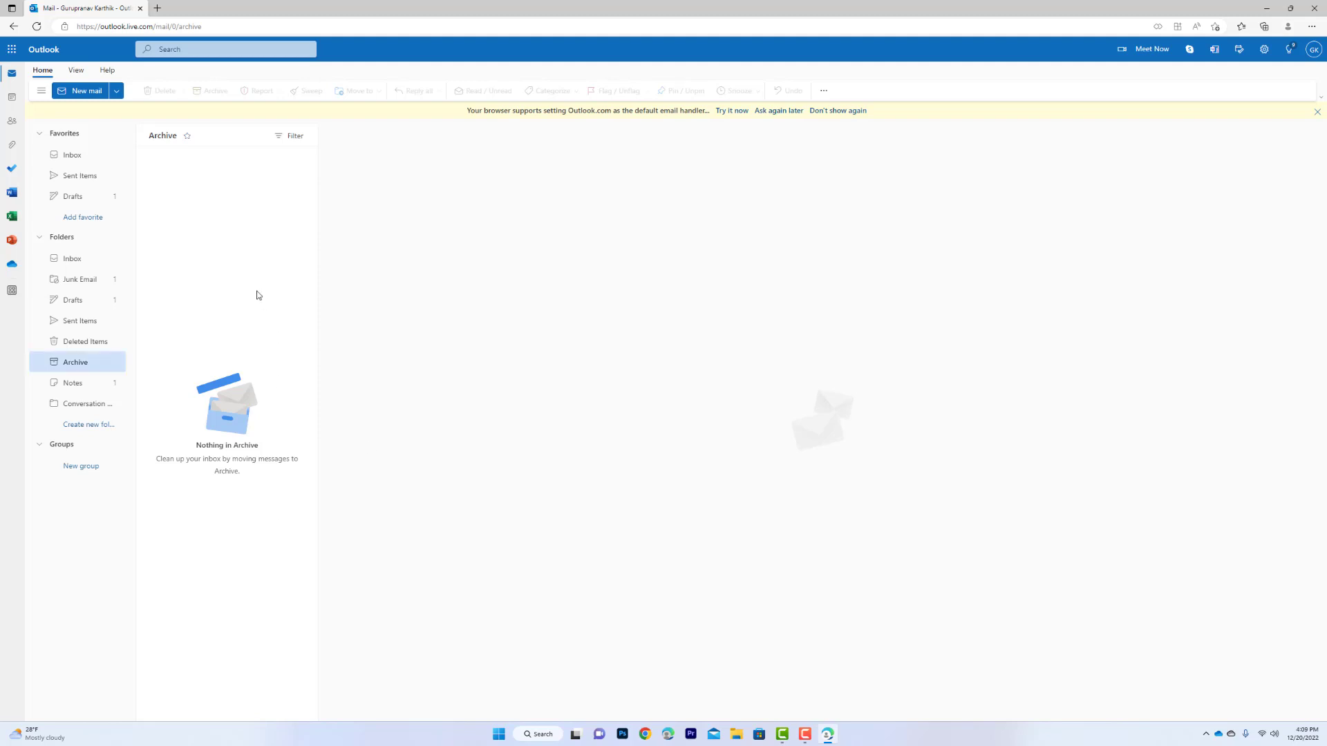
mouse_move(266, 493)
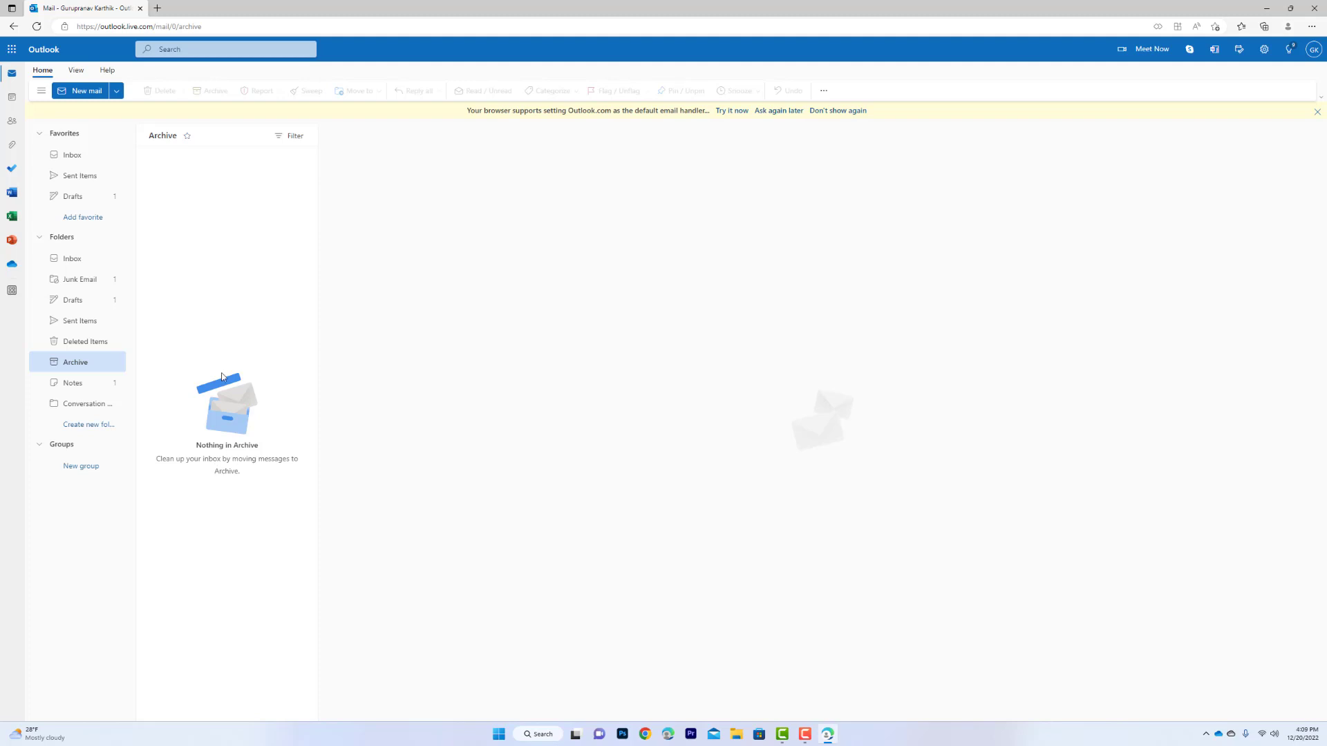
mouse_move(109, 157)
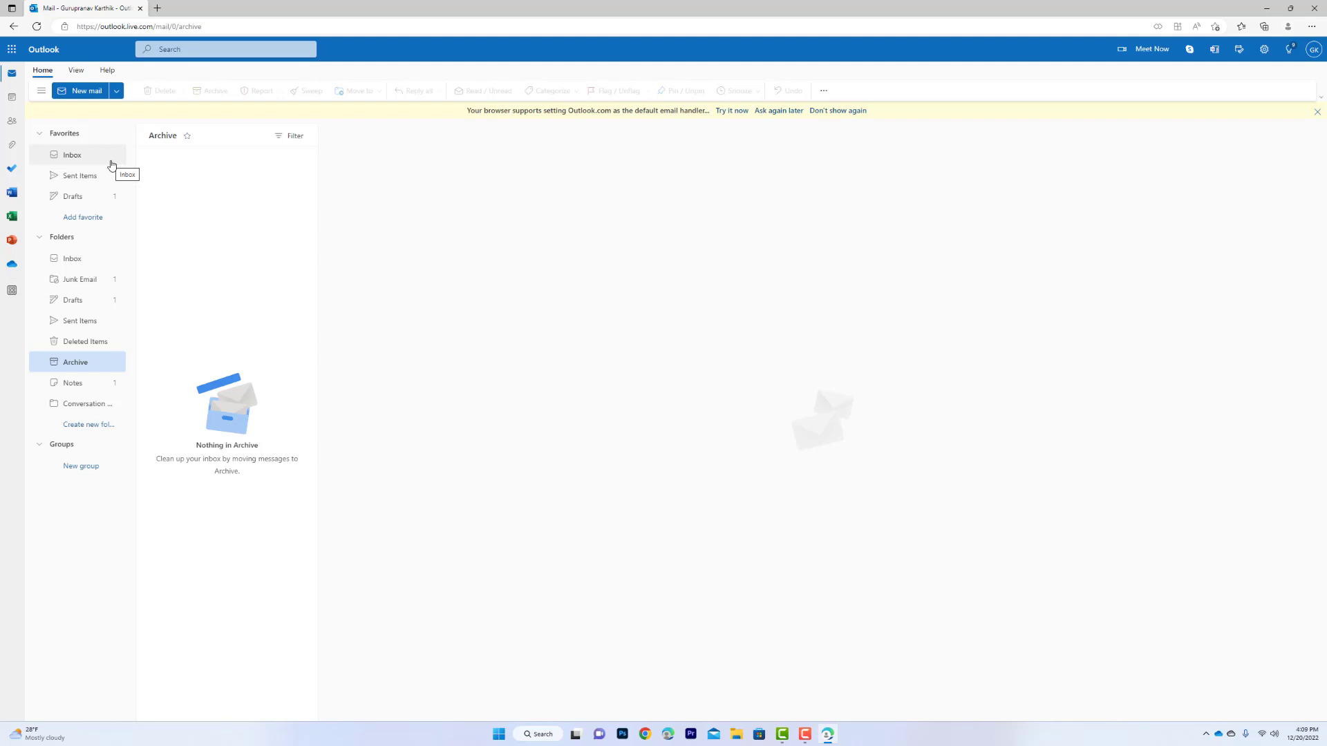
mouse_move(203, 375)
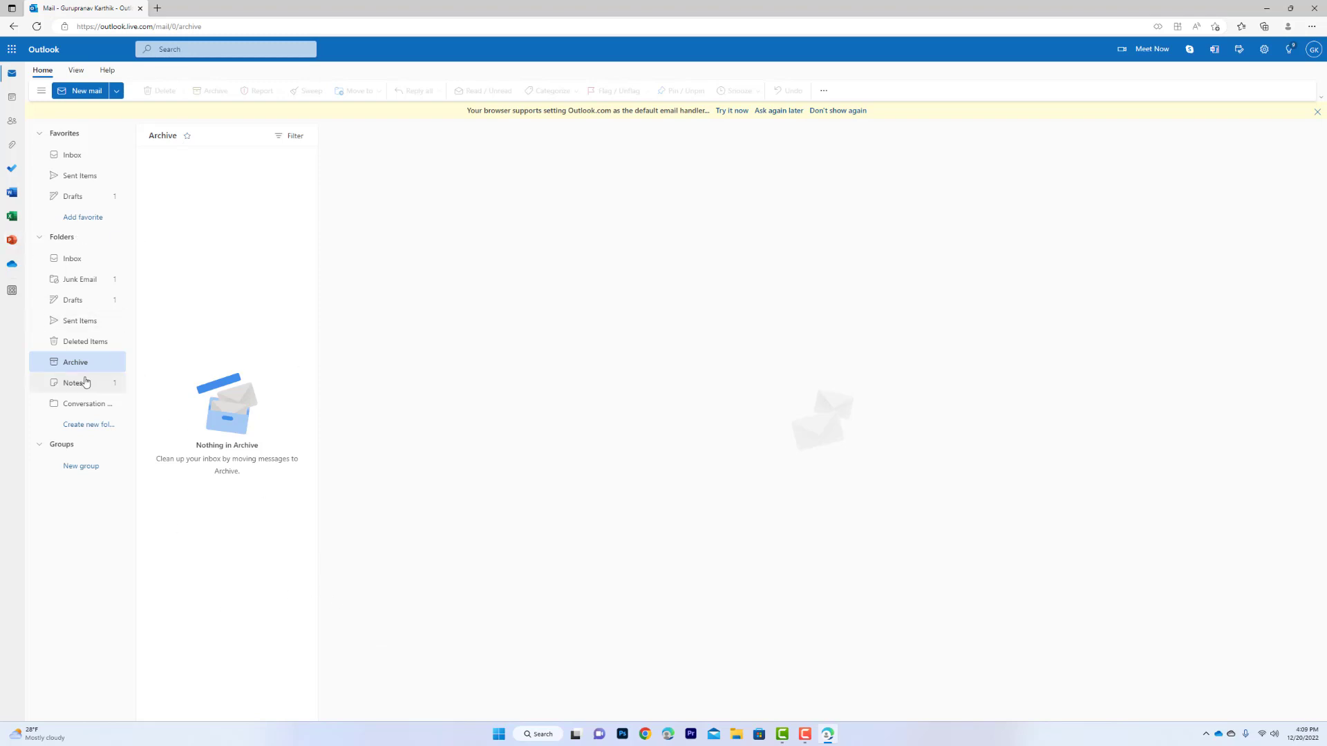
Save a note reading 'future project on 12/26' in Notes, then show the empty Conversation History folder.
left_click(74, 383)
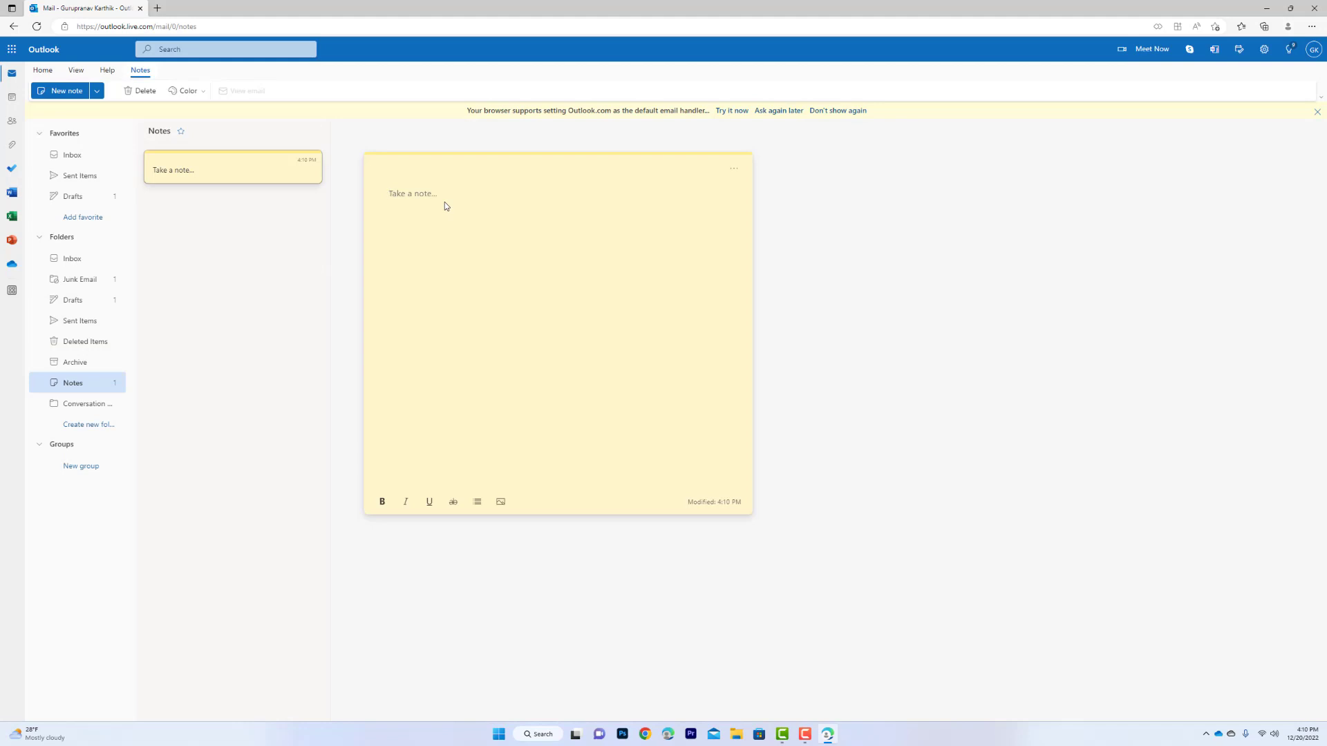
type("future project on")
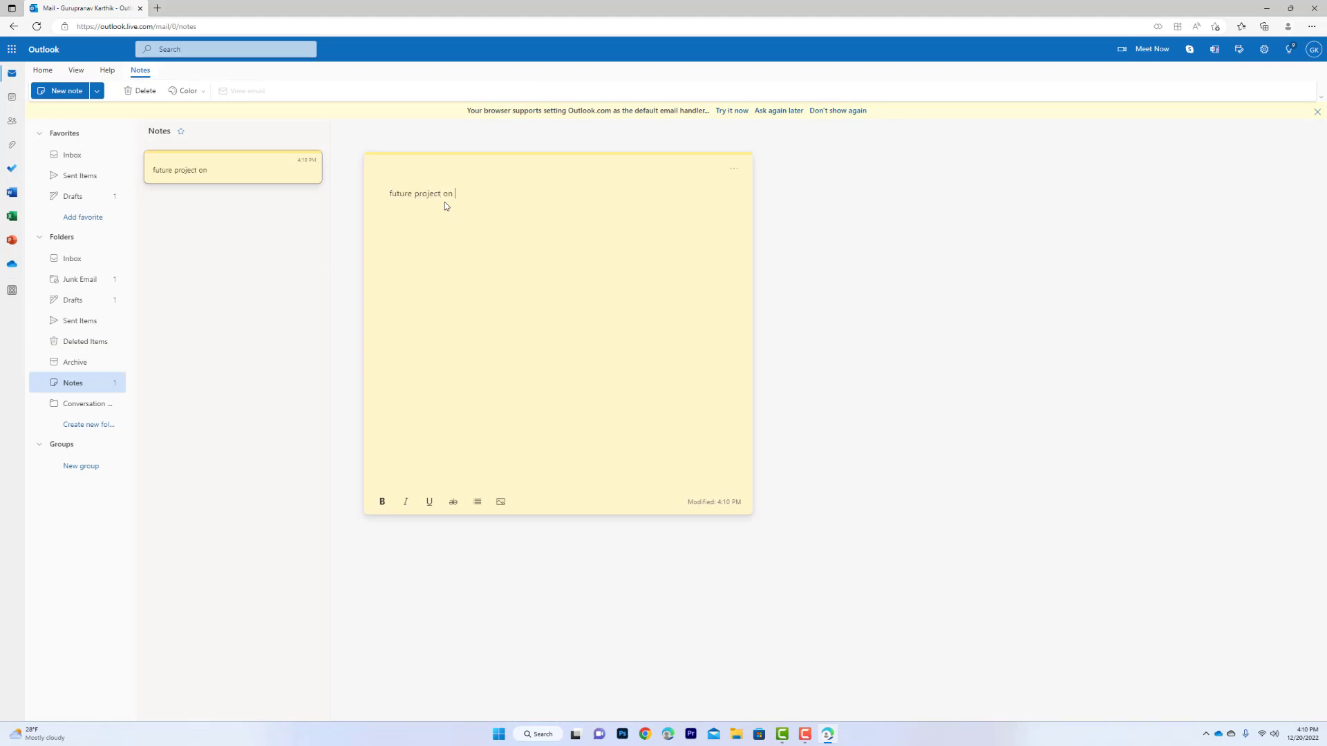
type("12/26")
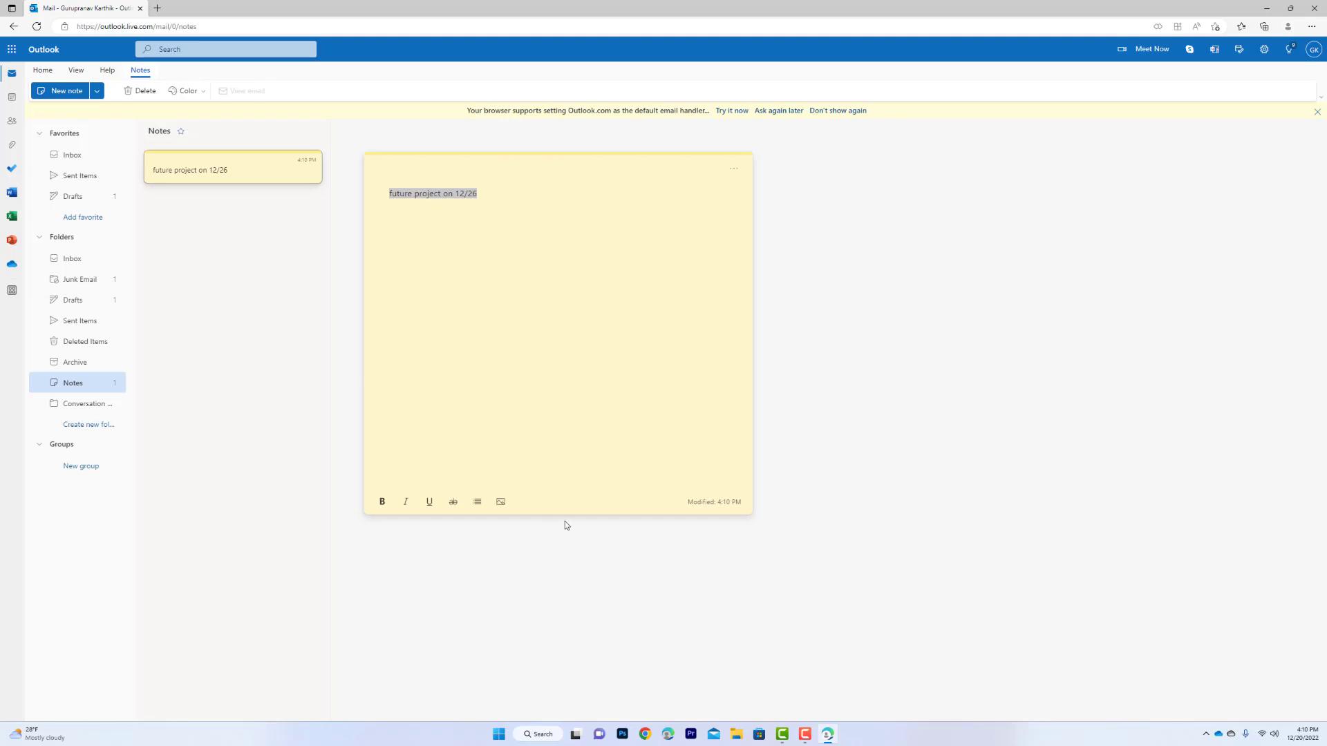
left_click(89, 404)
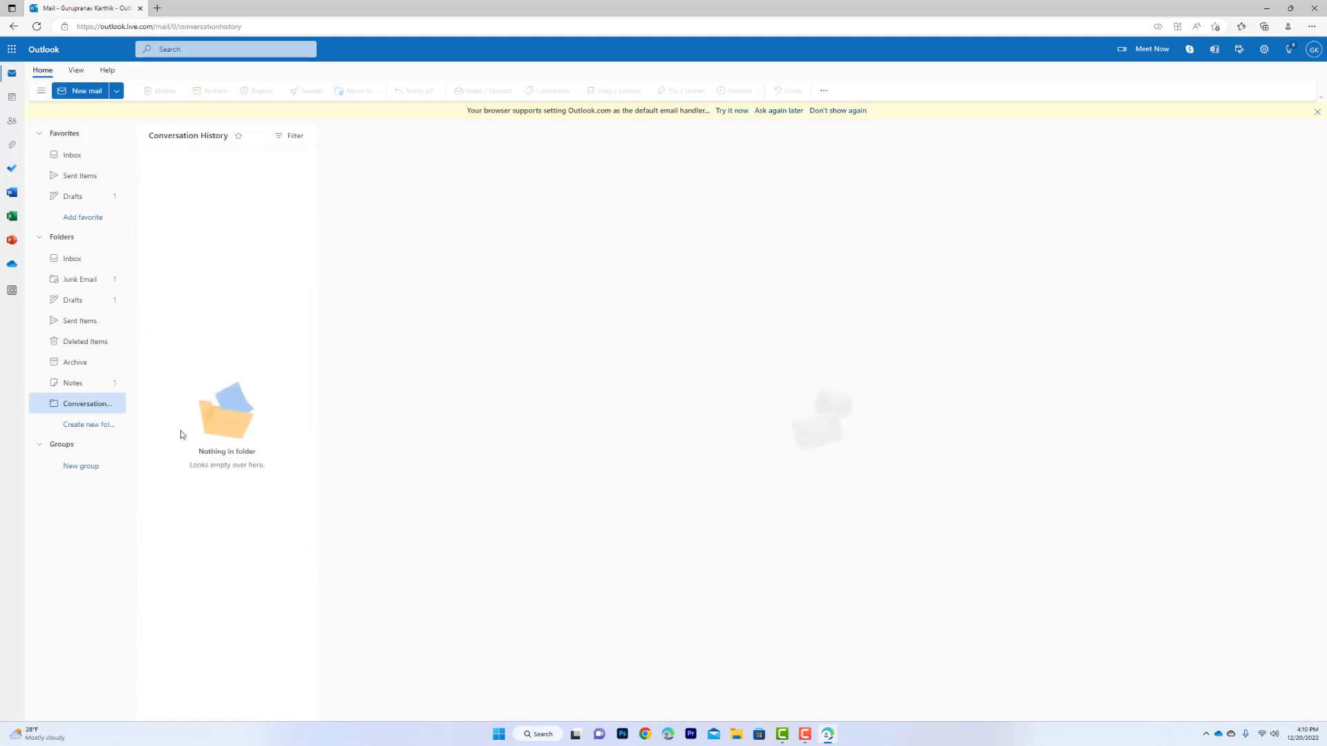
mouse_move(190, 477)
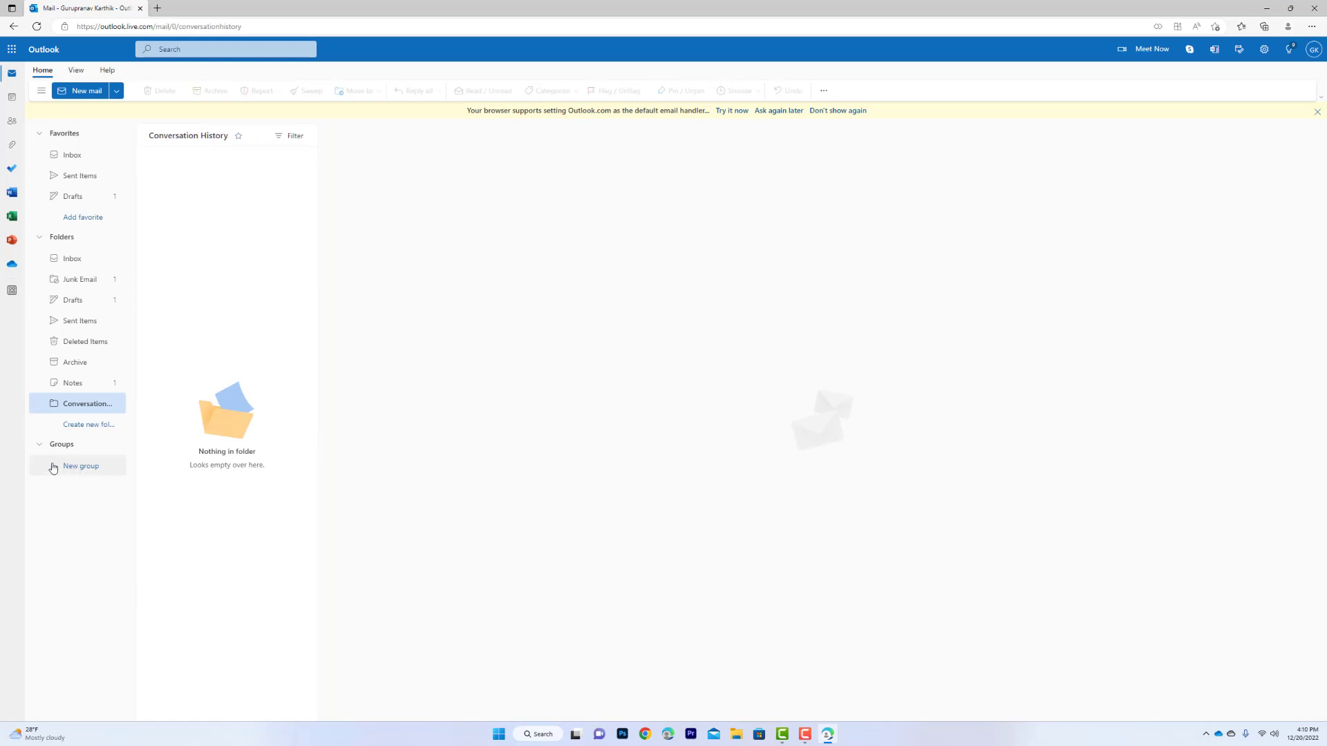
left_click(82, 466)
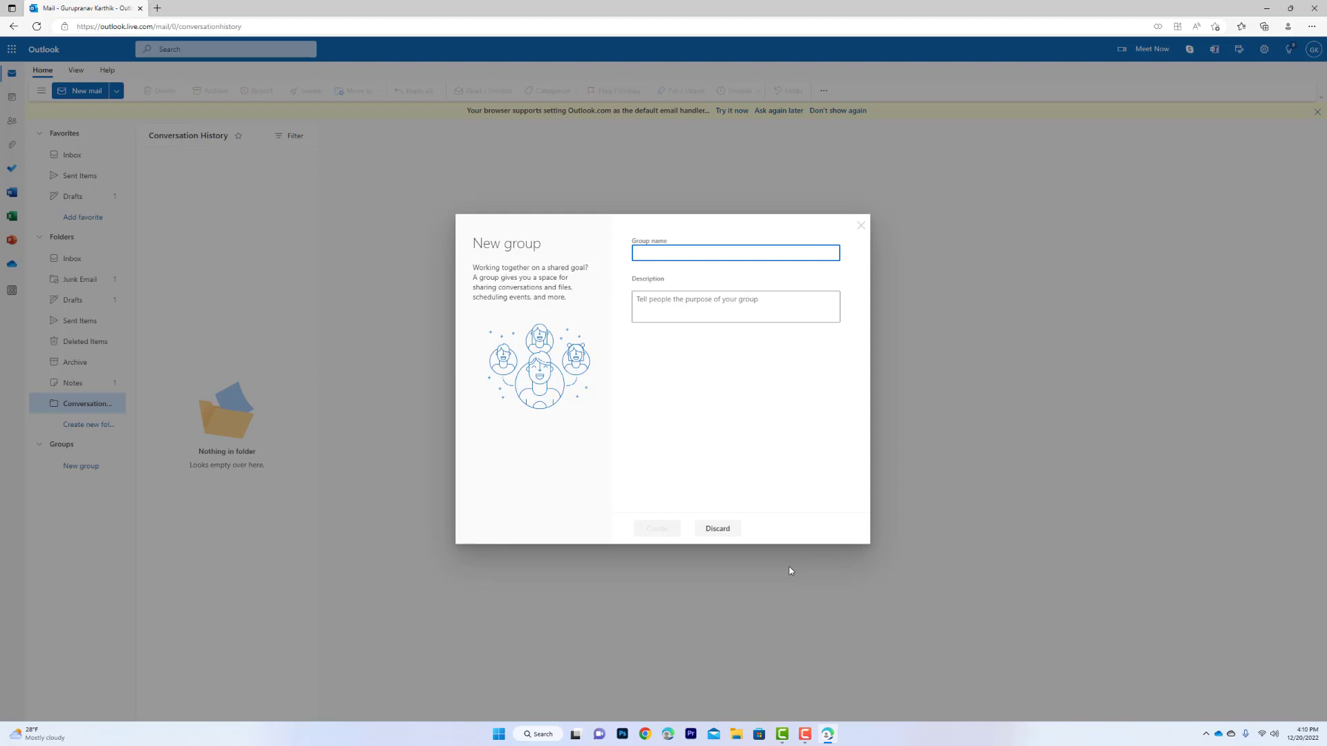
mouse_move(931, 425)
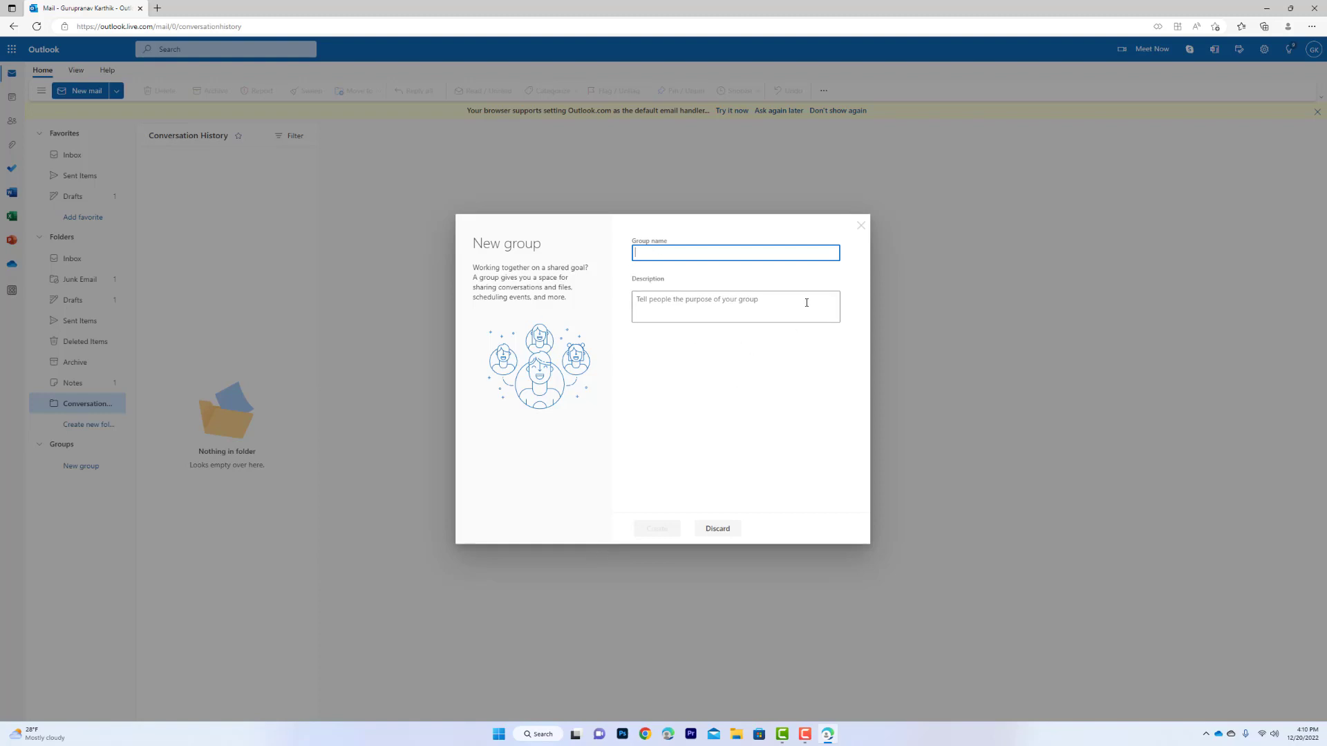
mouse_move(717, 528)
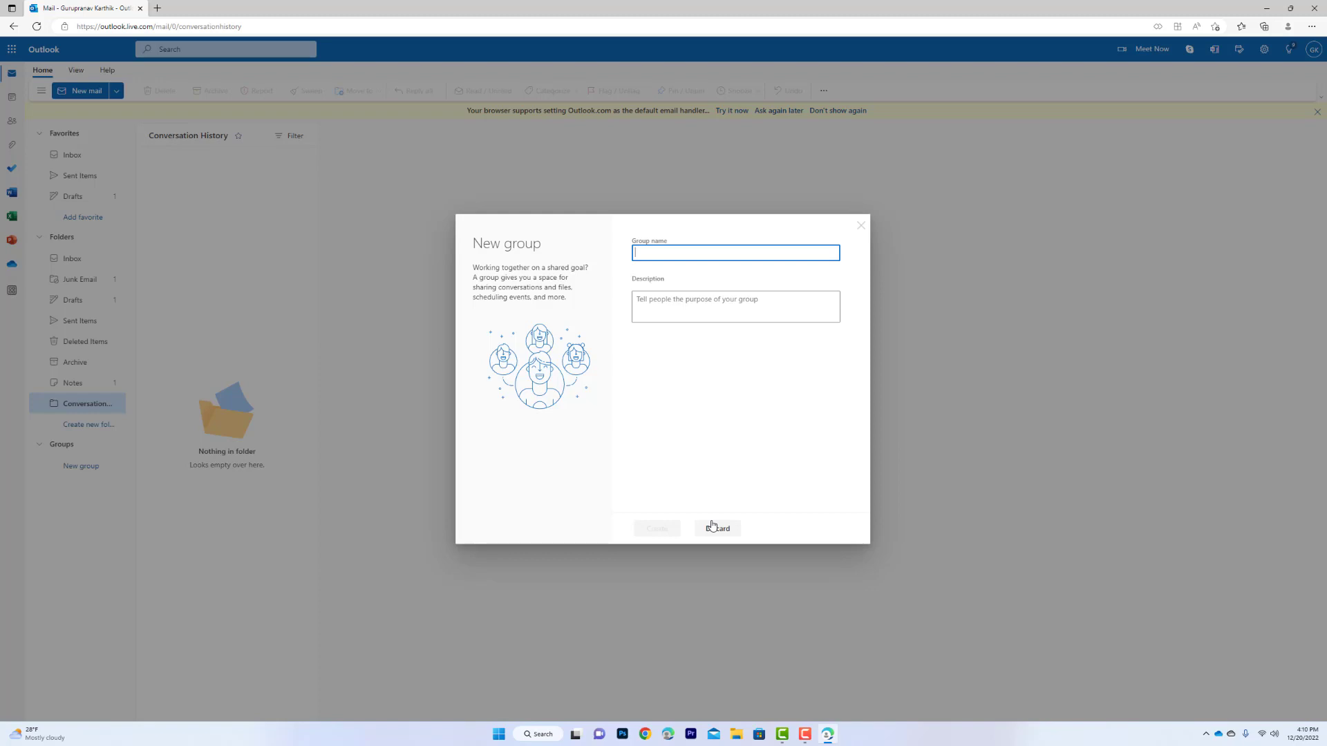
left_click(717, 528)
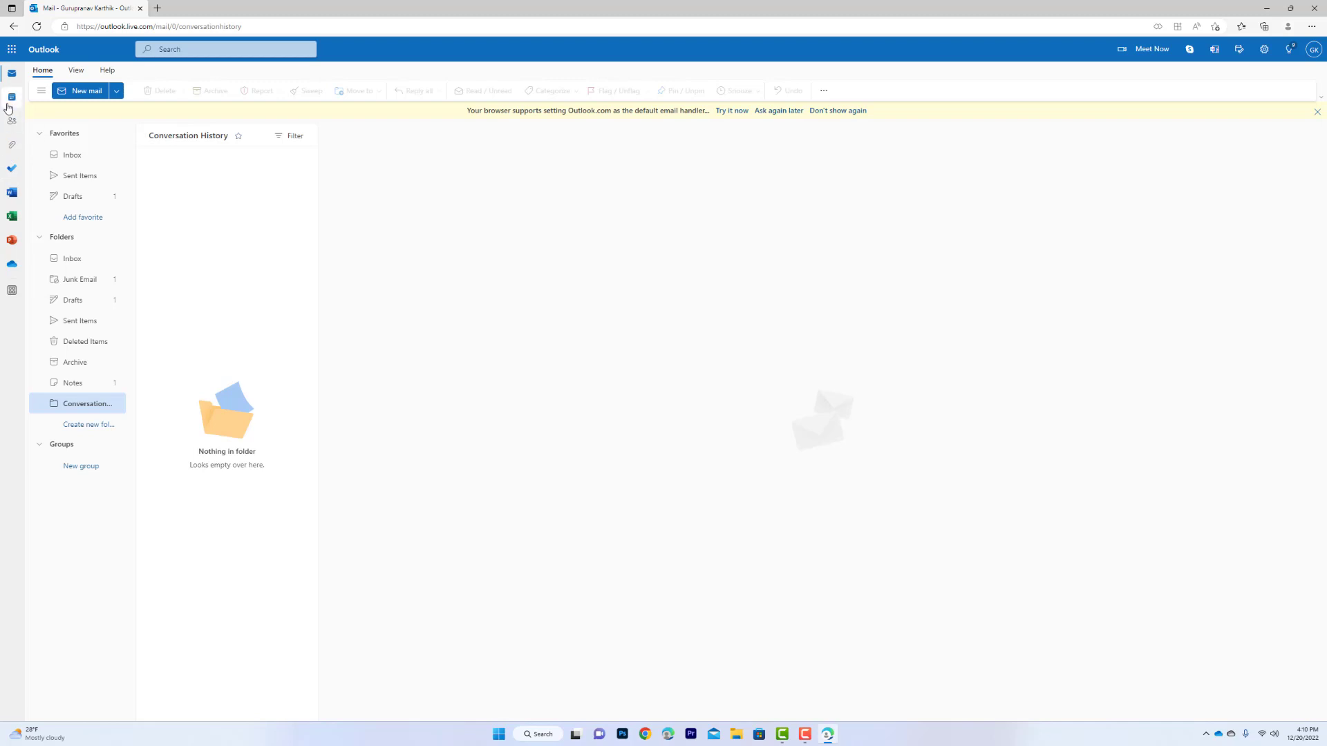
Visit the Calendar, then the Files view, which lists no attachments.
left_click(13, 97)
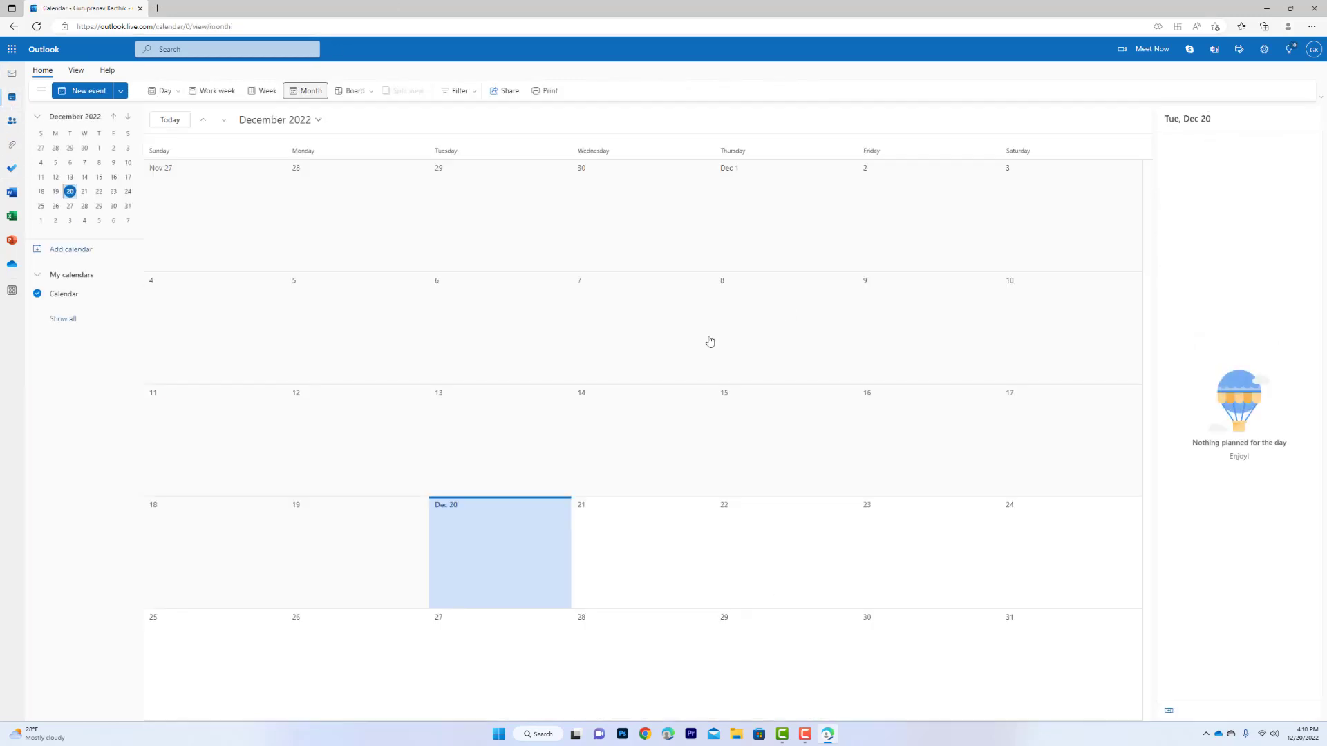
mouse_move(12, 117)
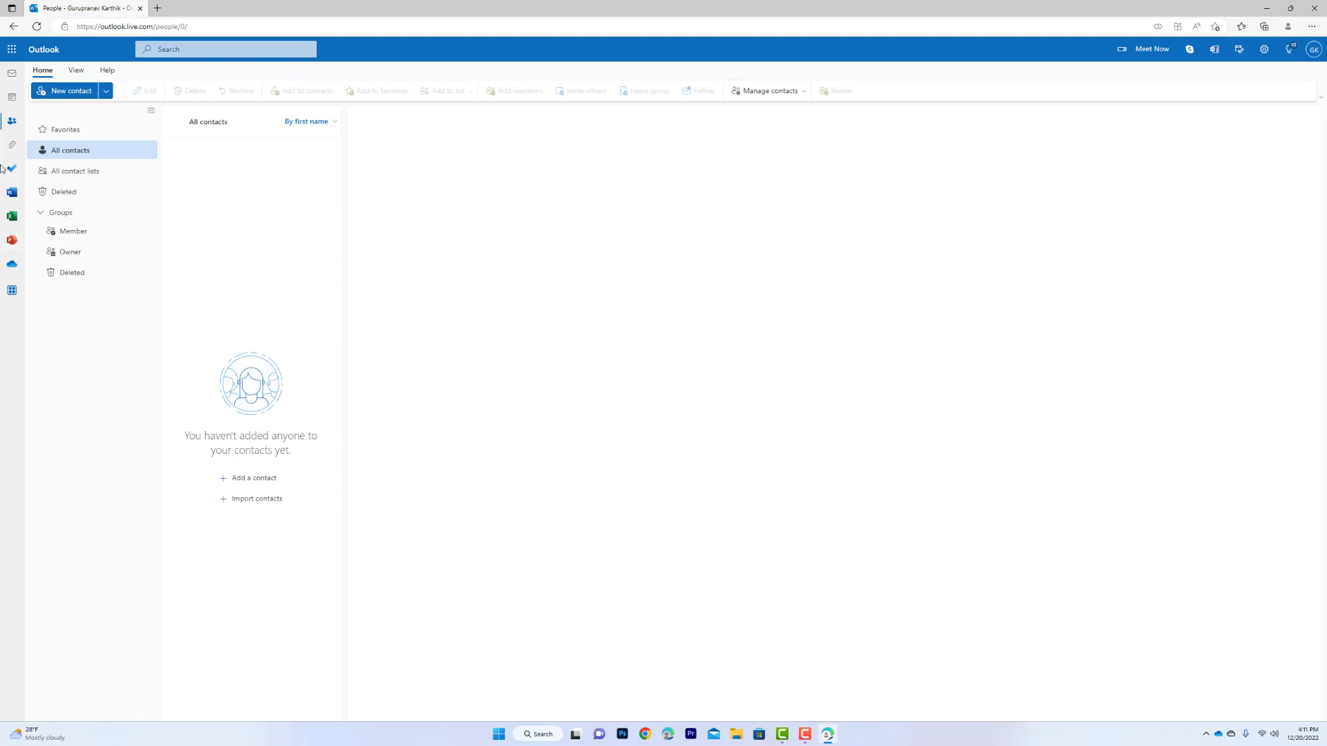
left_click(13, 144)
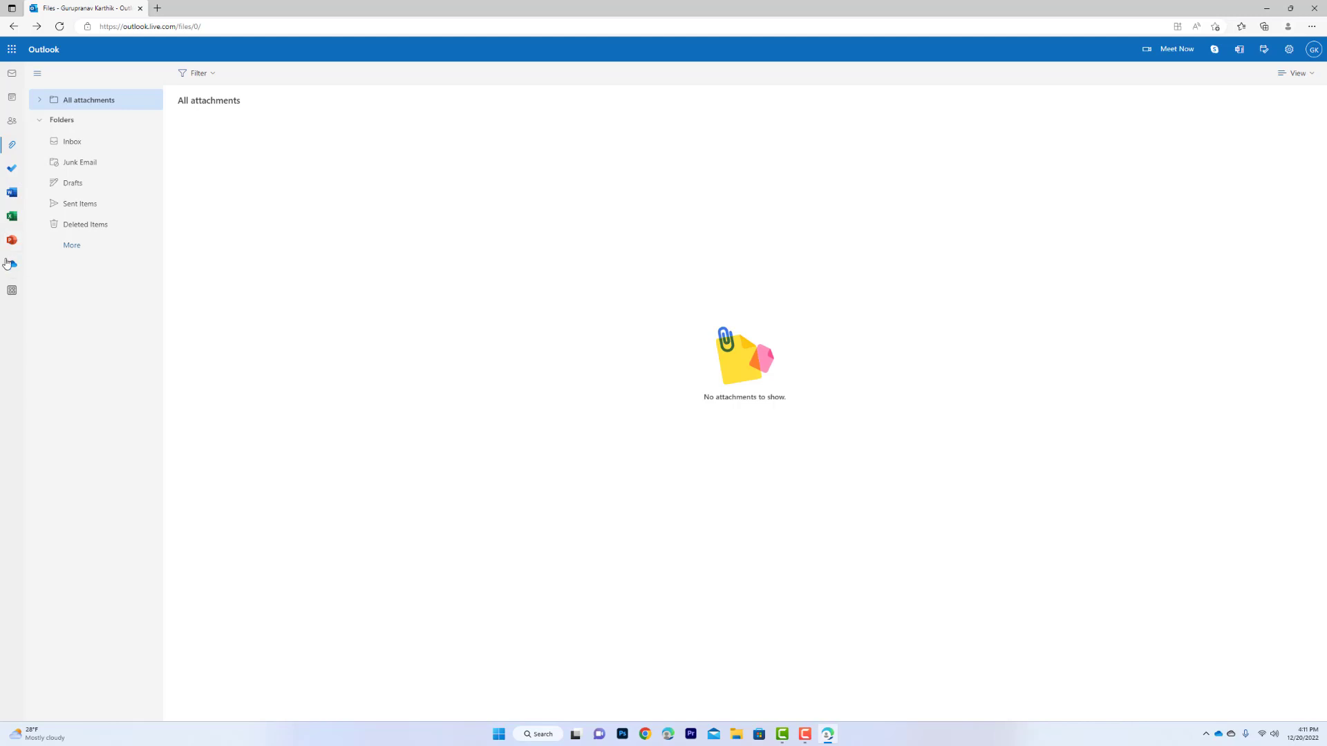
mouse_move(12, 216)
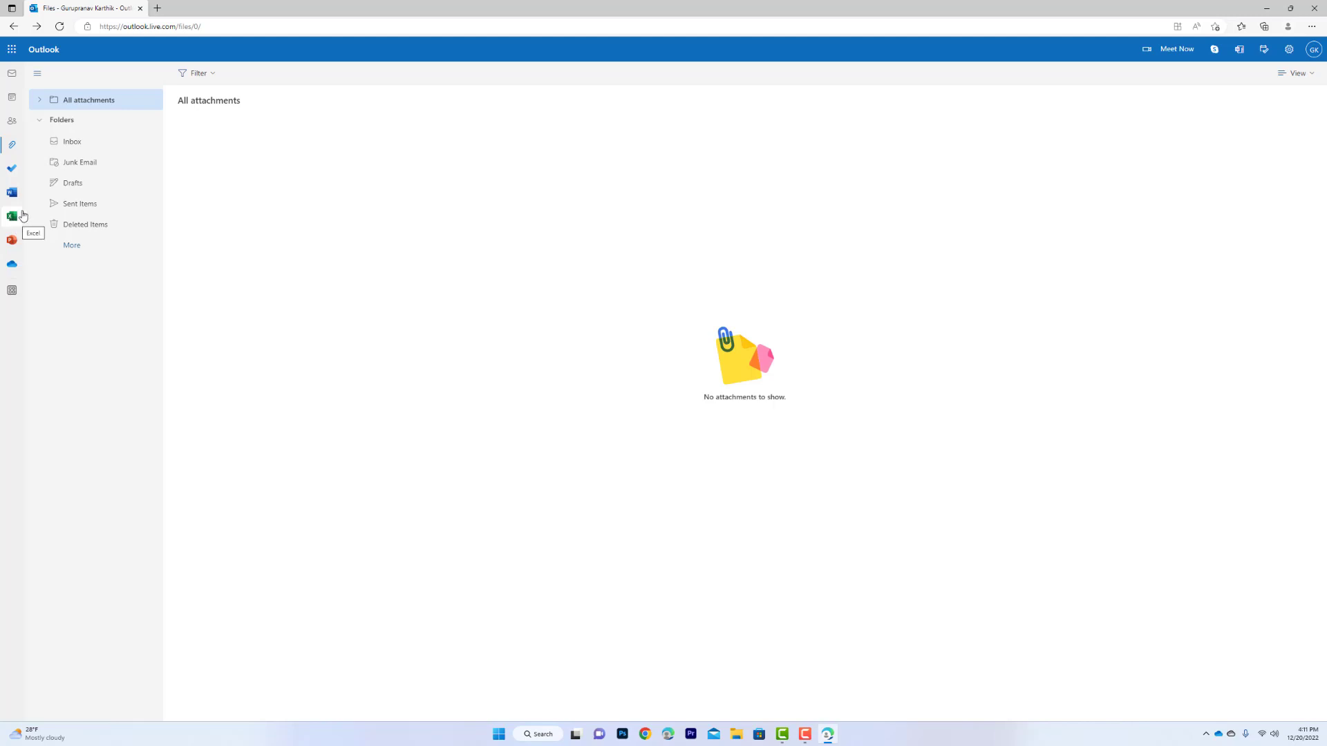
mouse_move(13, 192)
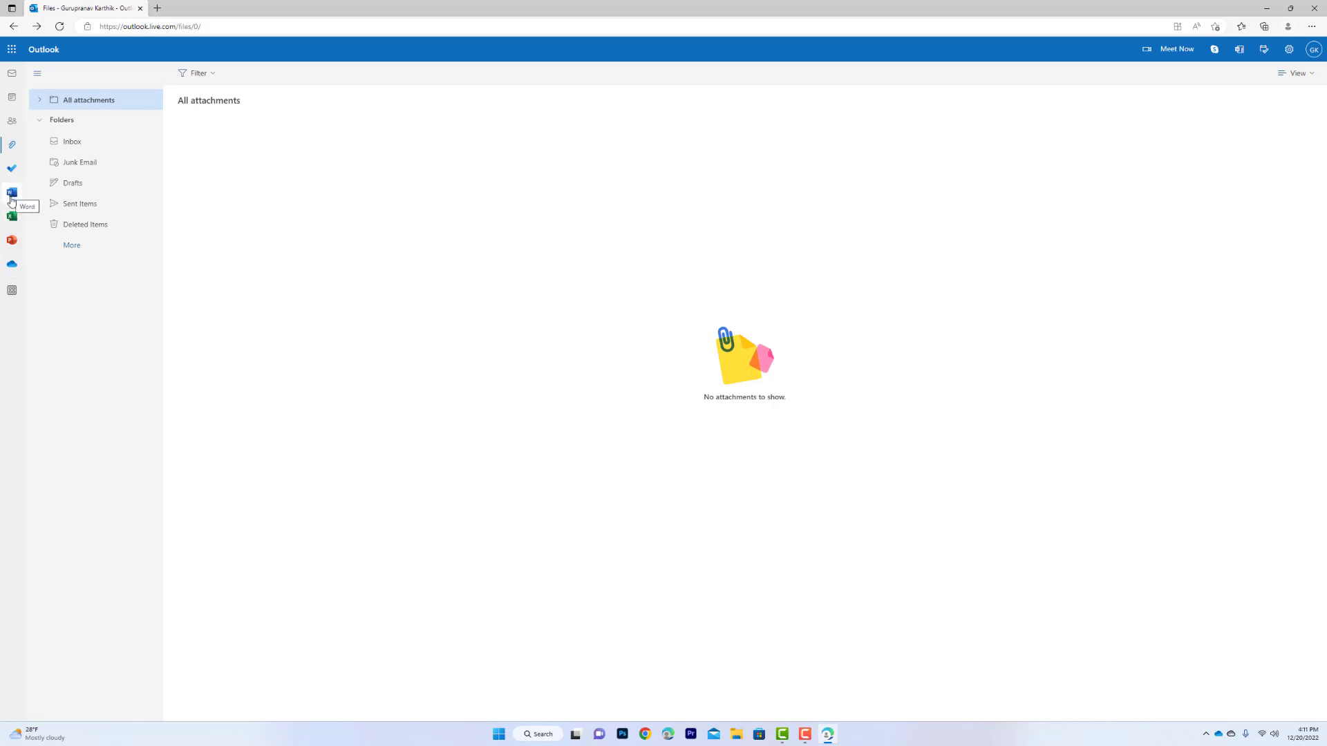
mouse_move(12, 263)
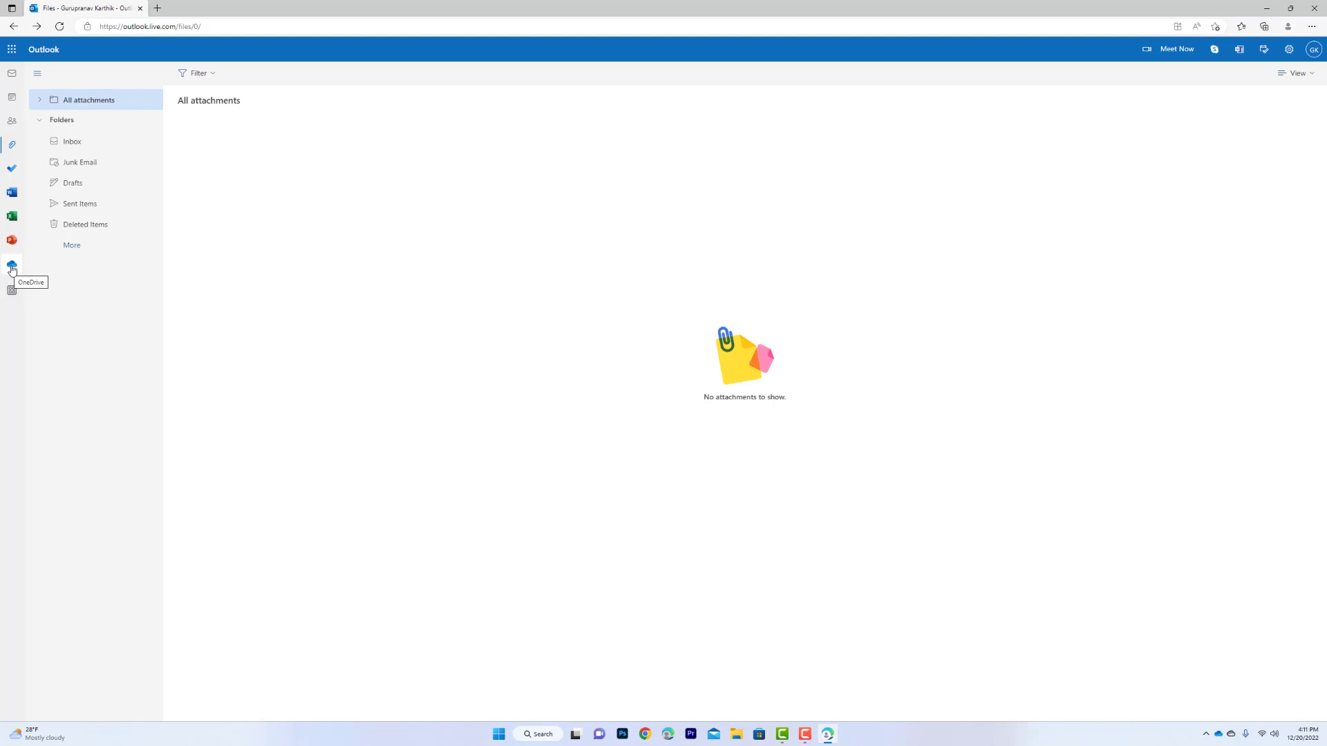
mouse_move(6, 279)
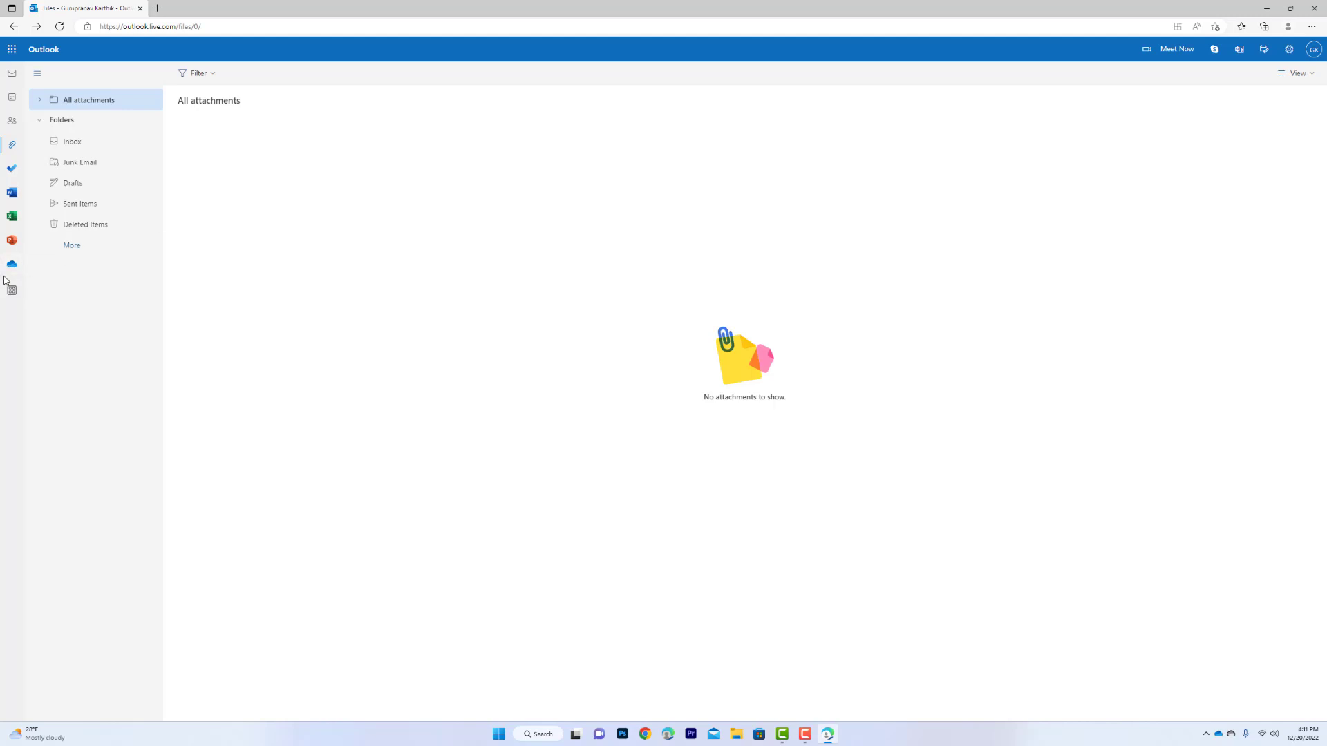
mouse_move(13, 290)
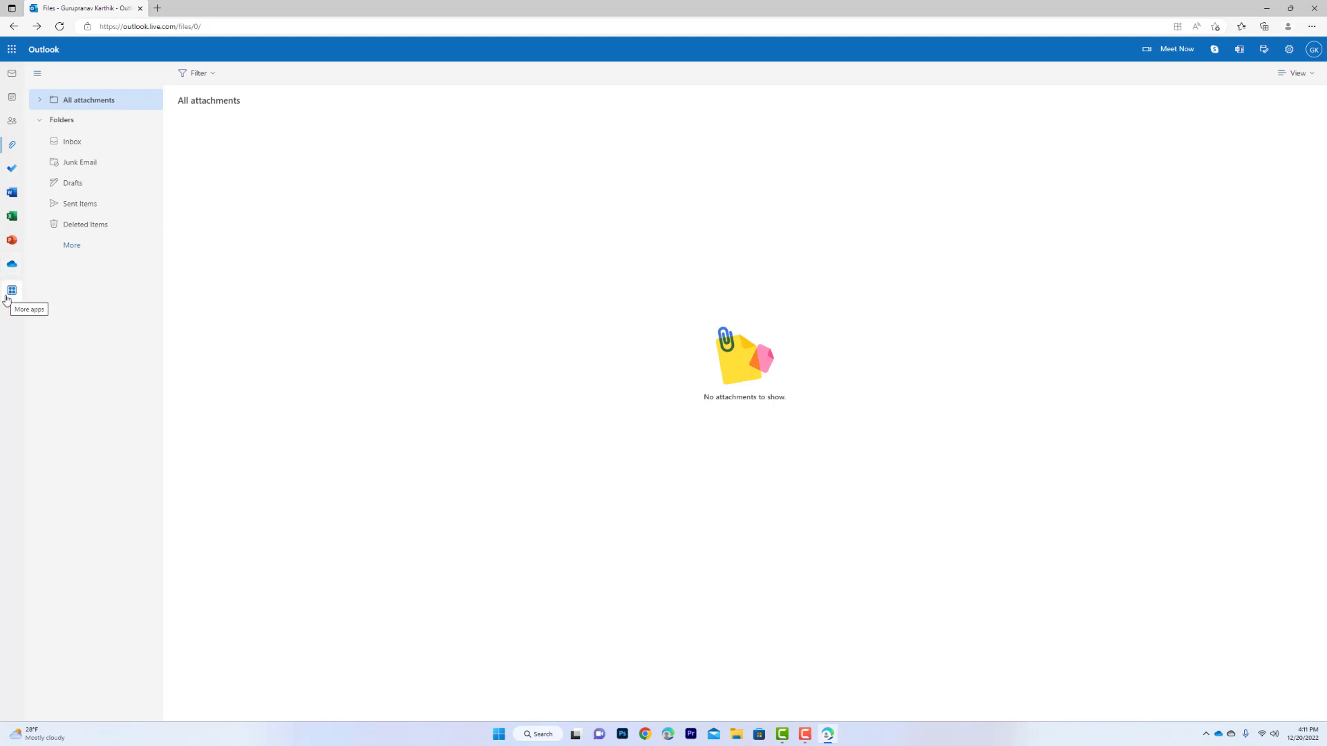
left_click(13, 290)
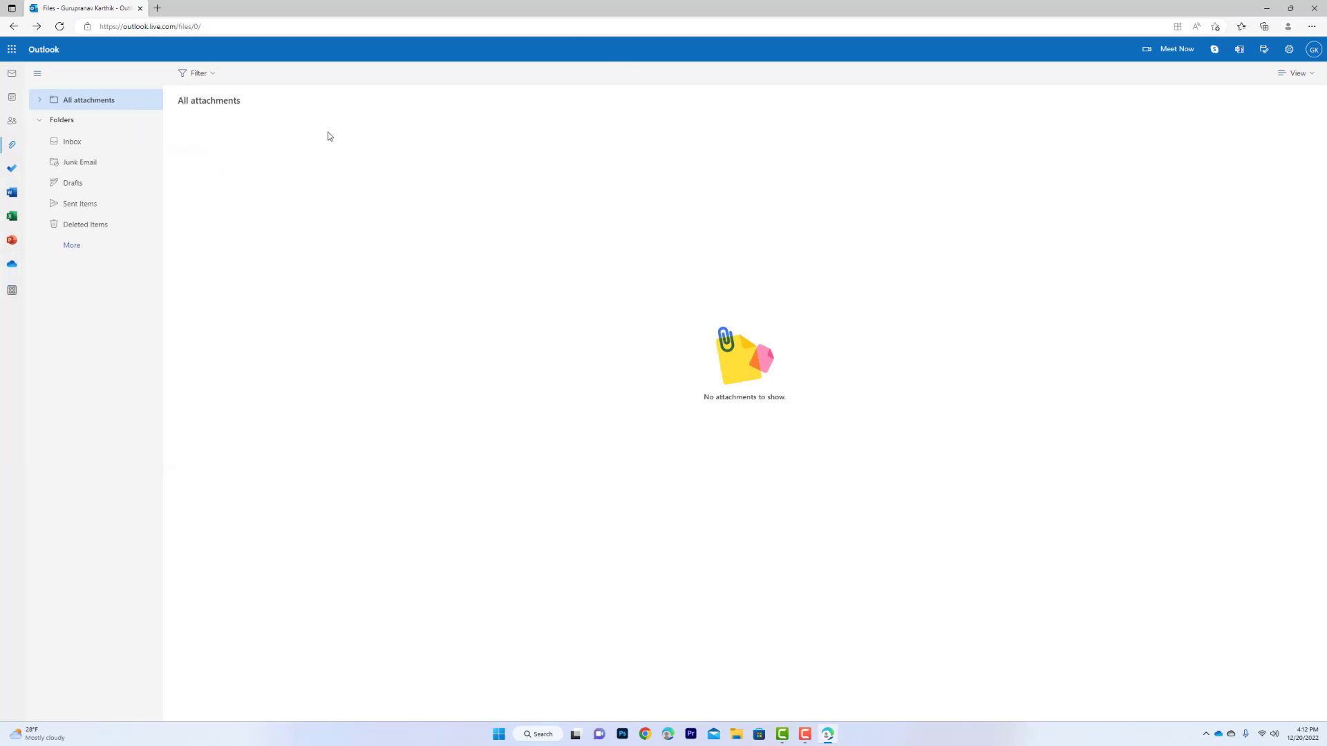
mouse_move(290, 131)
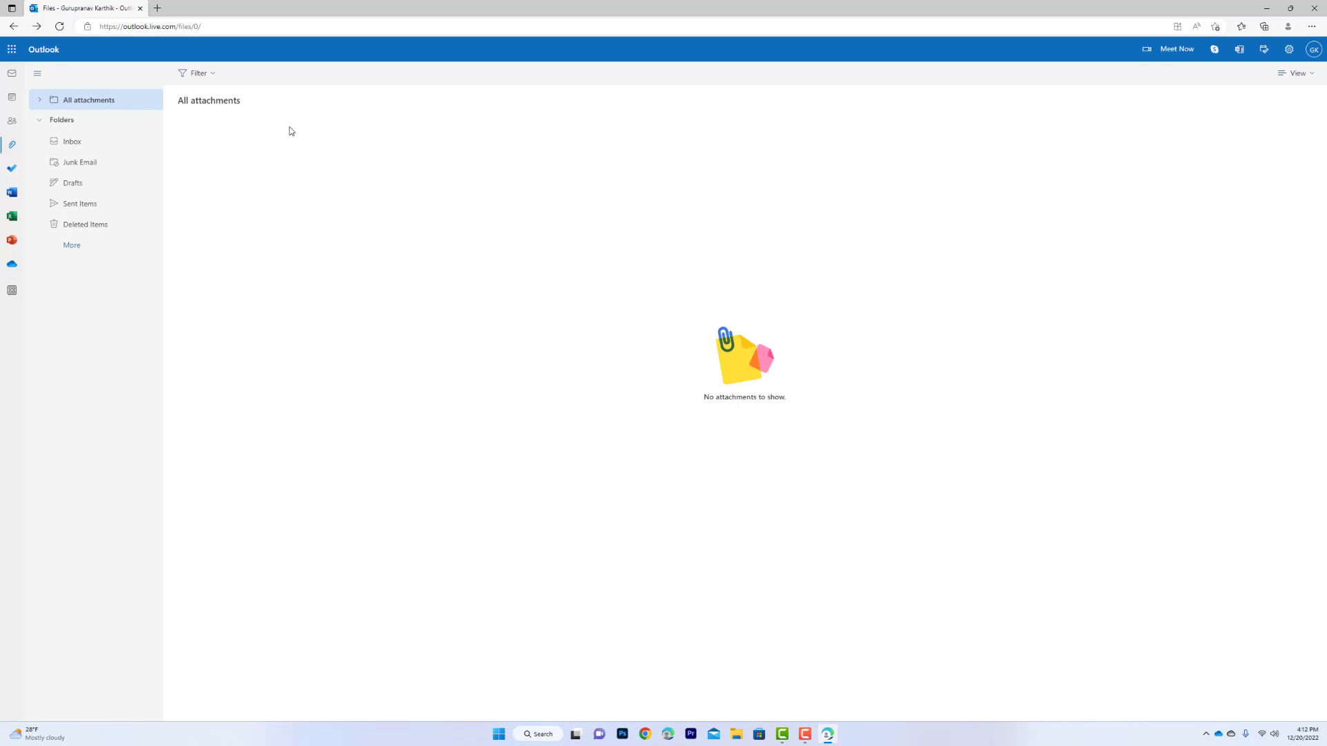